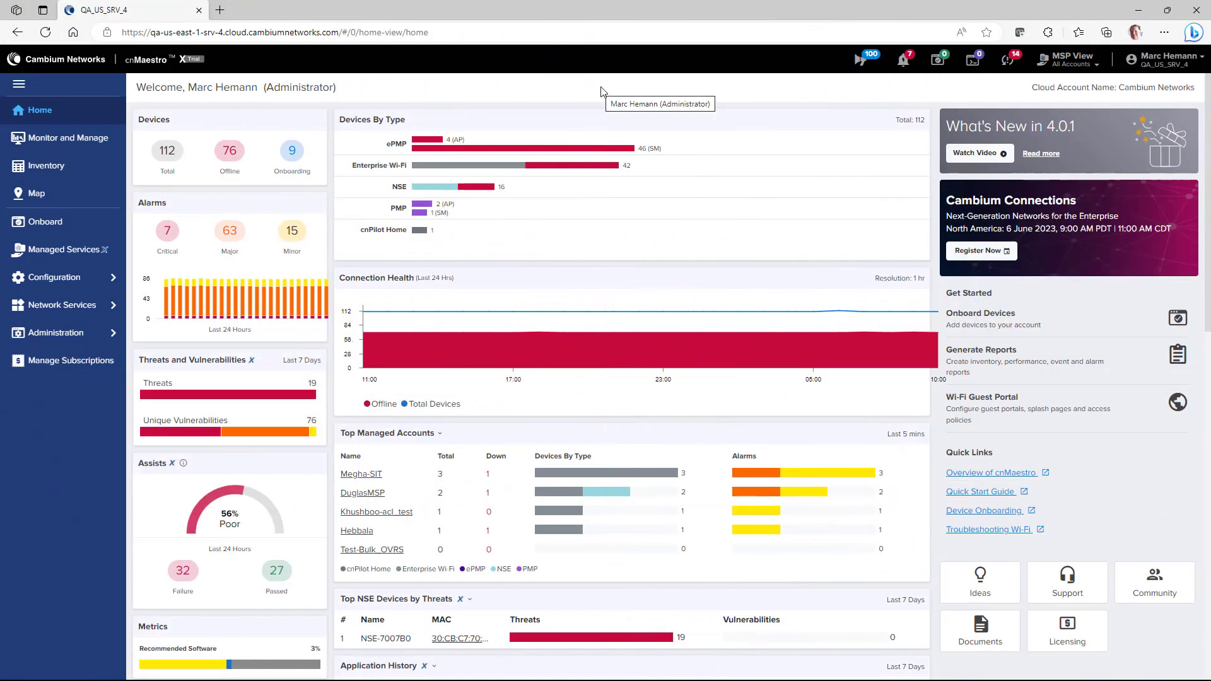
pyautogui.moveTo(165, 118)
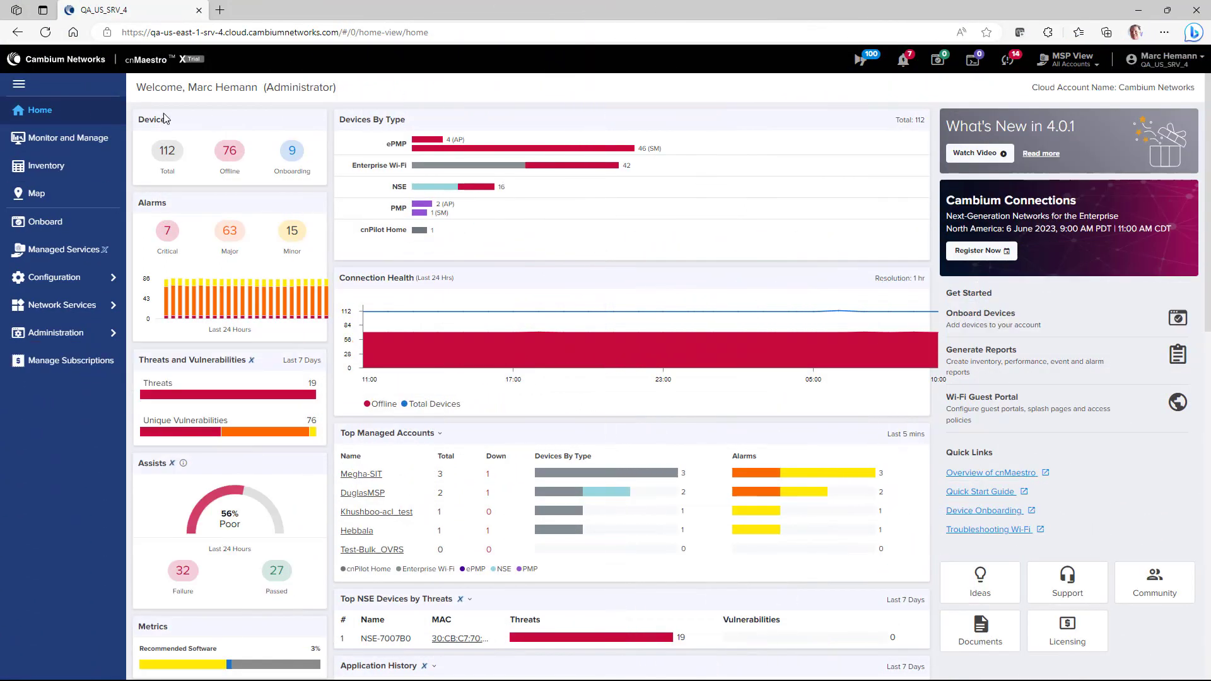
# Show the System Assists checks under Monitor and Manage: 27 of 59 passed, 32 failed.
pyautogui.click(68, 137)
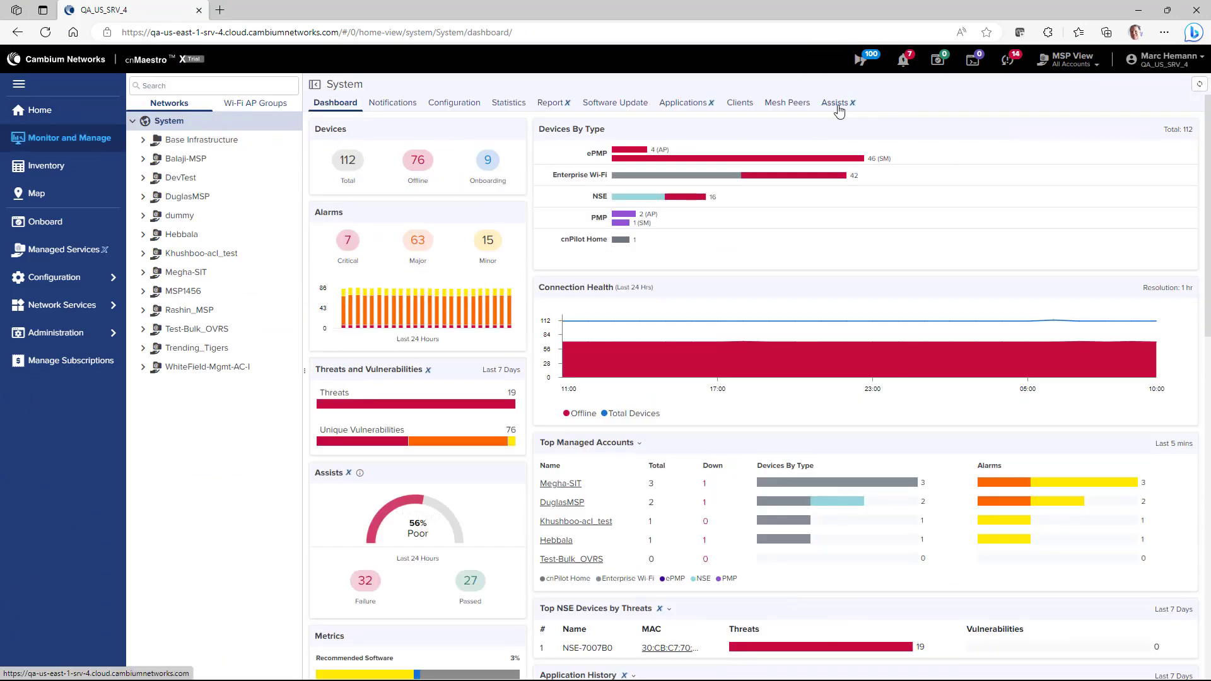
pyautogui.click(834, 102)
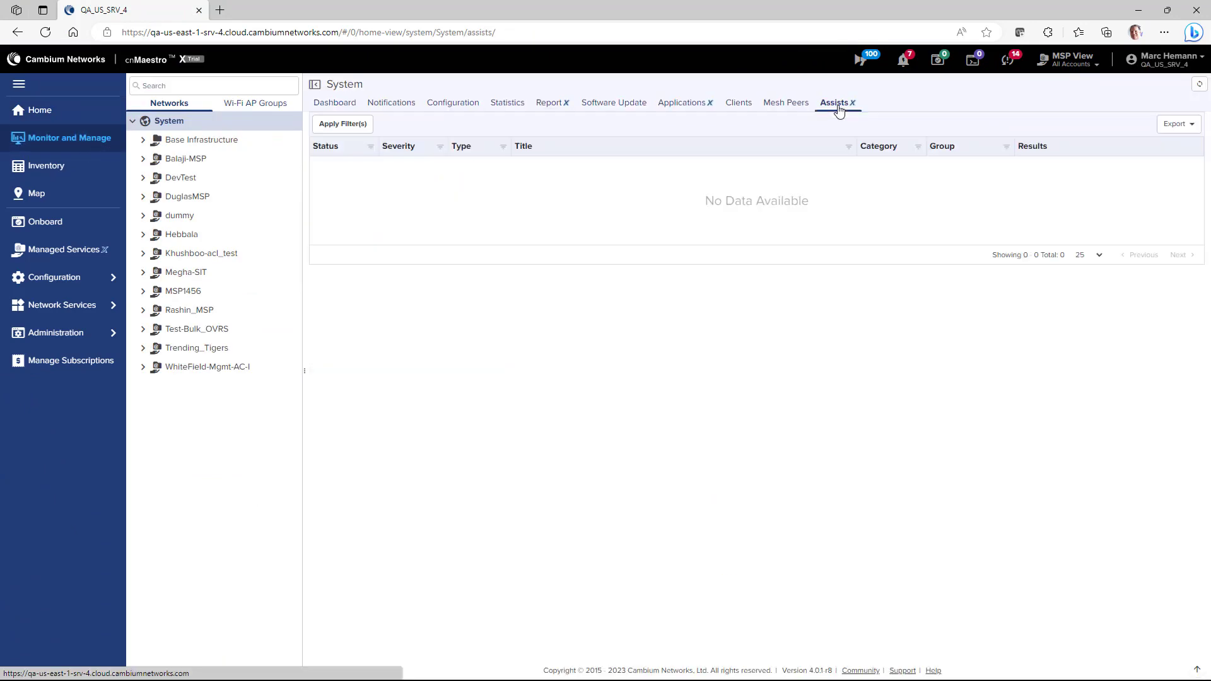
pyautogui.click(342, 124)
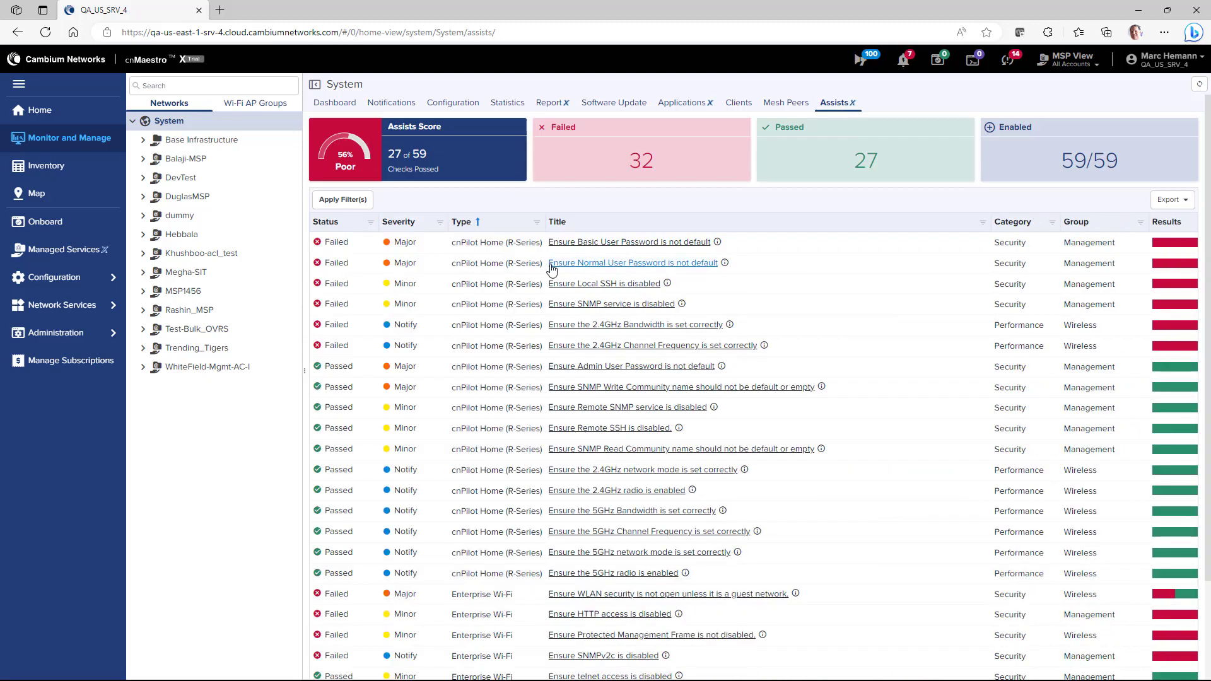
pyautogui.scroll(-3)
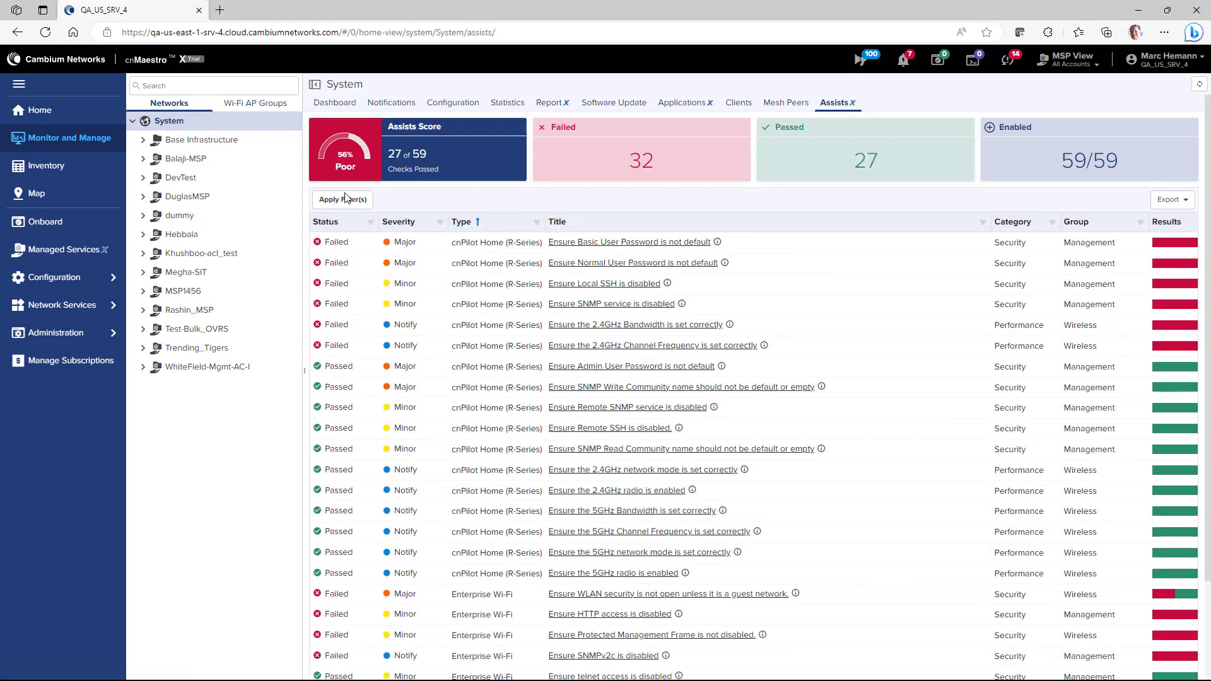
# Filter the system Assists list to Status: Failed.
pyautogui.click(342, 200)
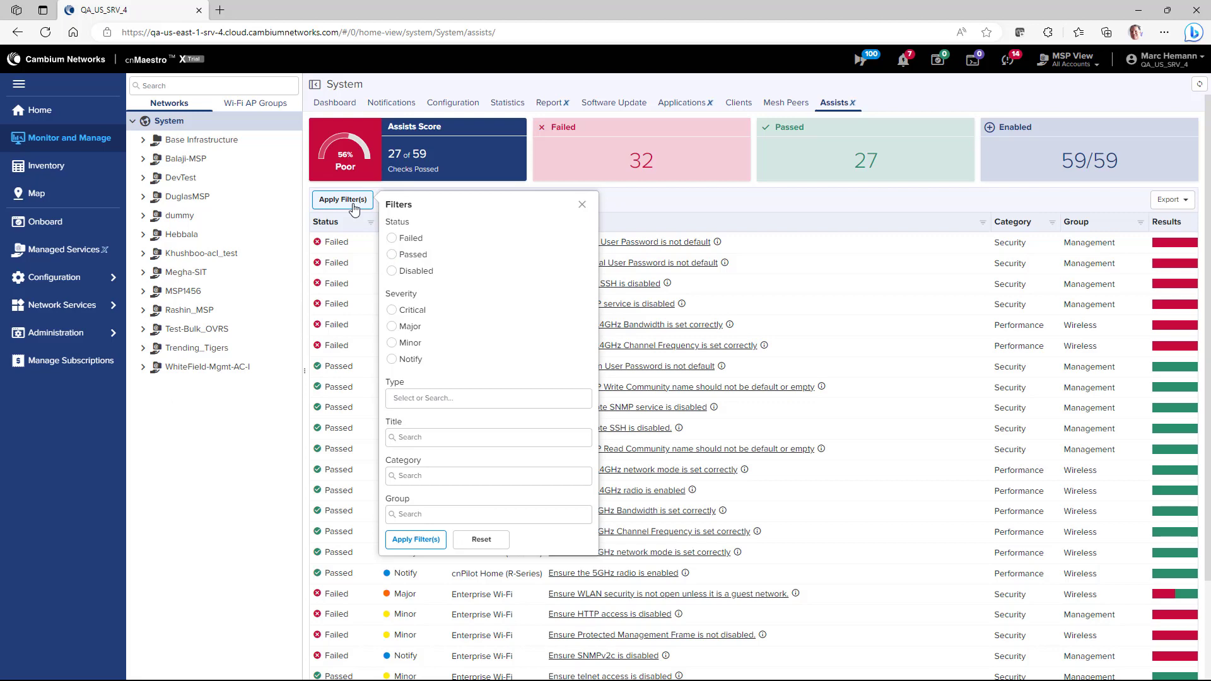
pyautogui.moveTo(382, 236)
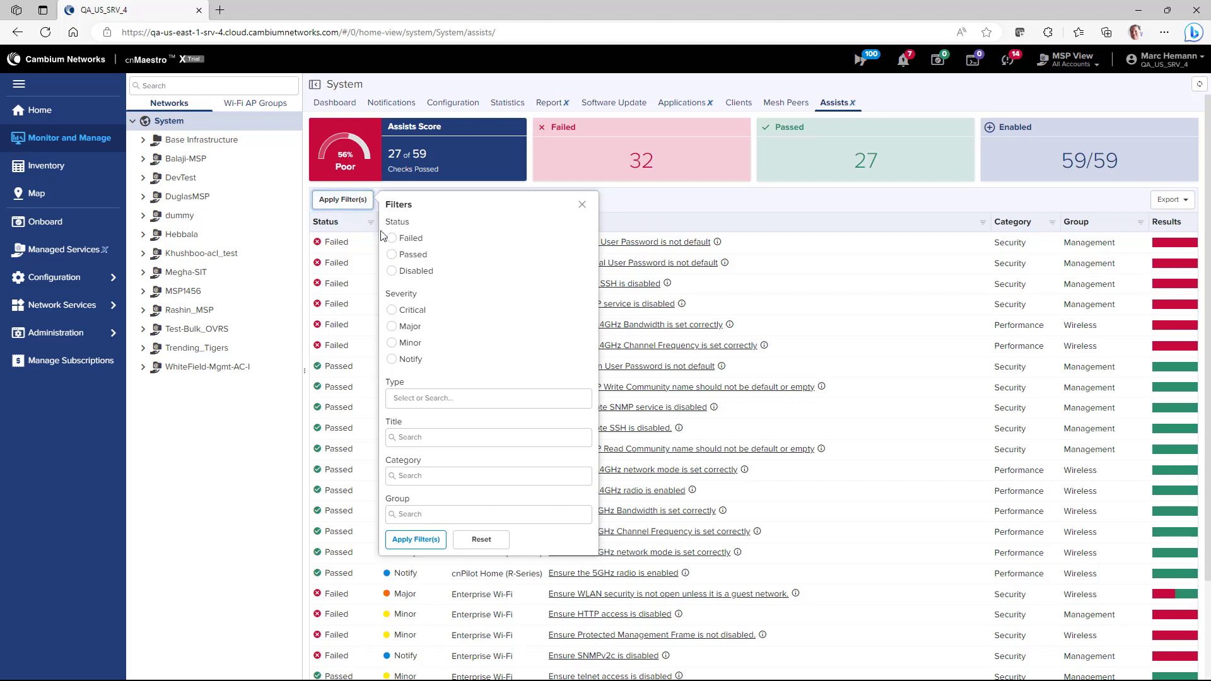
pyautogui.click(392, 238)
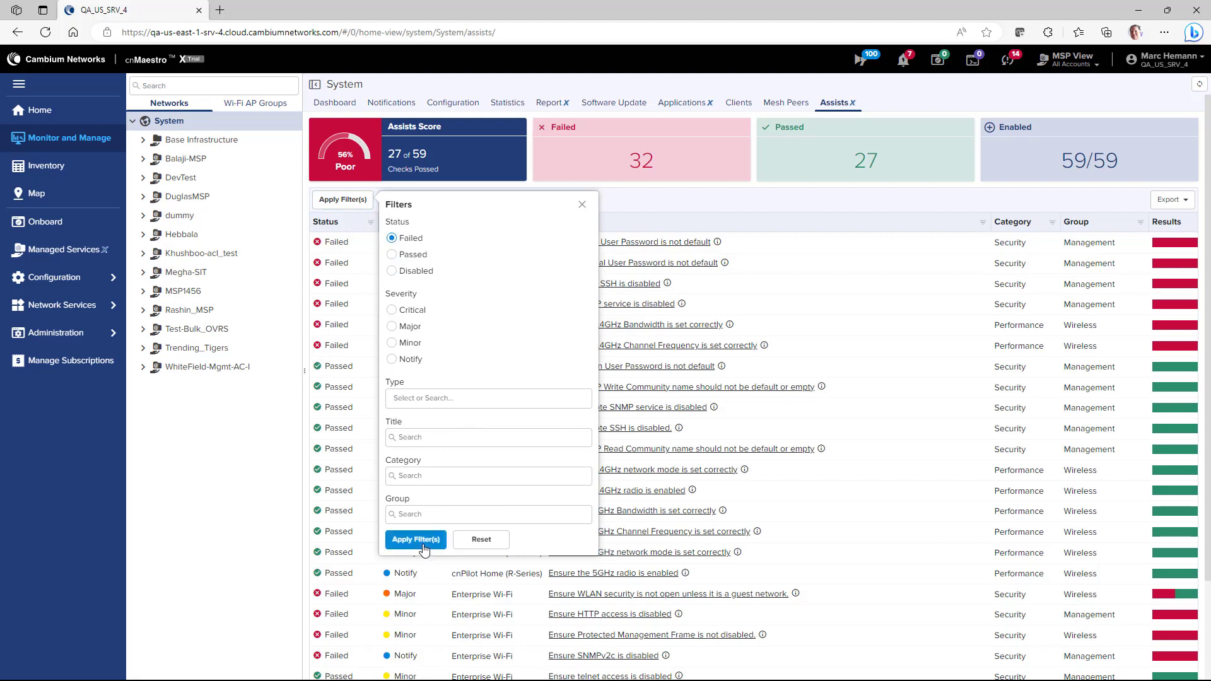
pyautogui.click(416, 540)
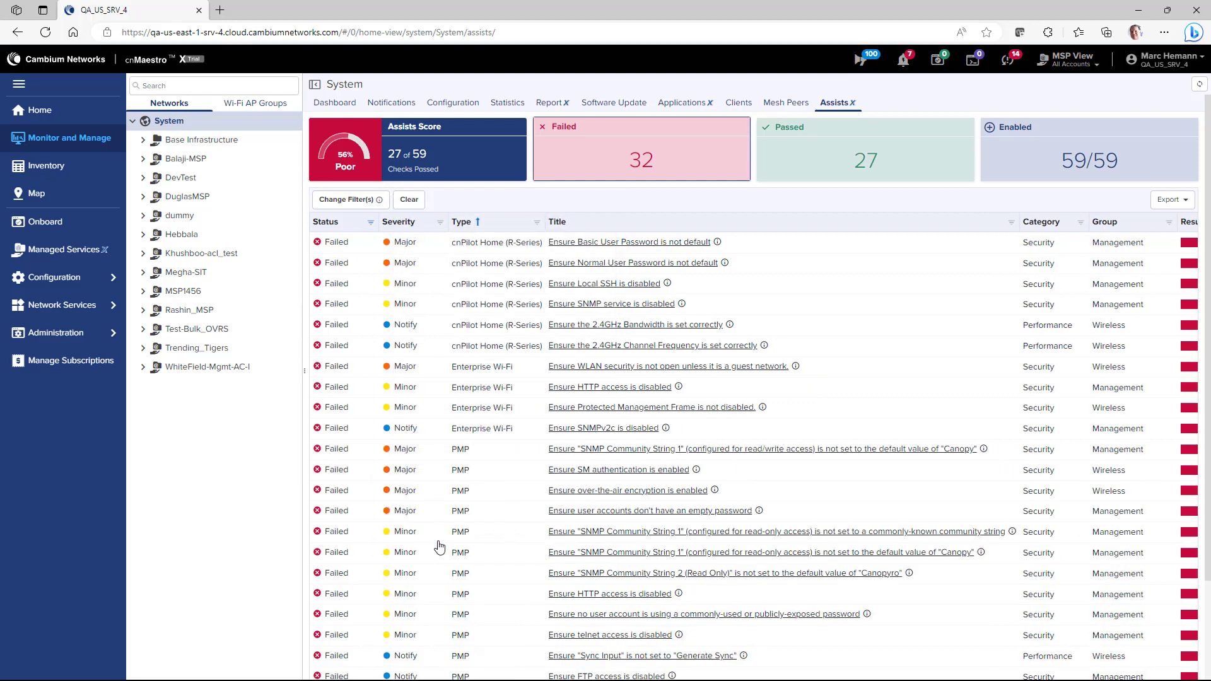
pyautogui.moveTo(672, 345)
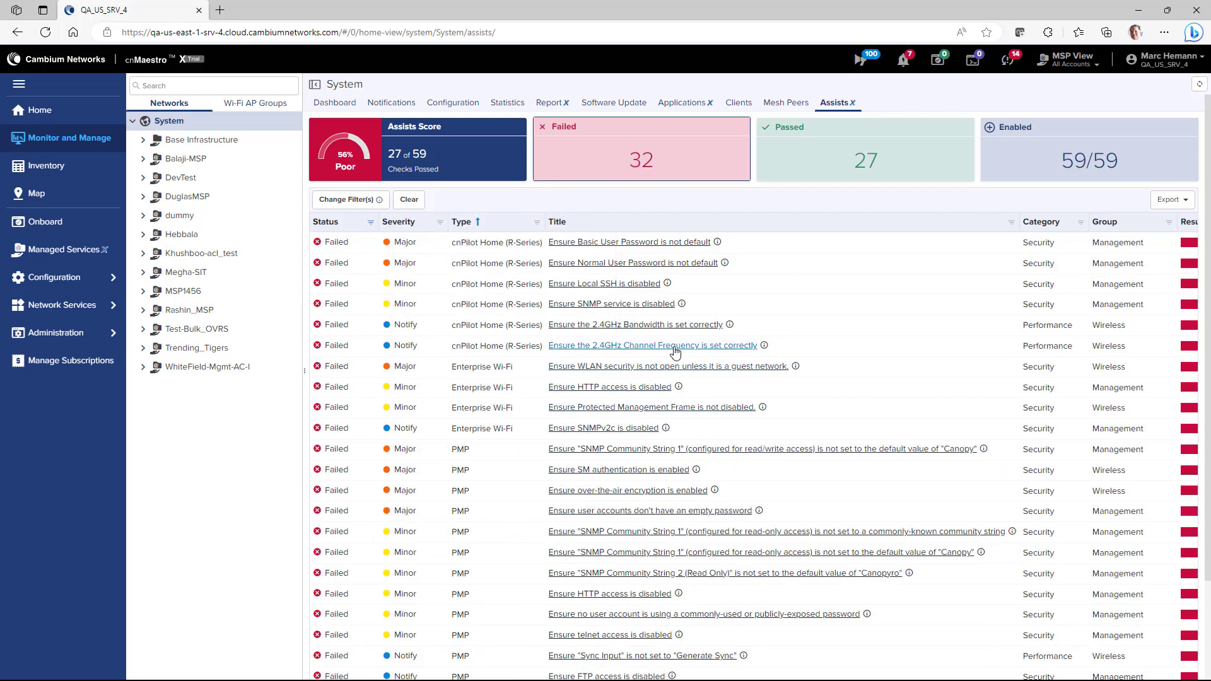
# Open the failed 'Ensure the 2.4GHz Channel Frequency is set correctly' check and view its details.
pyautogui.click(653, 345)
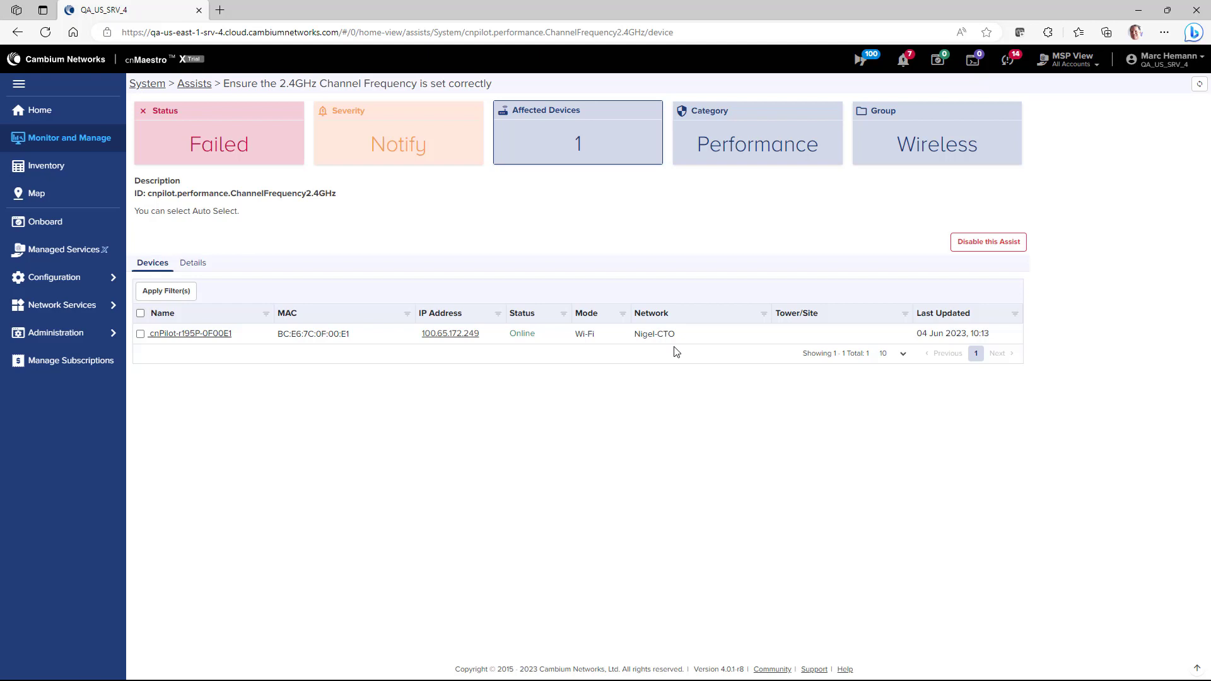
pyautogui.moveTo(246, 262)
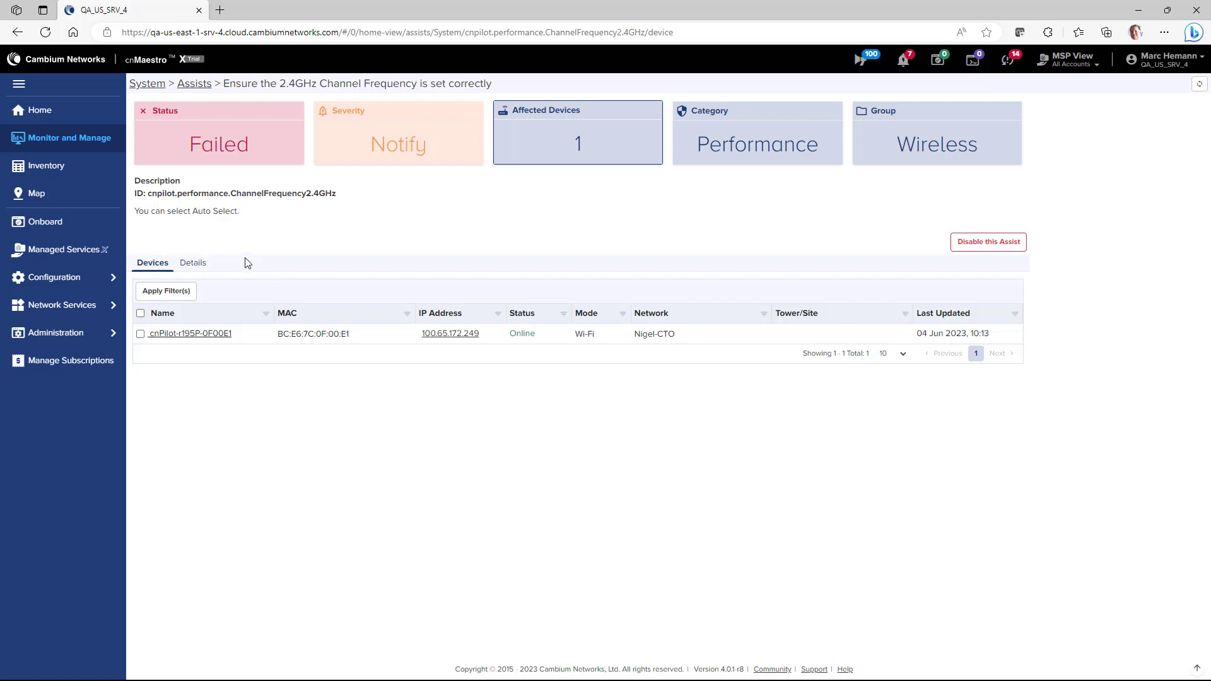
pyautogui.click(193, 263)
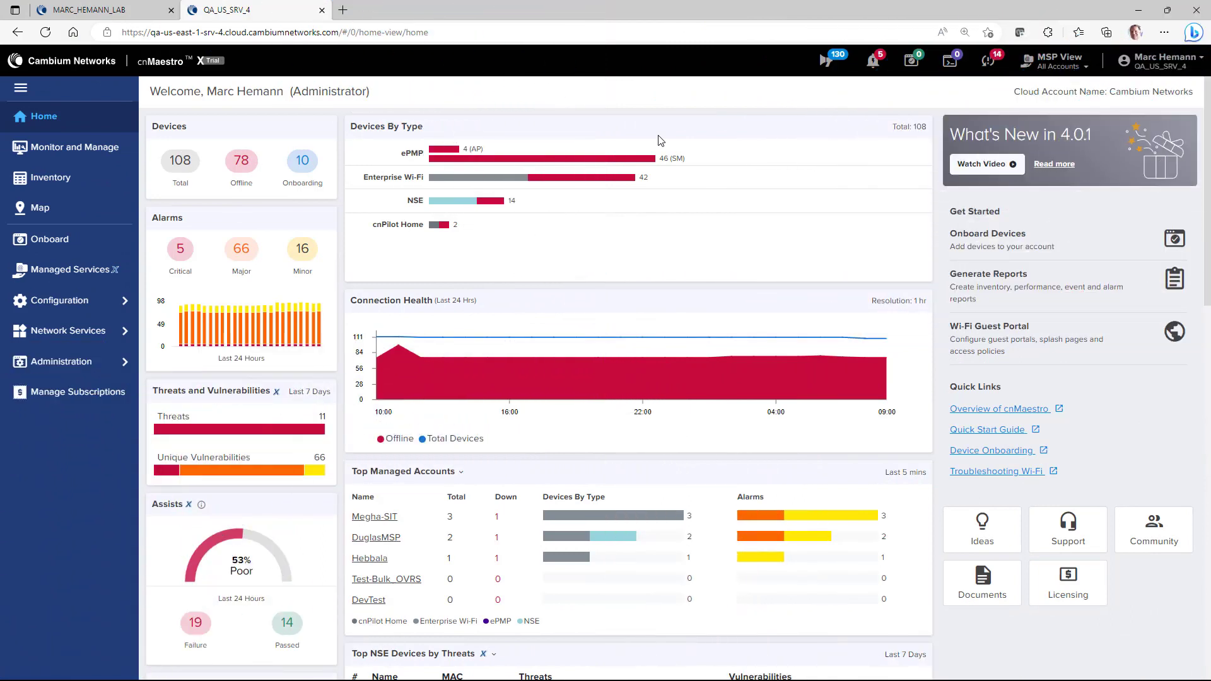
pyautogui.moveTo(68, 331)
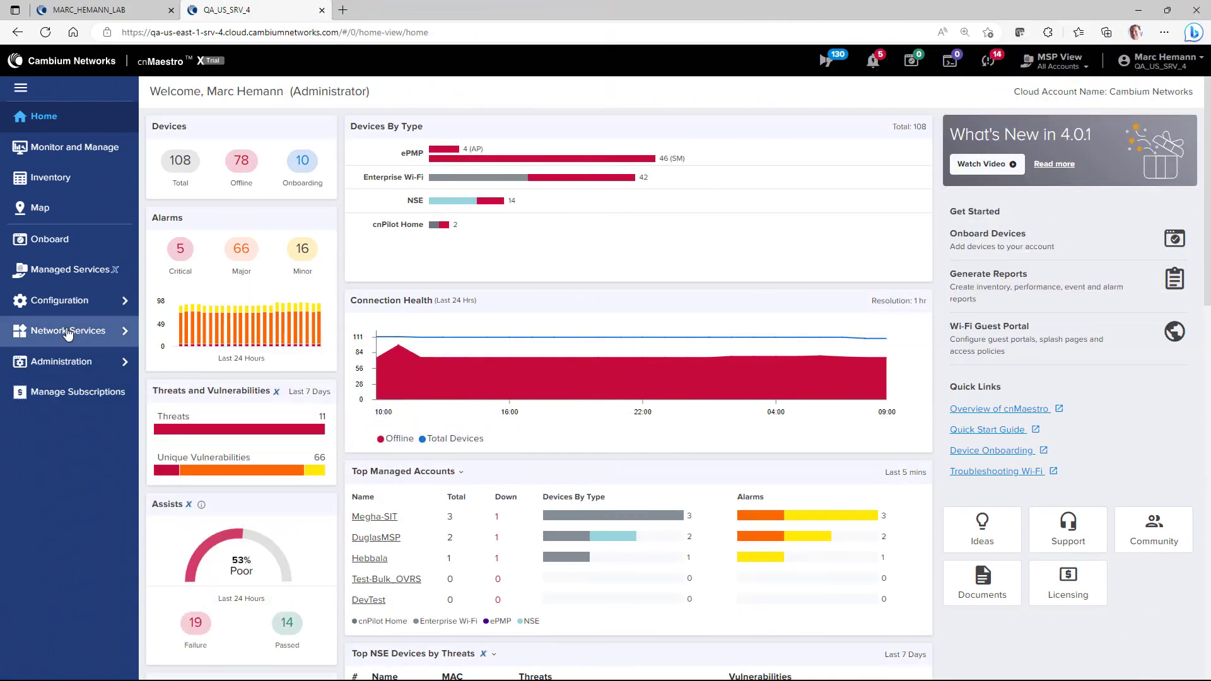
# Open the guestaccess portal from Network Services > Guest Access Portal and view its Access settings.
pyautogui.click(68, 331)
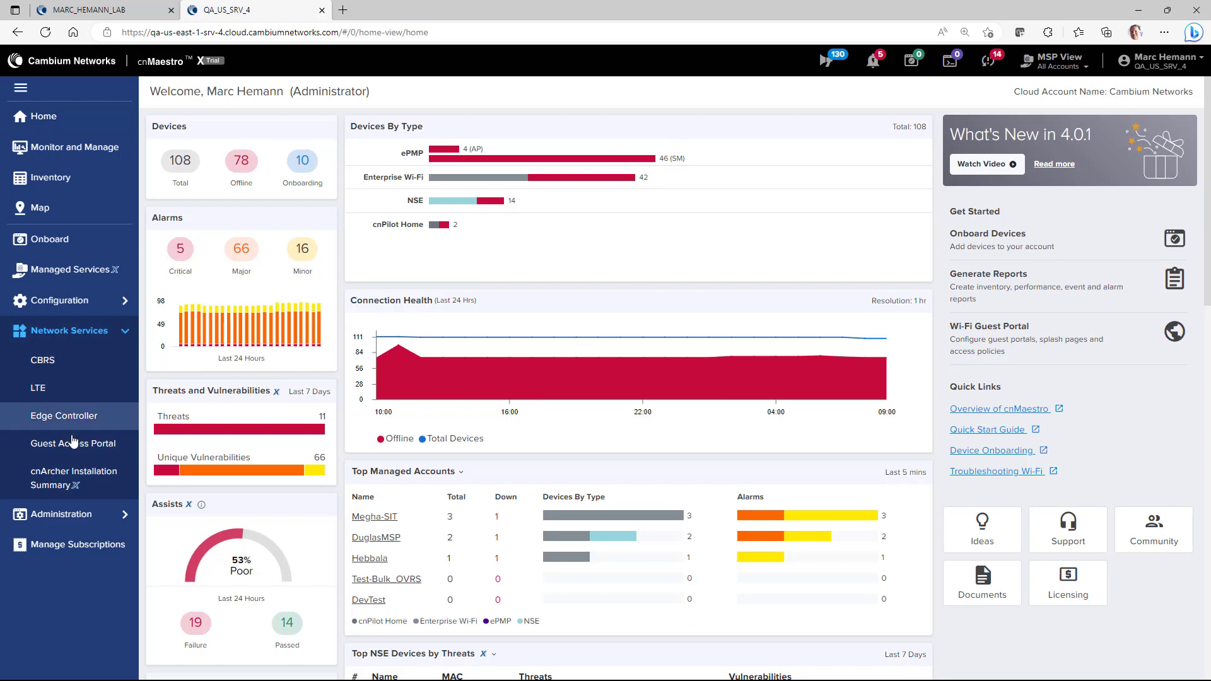
pyautogui.click(73, 443)
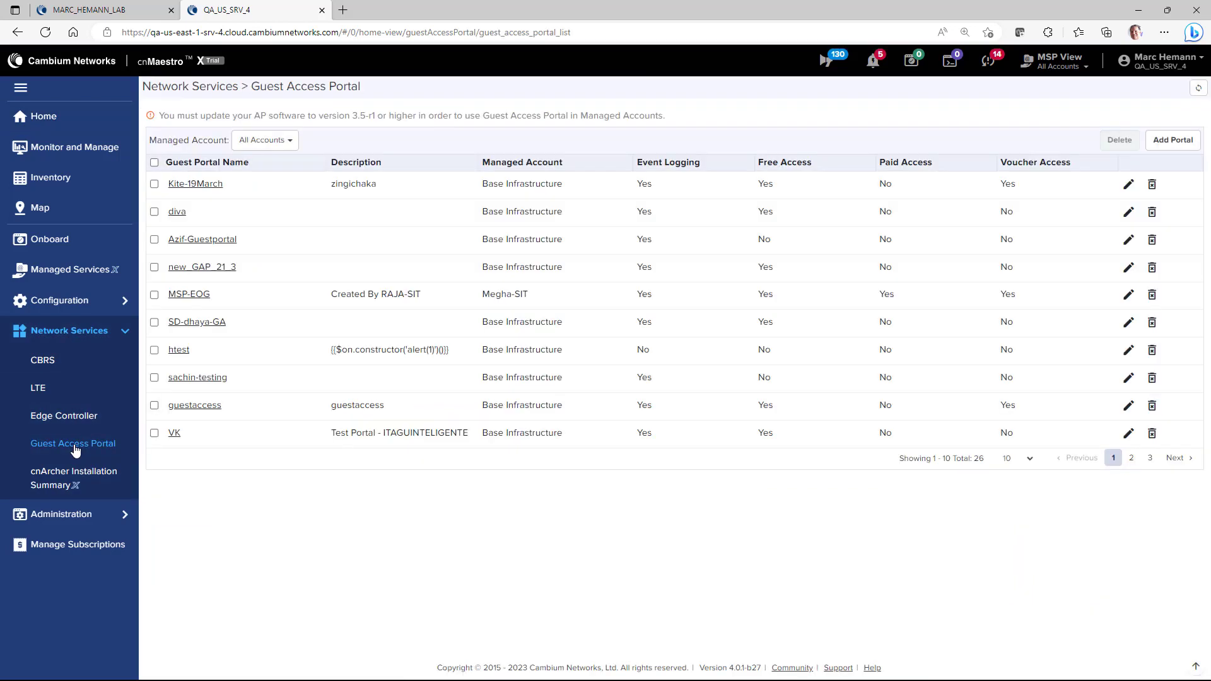
pyautogui.click(193, 405)
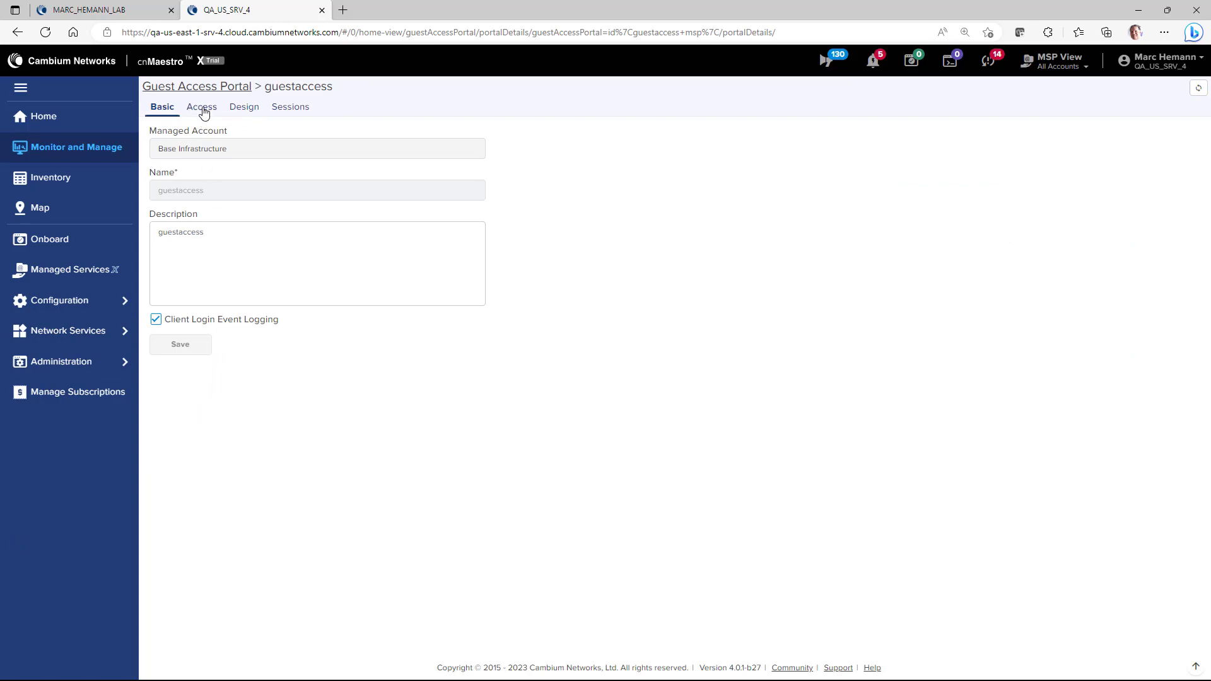
pyautogui.click(201, 106)
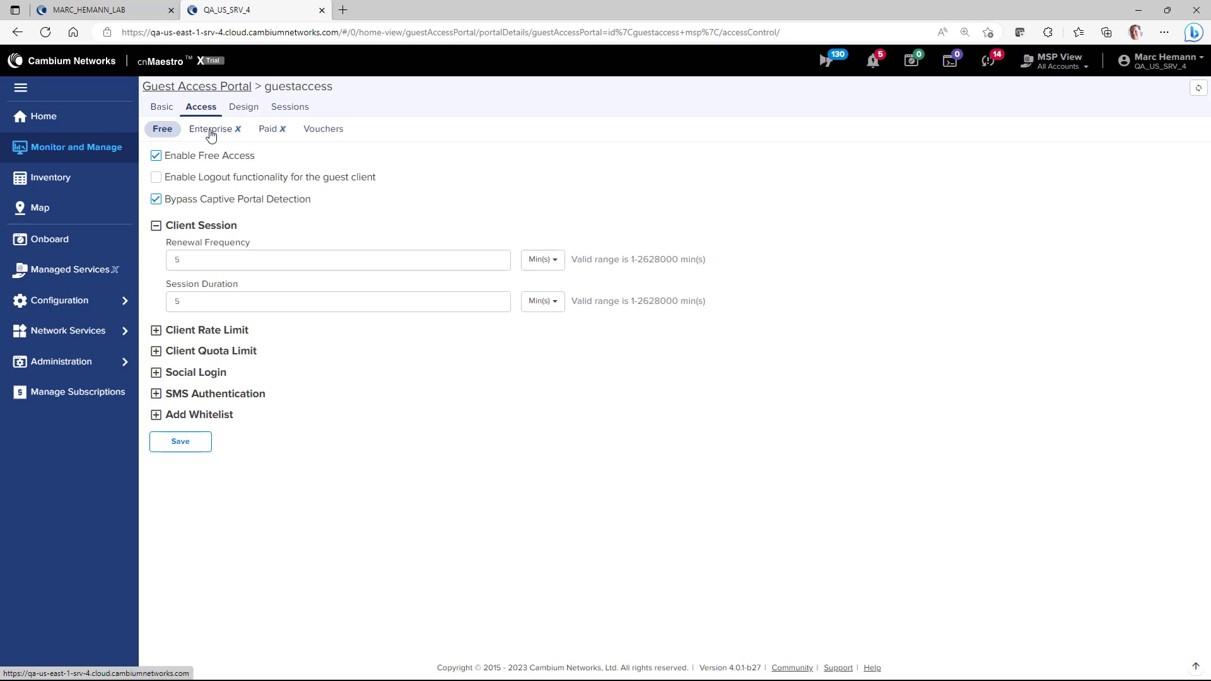
# Enable Microsoft Azure Login in the guestaccess portal's Enterprise access options.
pyautogui.click(211, 129)
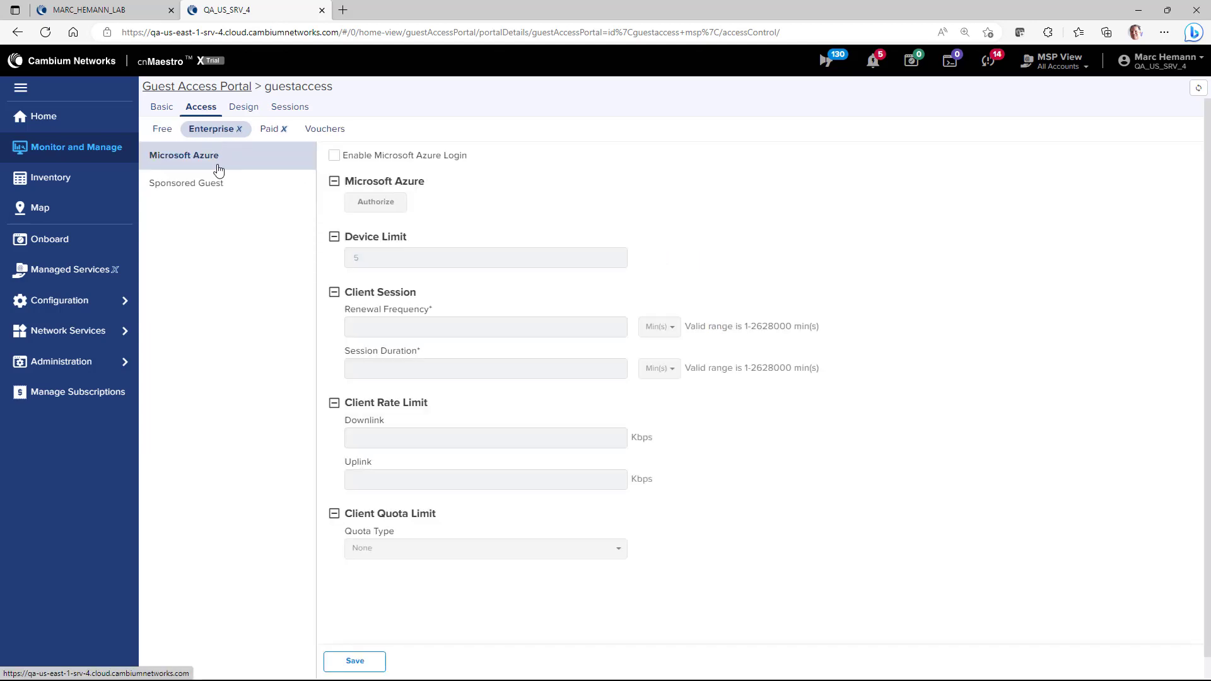
pyautogui.moveTo(219, 166)
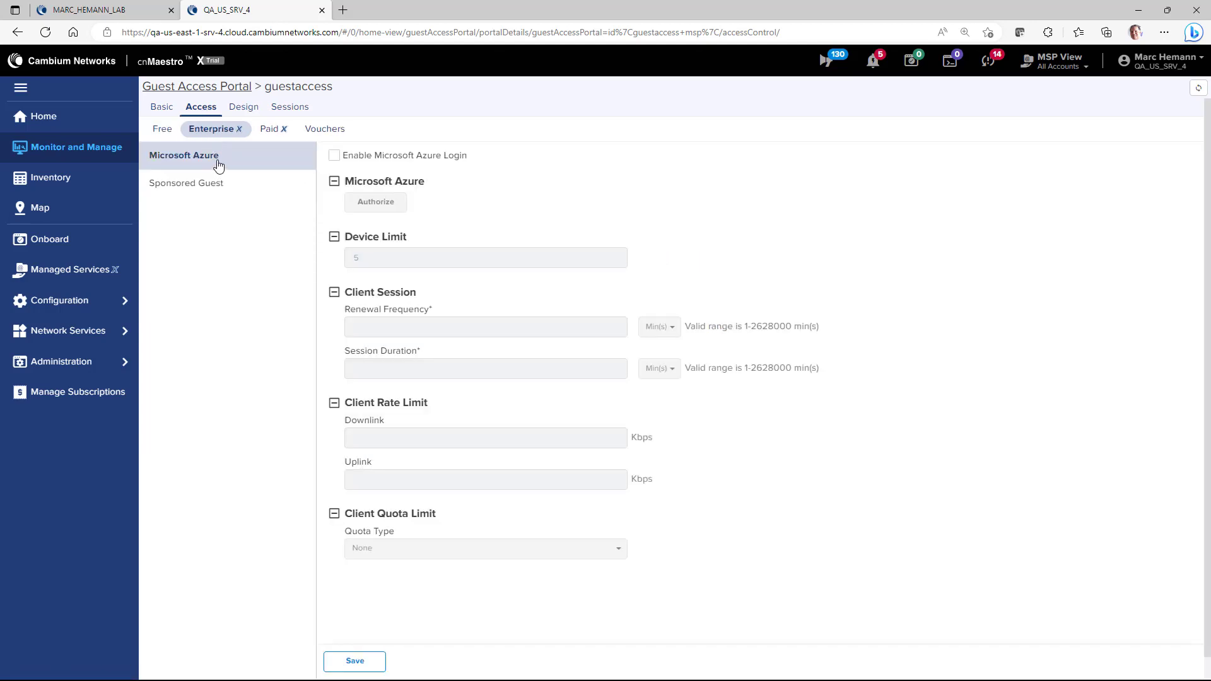
pyautogui.click(334, 155)
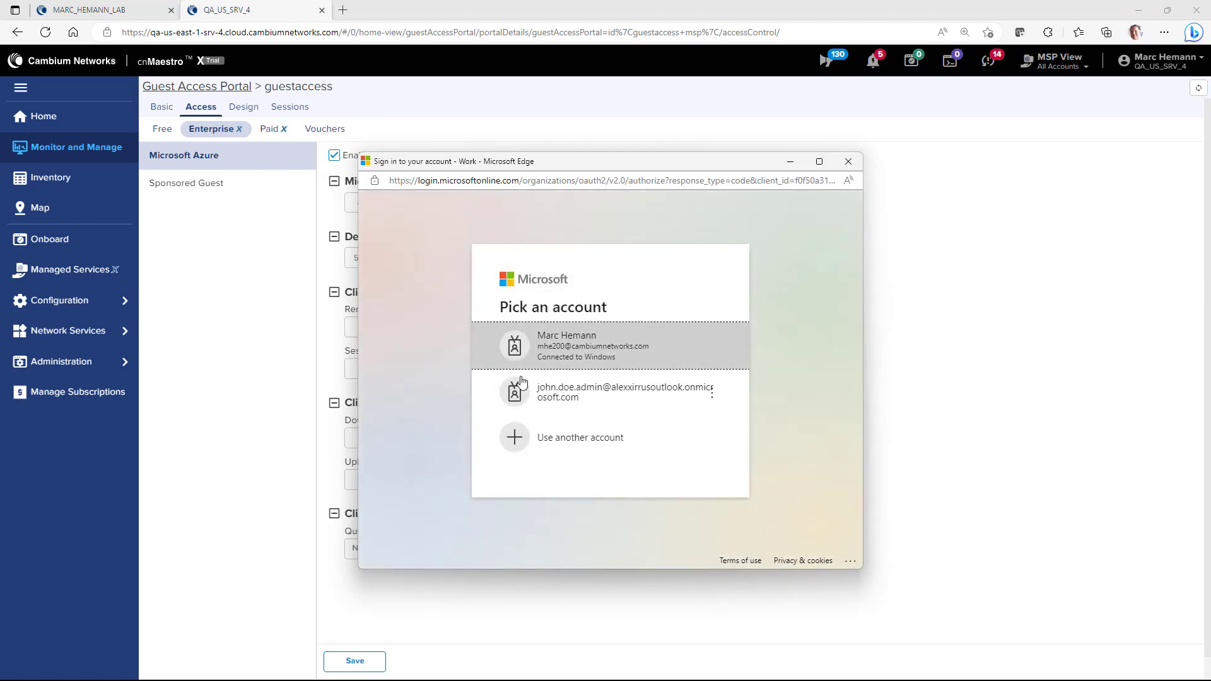
# Sign in with the admin Microsoft account and accept the requested app permissions.
pyautogui.click(624, 392)
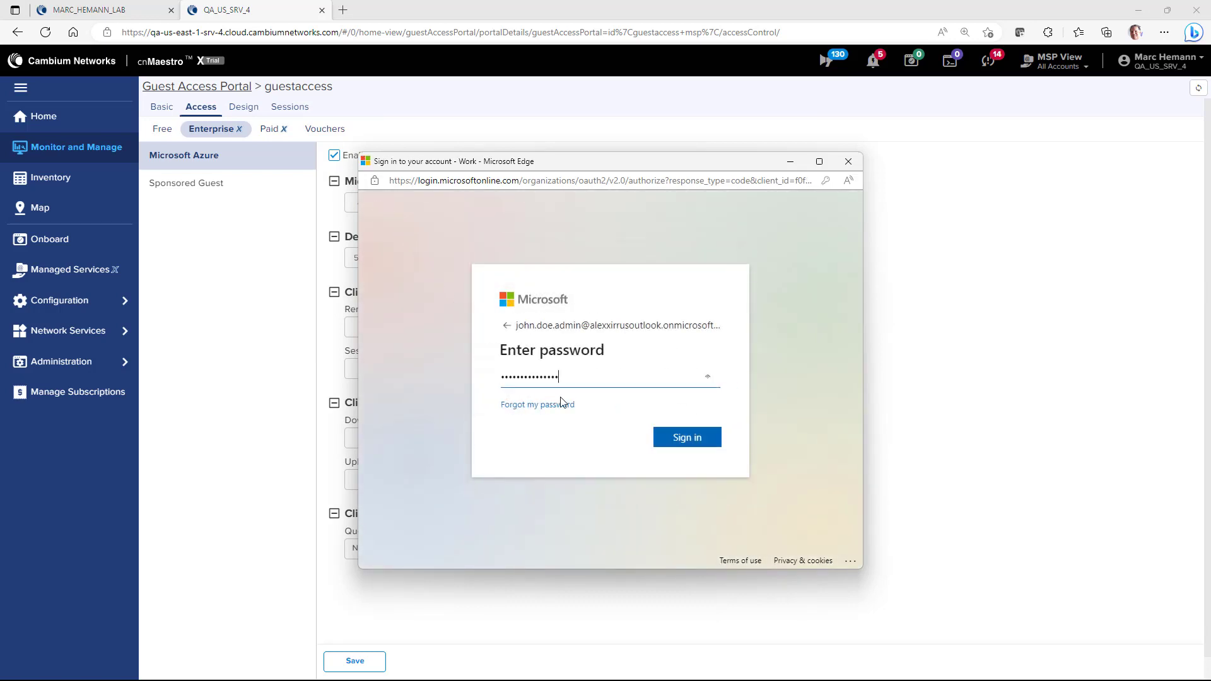
pyautogui.click(685, 436)
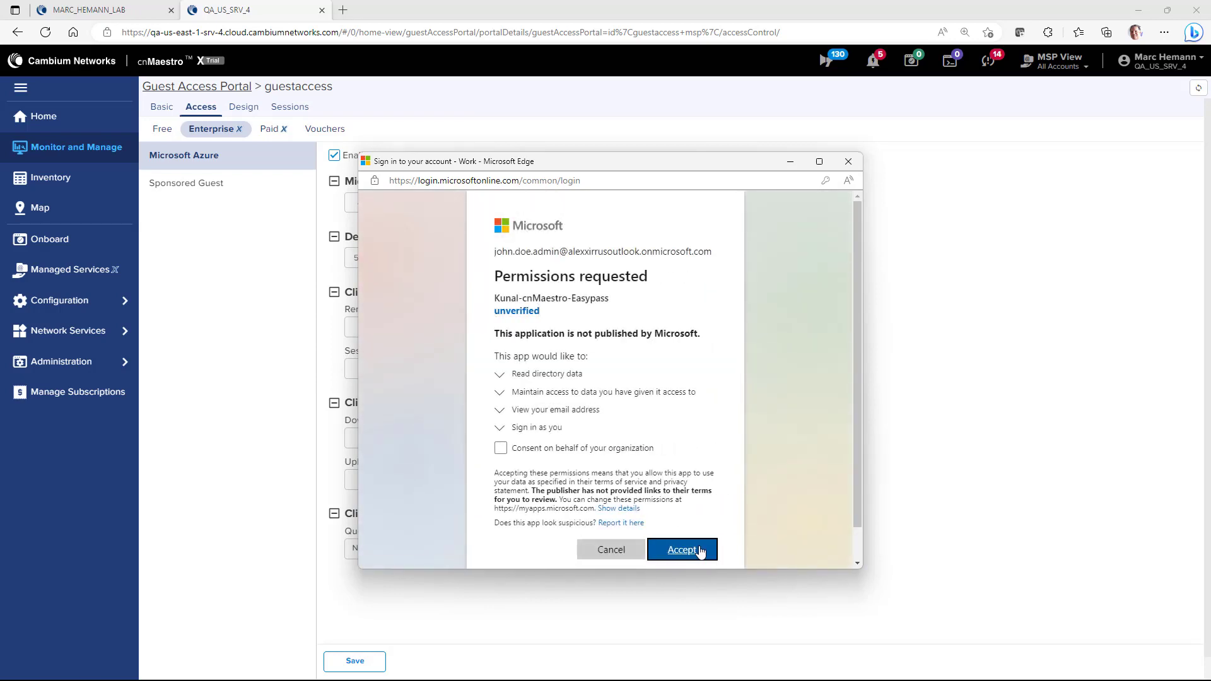
pyautogui.click(681, 550)
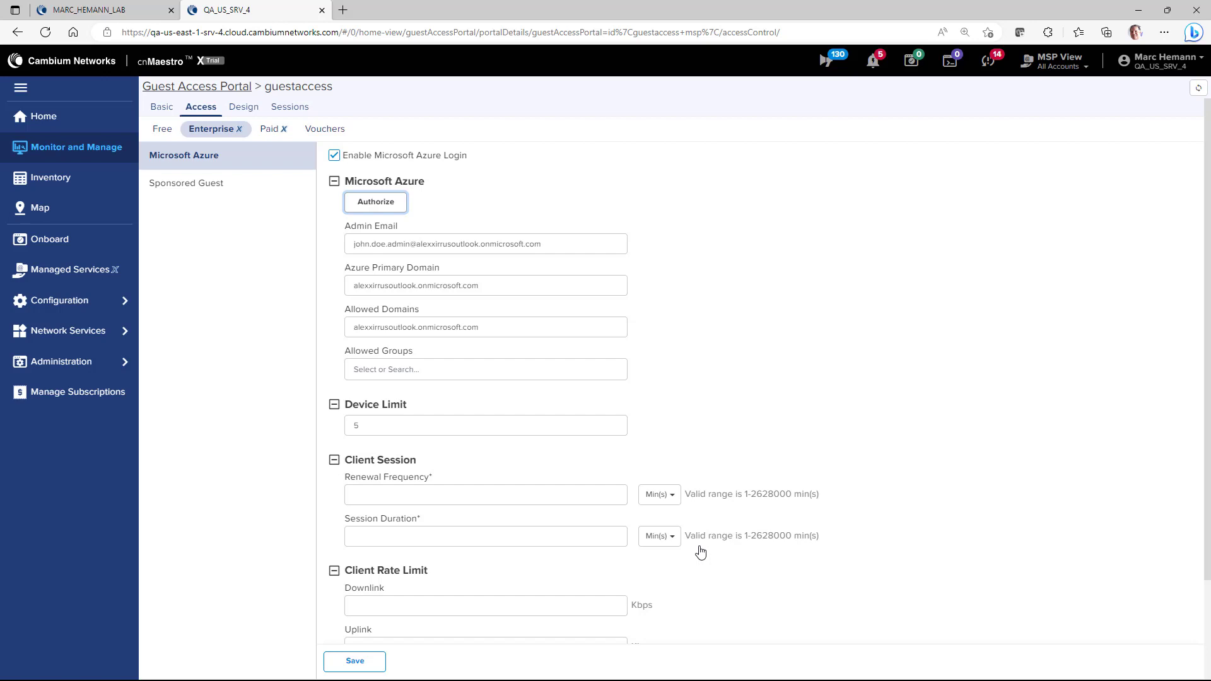
pyautogui.moveTo(658, 495)
pyautogui.write('1')
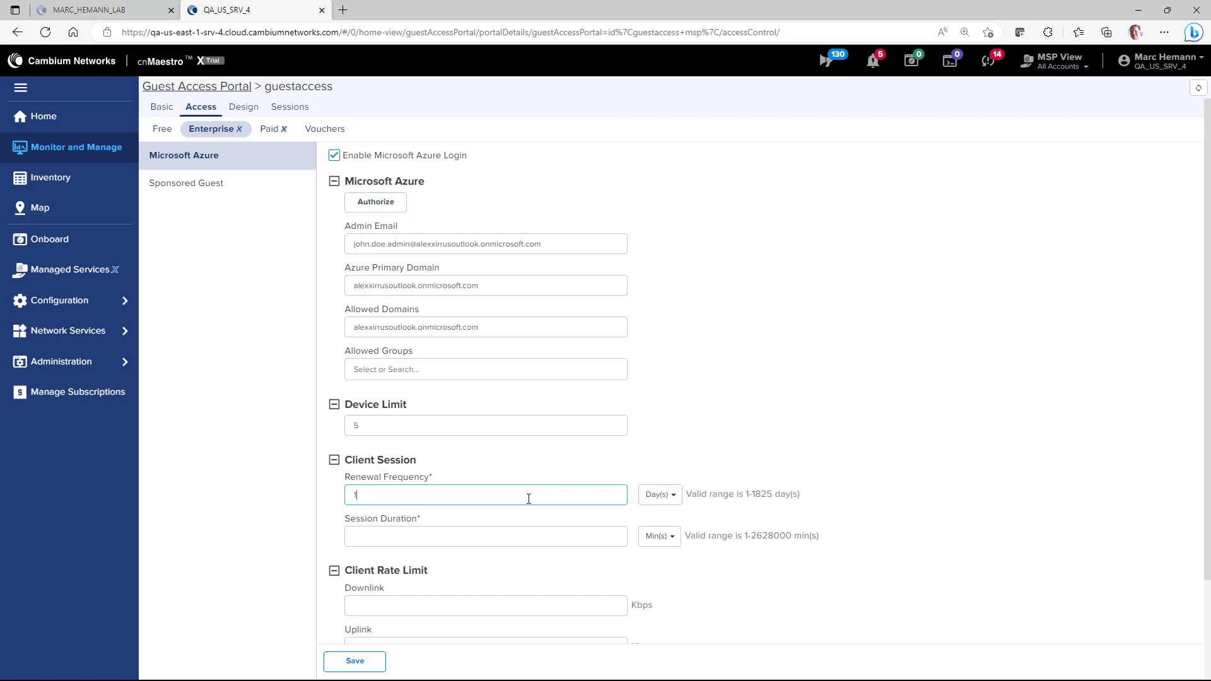
# Set the Azure login rate limits to 8192 Kbps downlink and 2048 Kbps uplink.
pyautogui.click(485, 536)
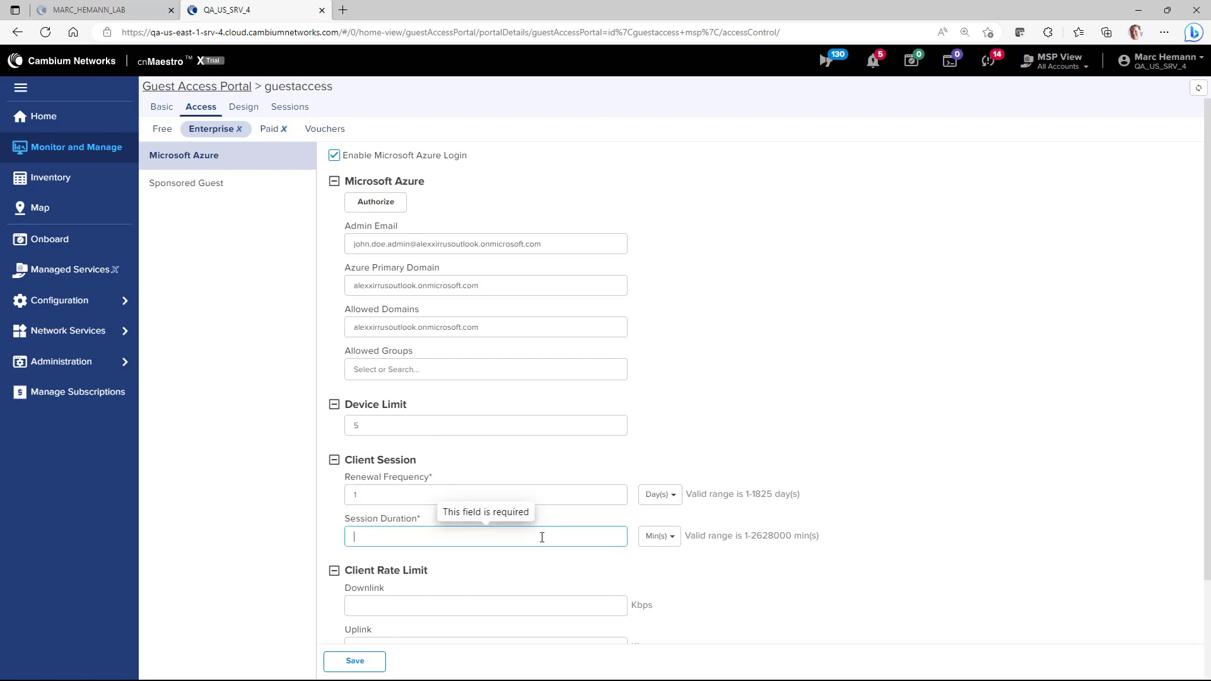
pyautogui.click(658, 536)
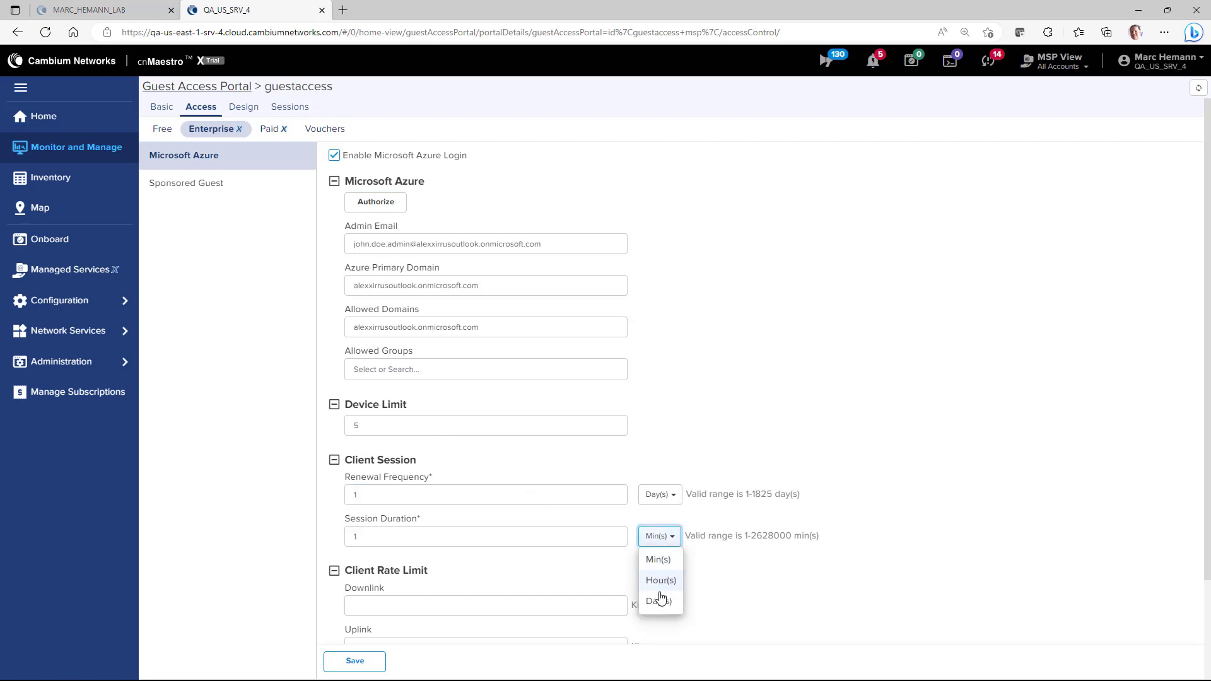
pyautogui.click(657, 601)
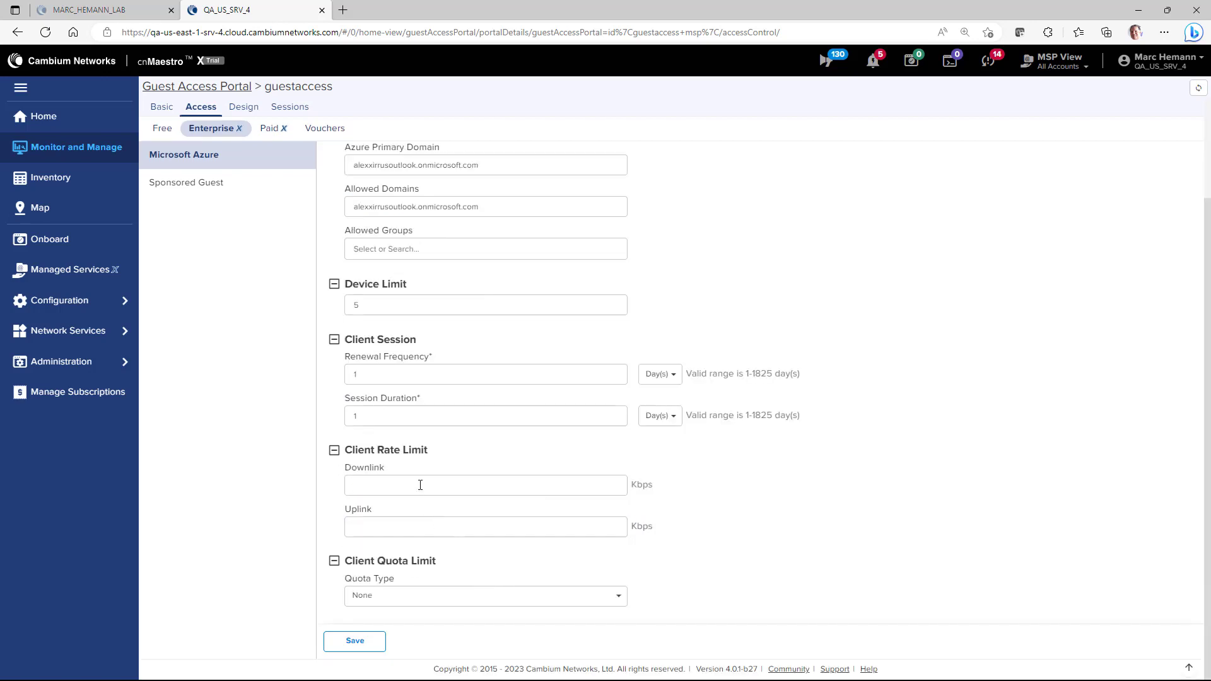
pyautogui.write('81')
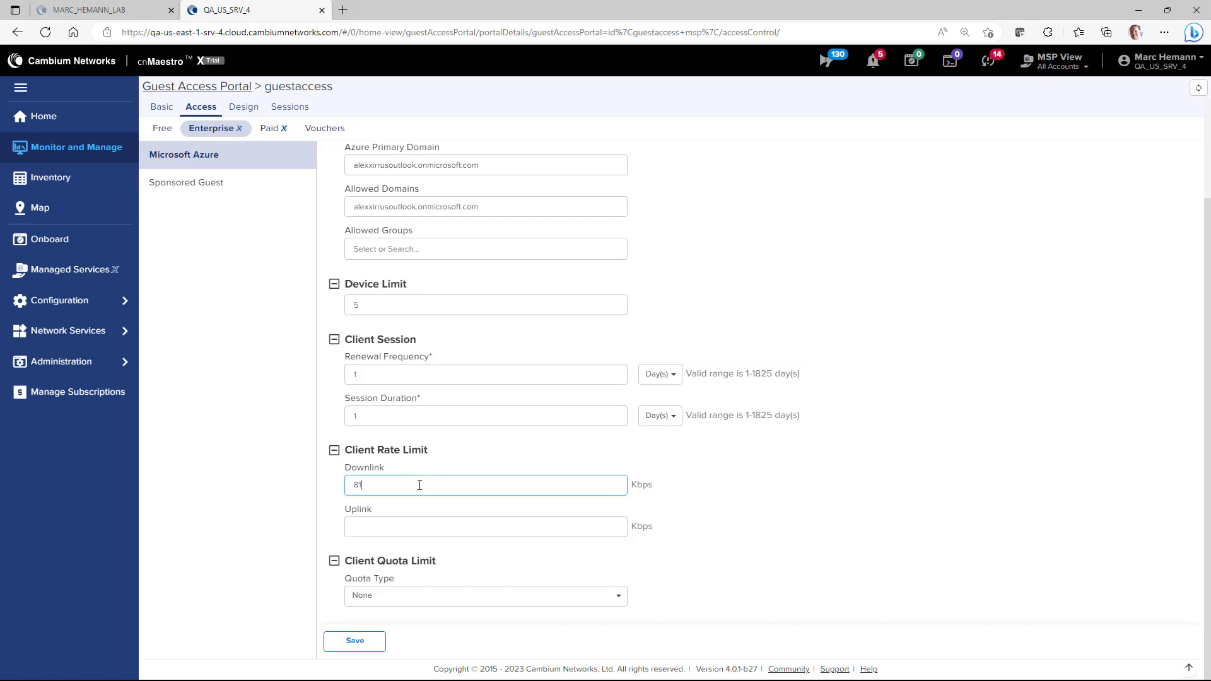
pyautogui.write('2048')
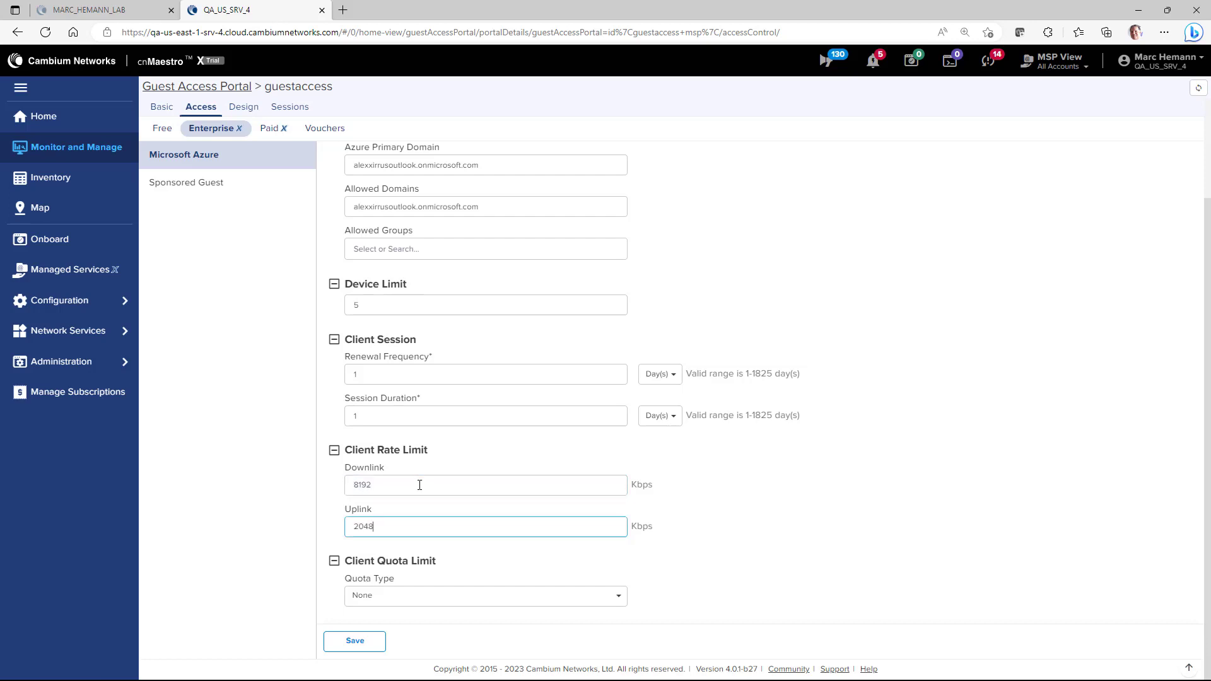
pyautogui.moveTo(444, 595)
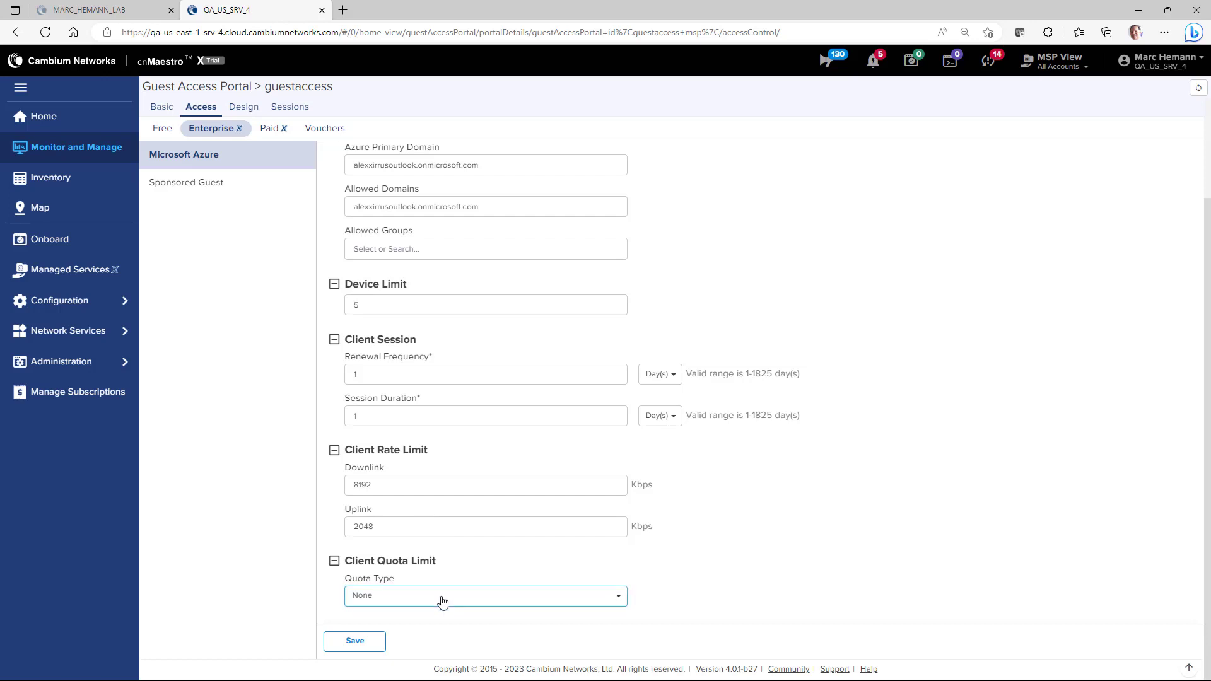
# Set a Total 10 GB data quota and return to the Guest Access Portal list.
pyautogui.click(485, 596)
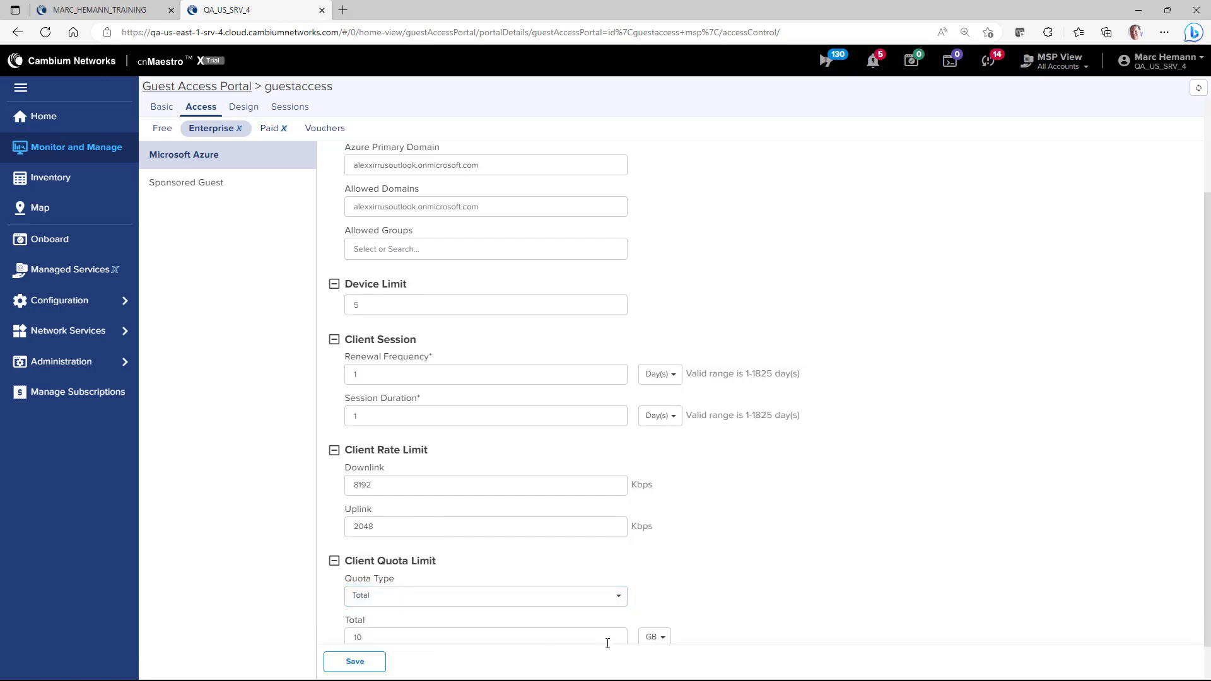
pyautogui.scroll(-3)
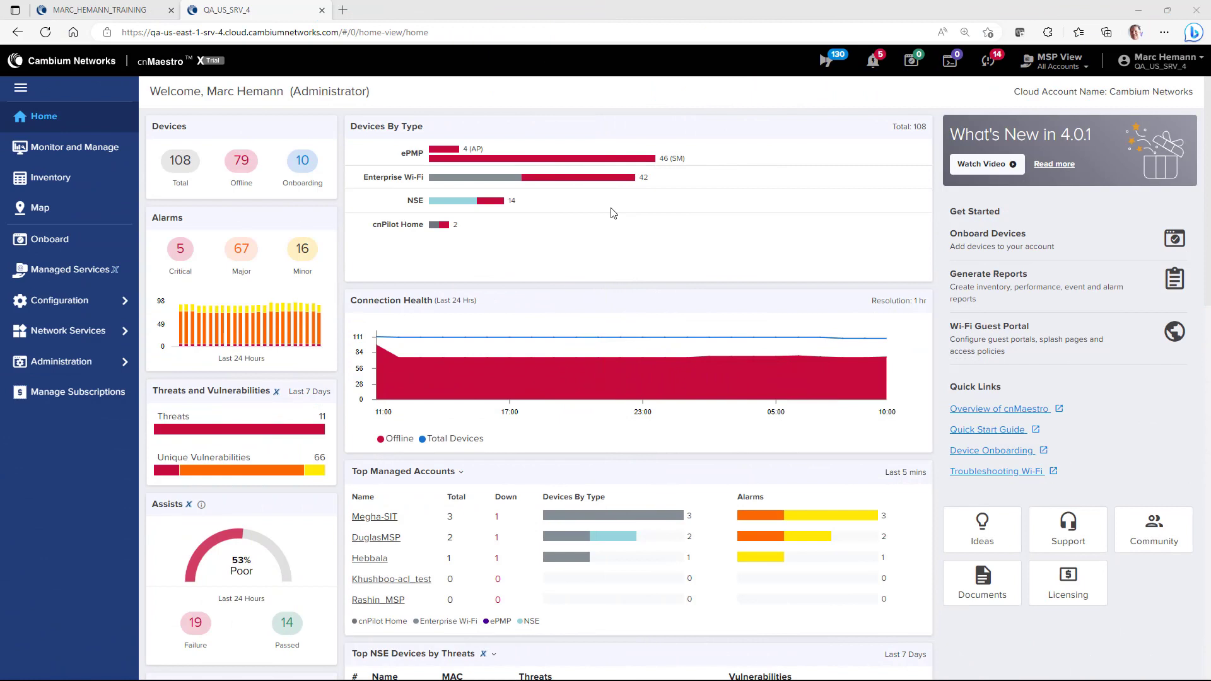
pyautogui.moveTo(69, 330)
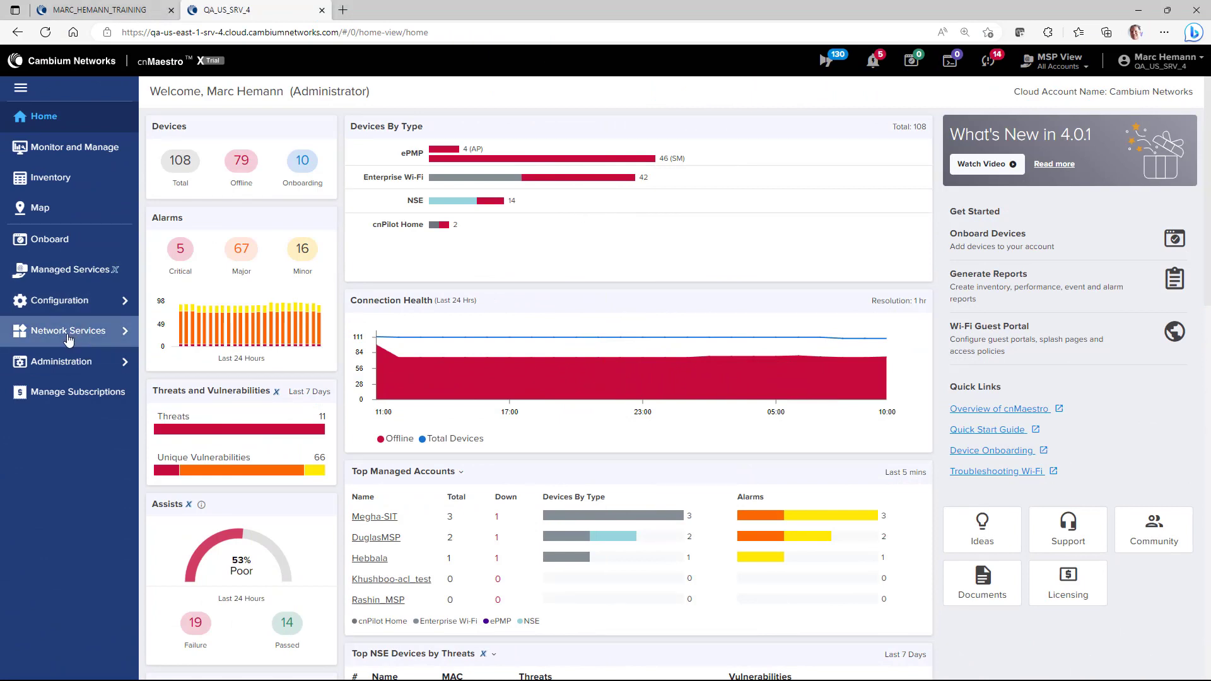
pyautogui.click(69, 330)
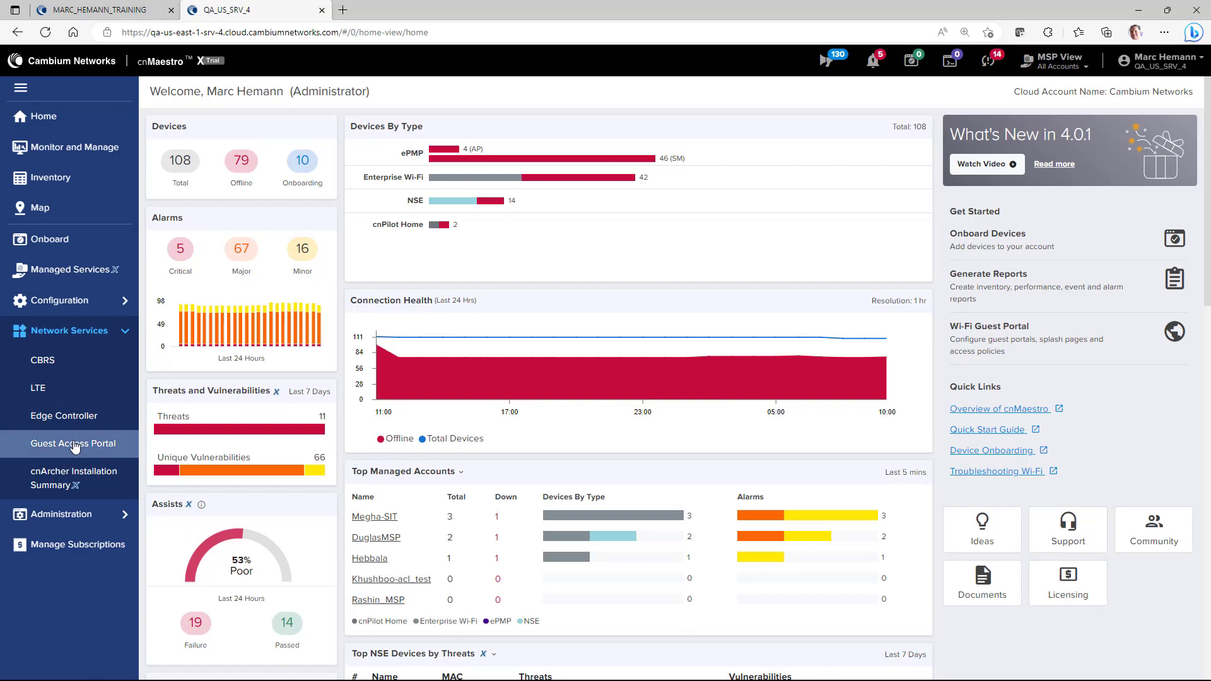
pyautogui.click(73, 443)
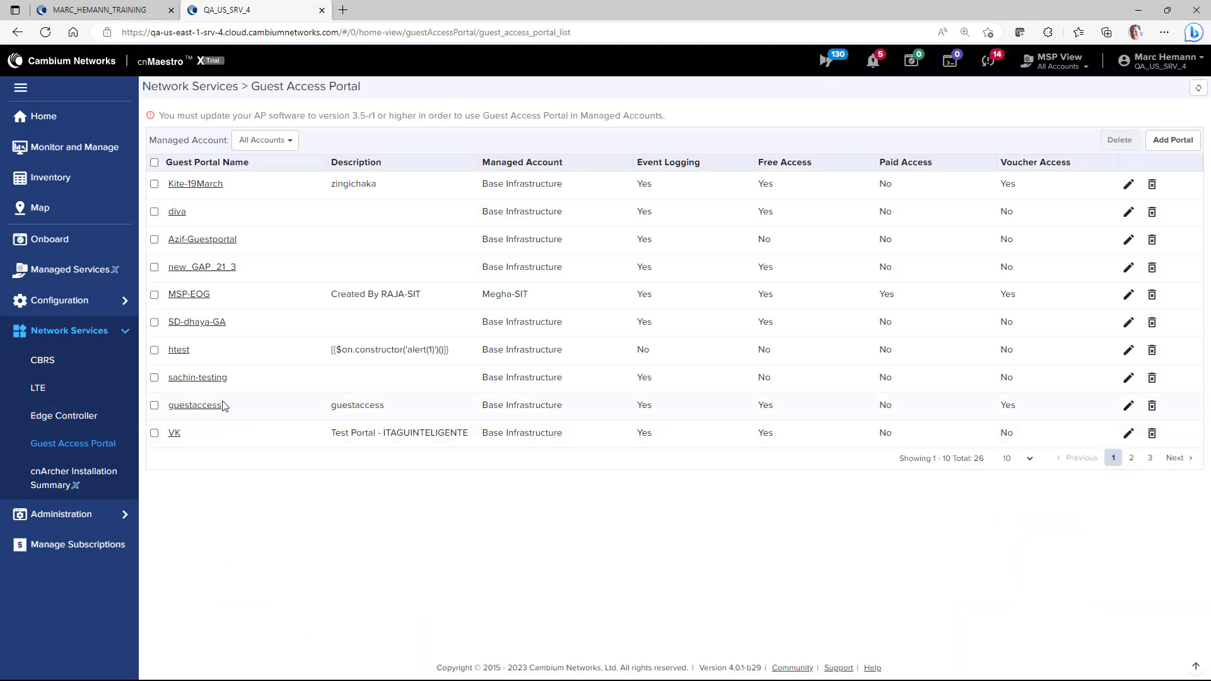
# Enable Sponsored Guest on guestaccess with sponsor domain cambiumnetworks.com.
pyautogui.click(194, 405)
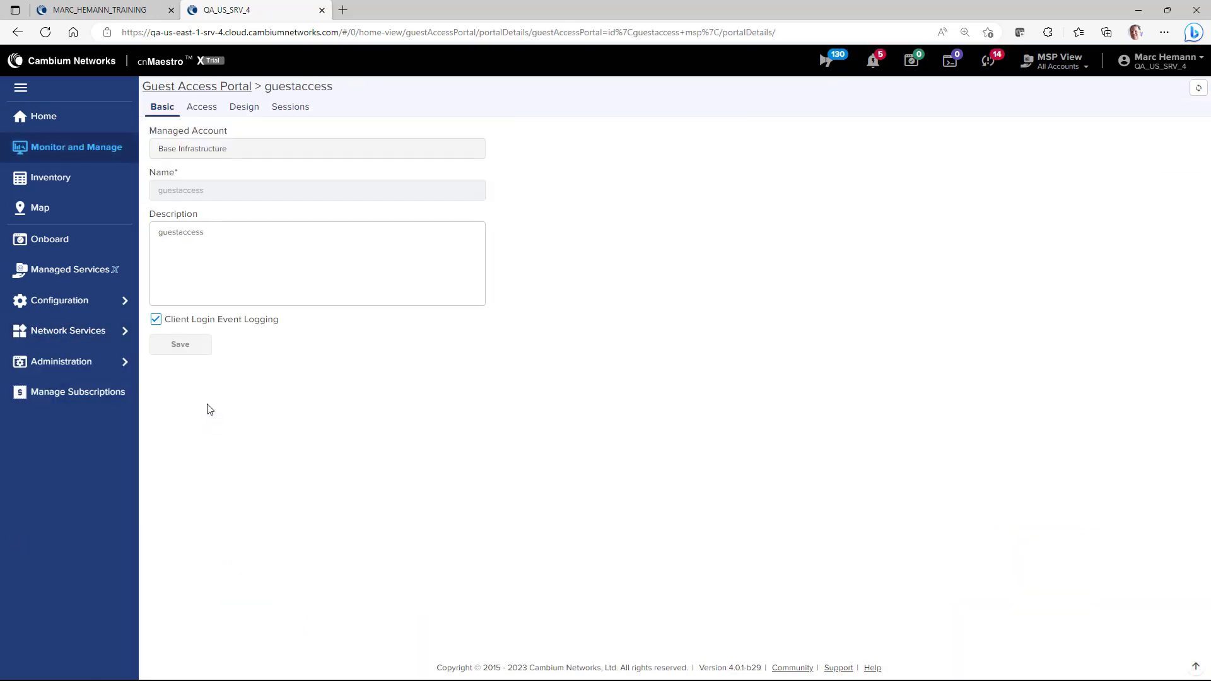
pyautogui.moveTo(202, 106)
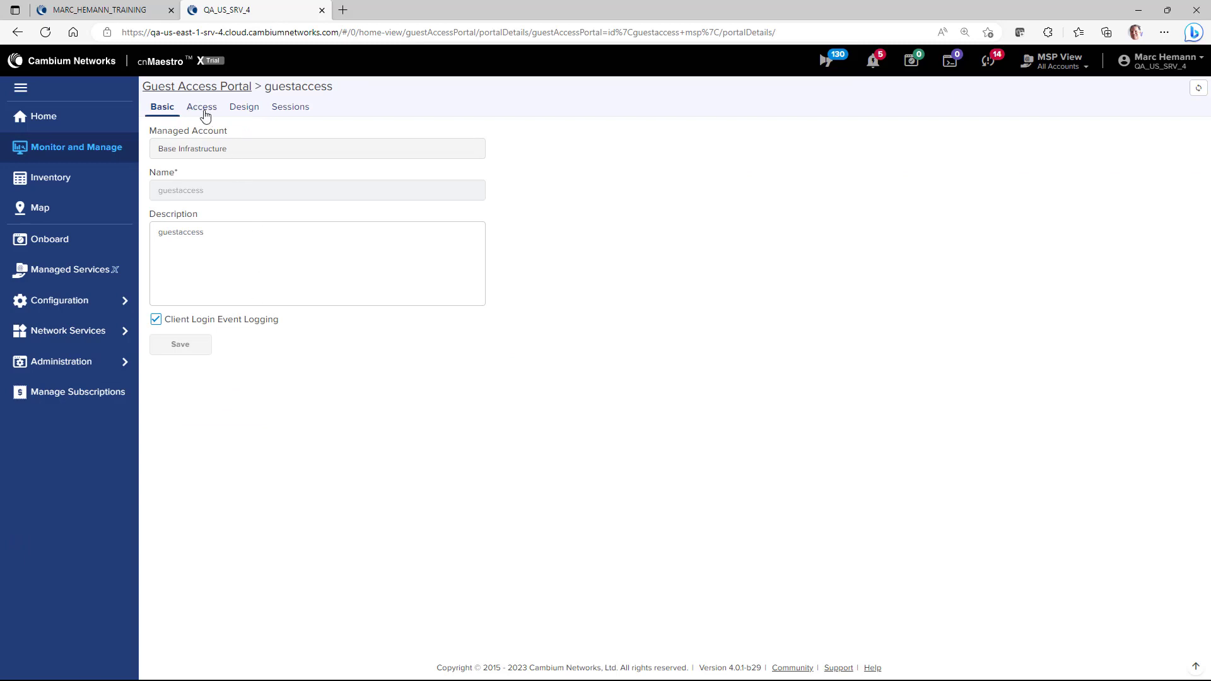
pyautogui.click(201, 107)
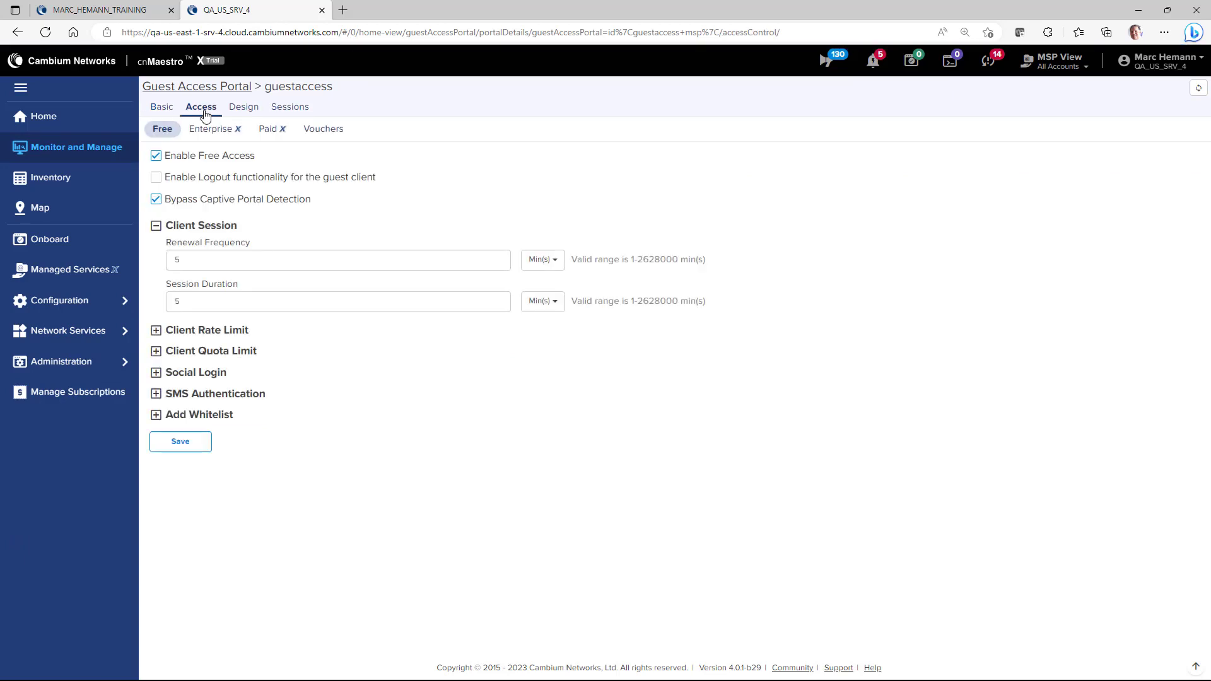
pyautogui.moveTo(210, 136)
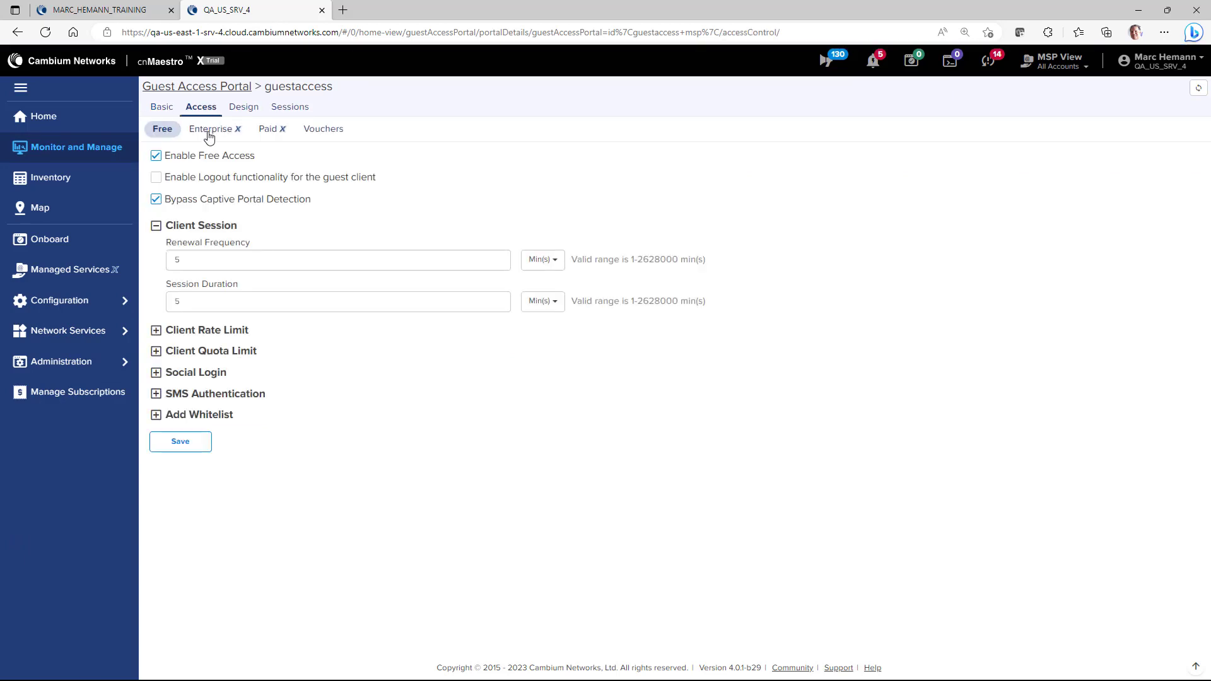
pyautogui.click(211, 128)
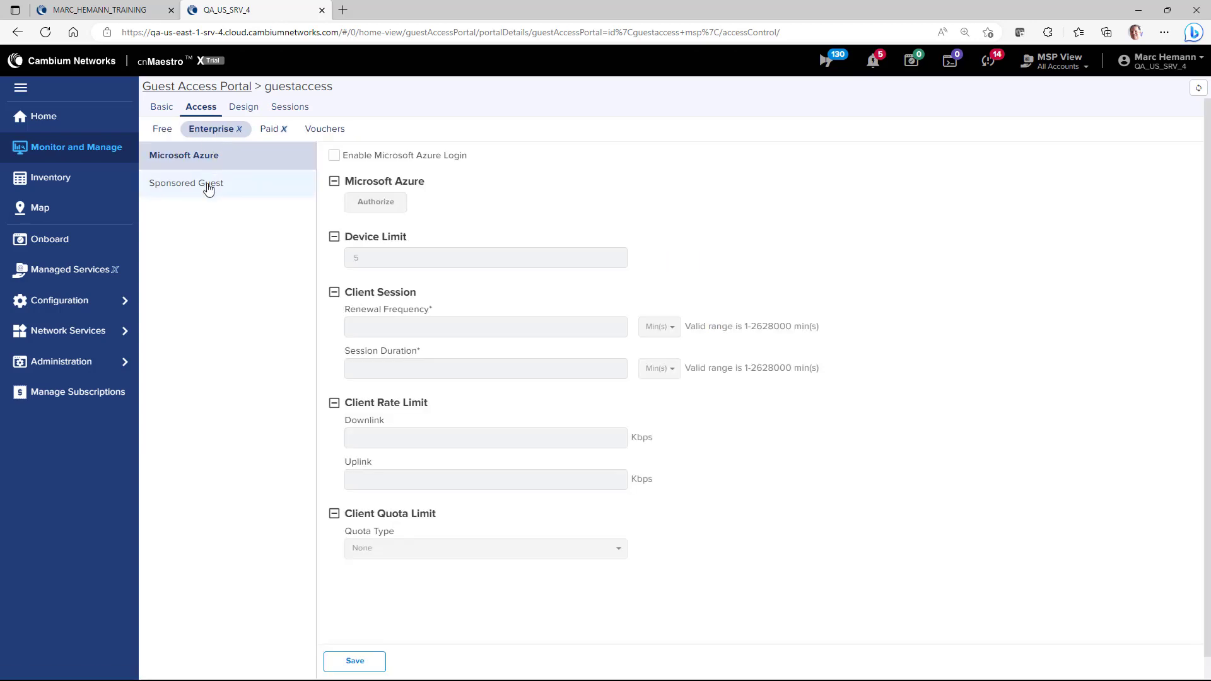
pyautogui.click(186, 183)
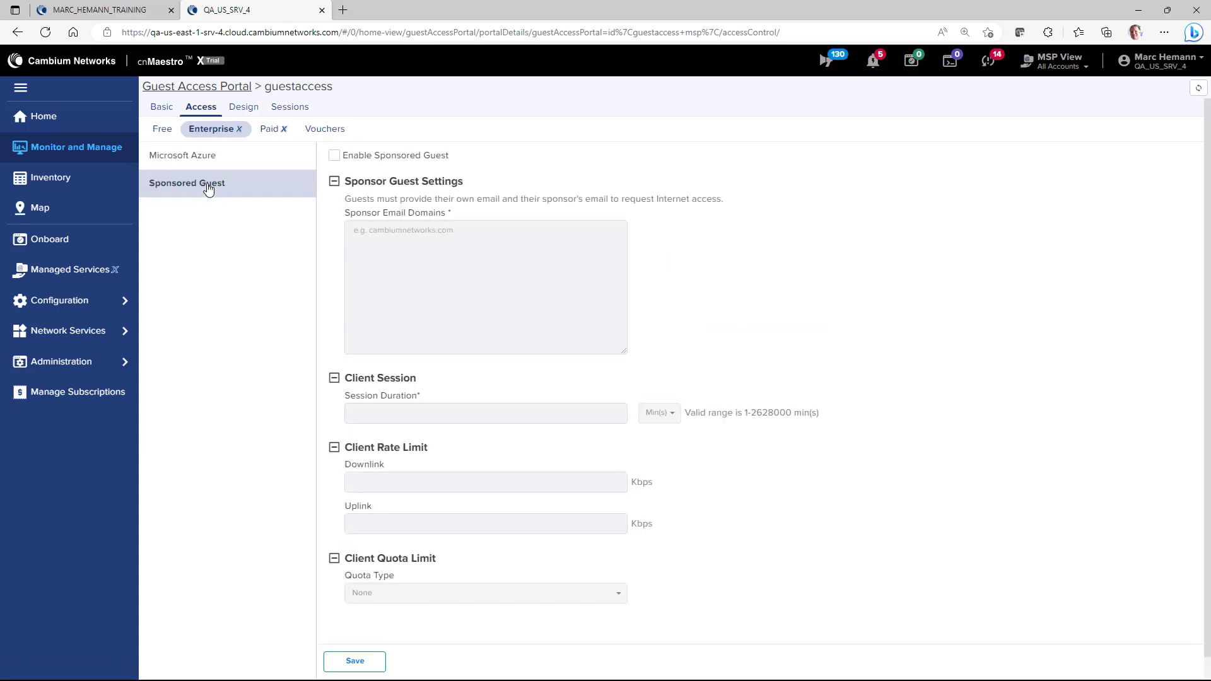
pyautogui.click(334, 155)
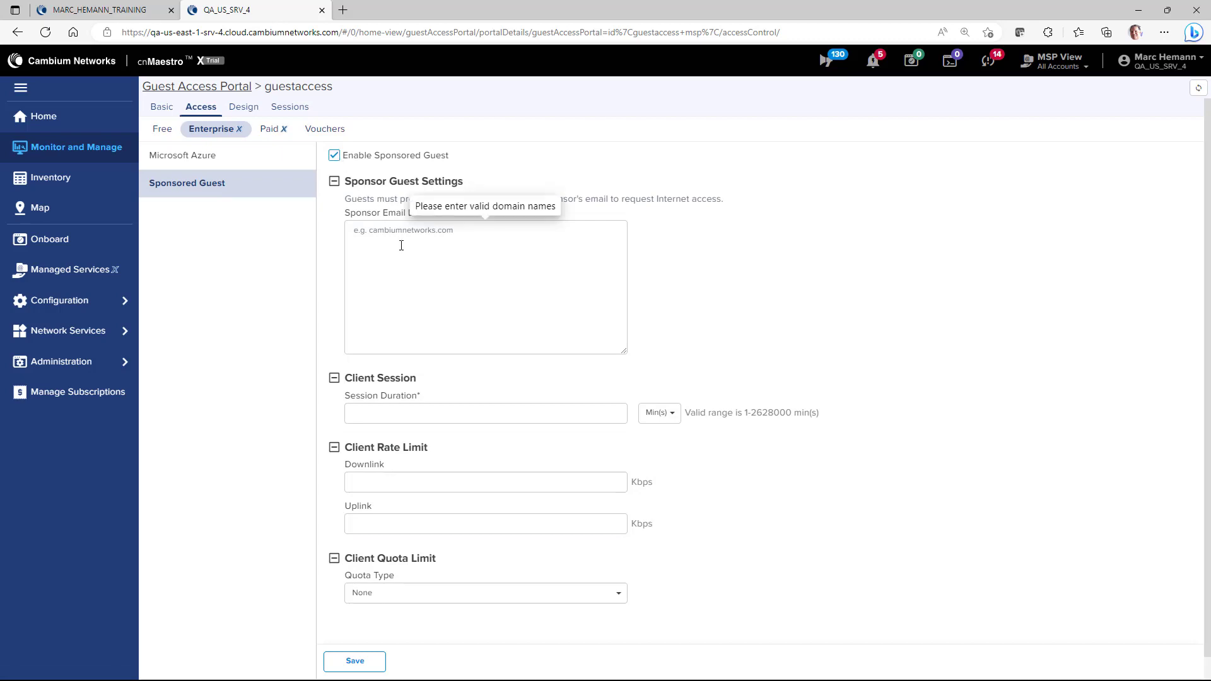
pyautogui.write('cambium')
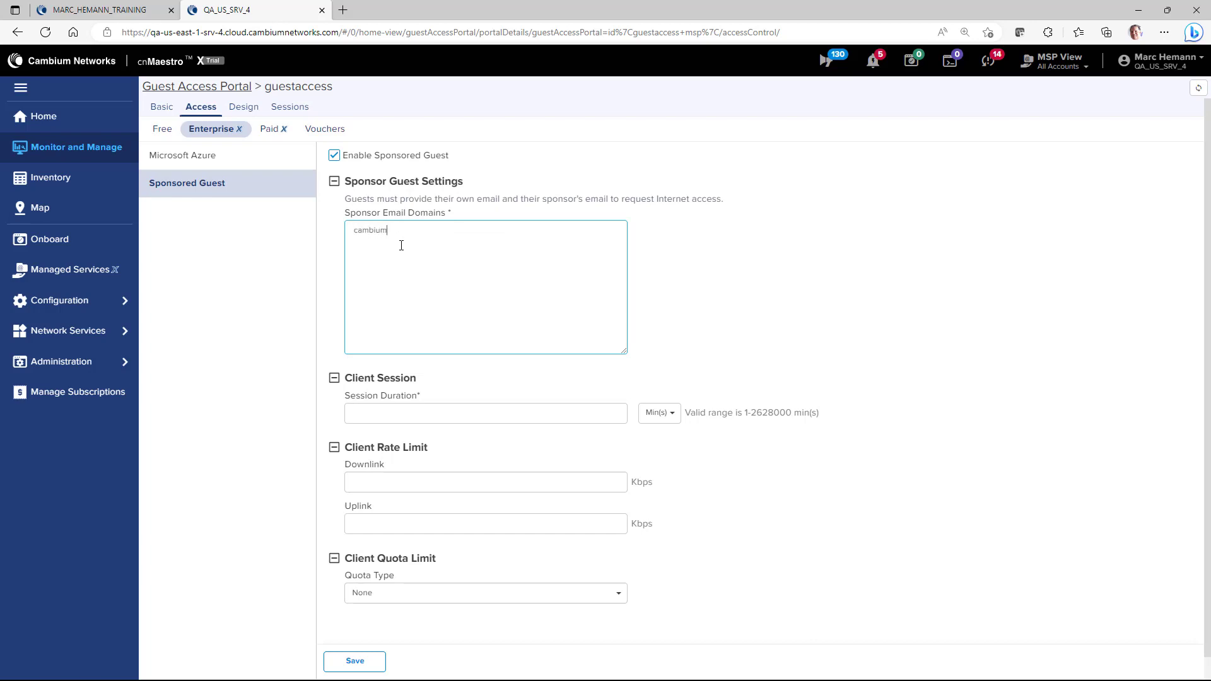
pyautogui.write('networks')
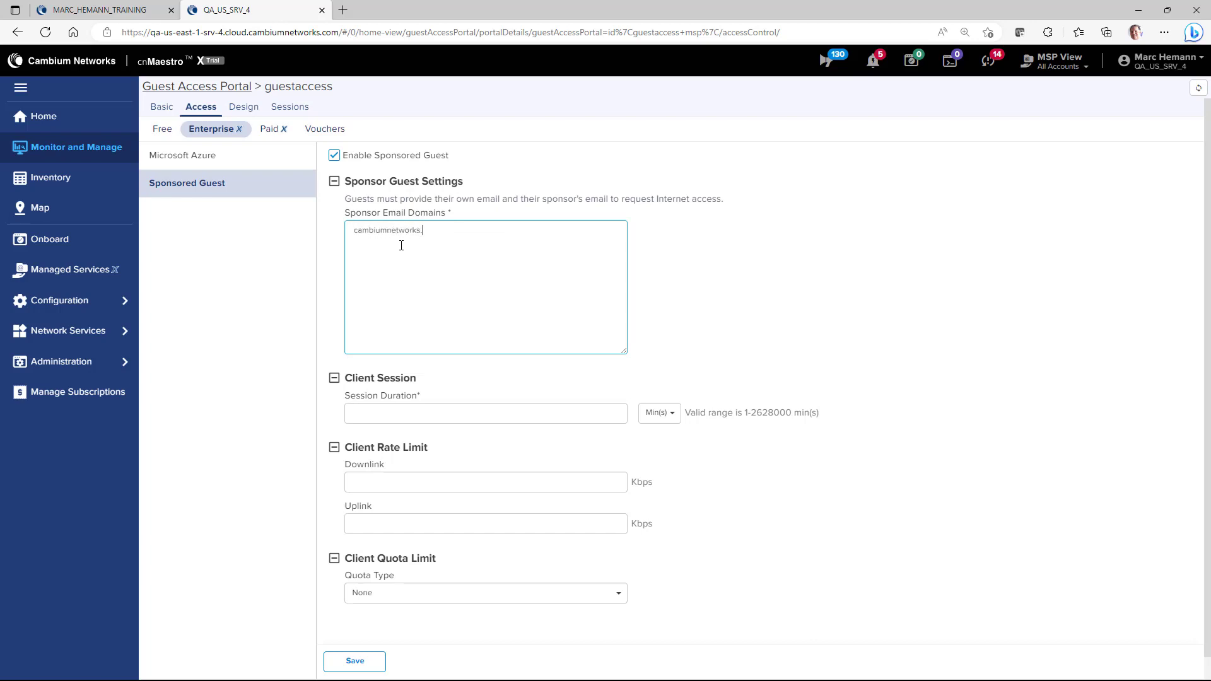
pyautogui.write('.com')
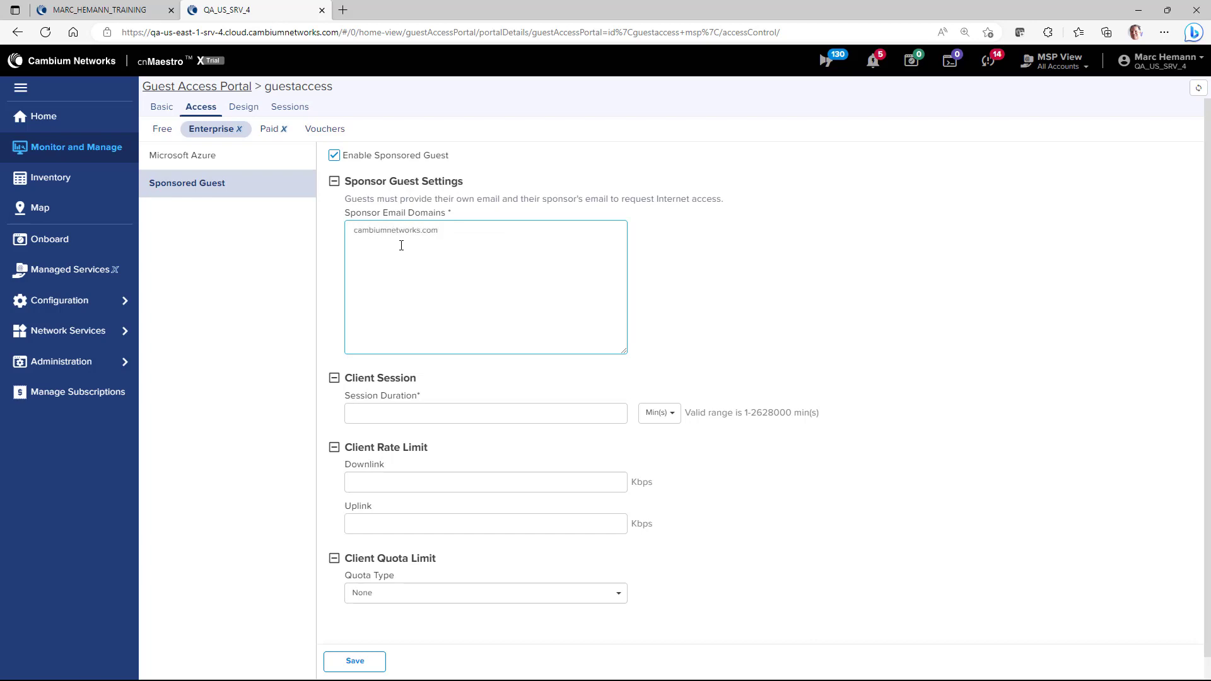
pyautogui.moveTo(460, 338)
pyautogui.write('1')
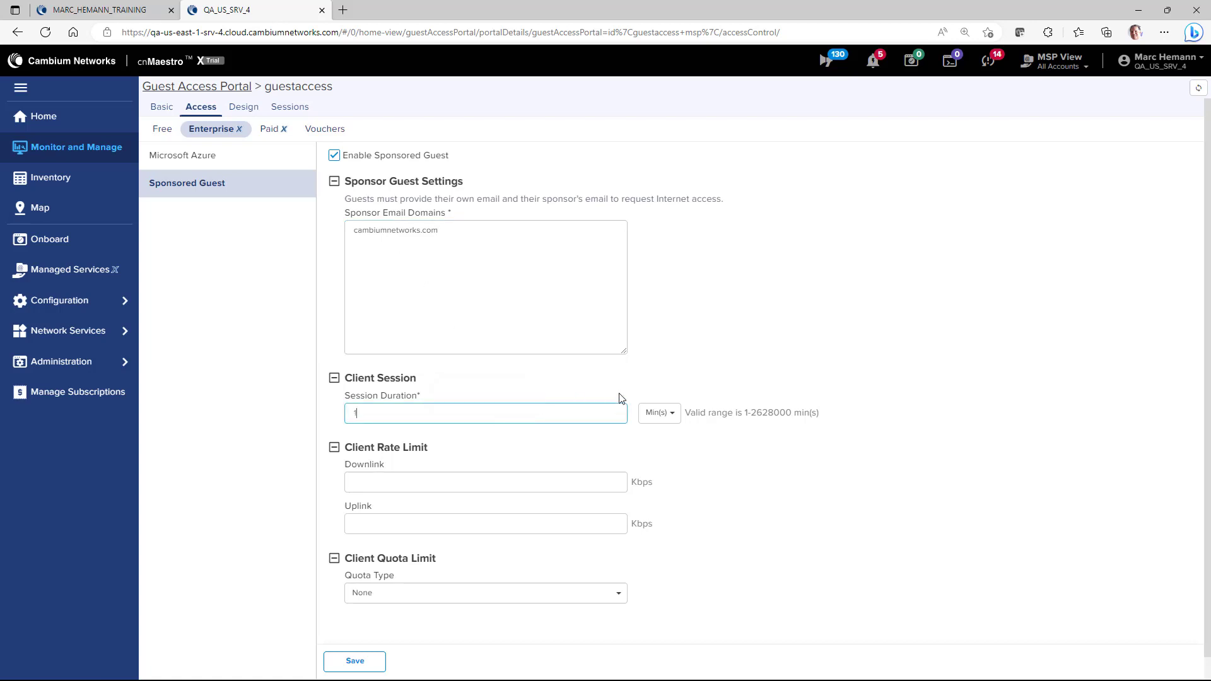
# Set sponsored guests to 1-day sessions, 4096/1024 Kbps limits, and choose a quota type.
pyautogui.click(657, 413)
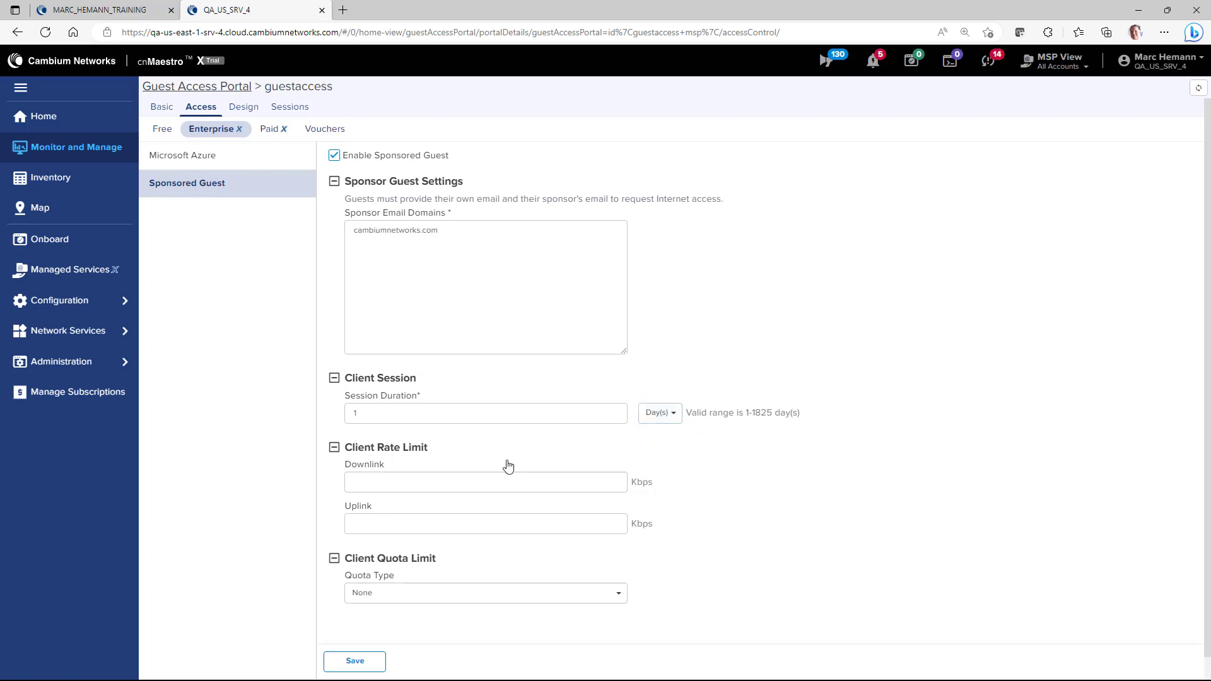
pyautogui.write('4096')
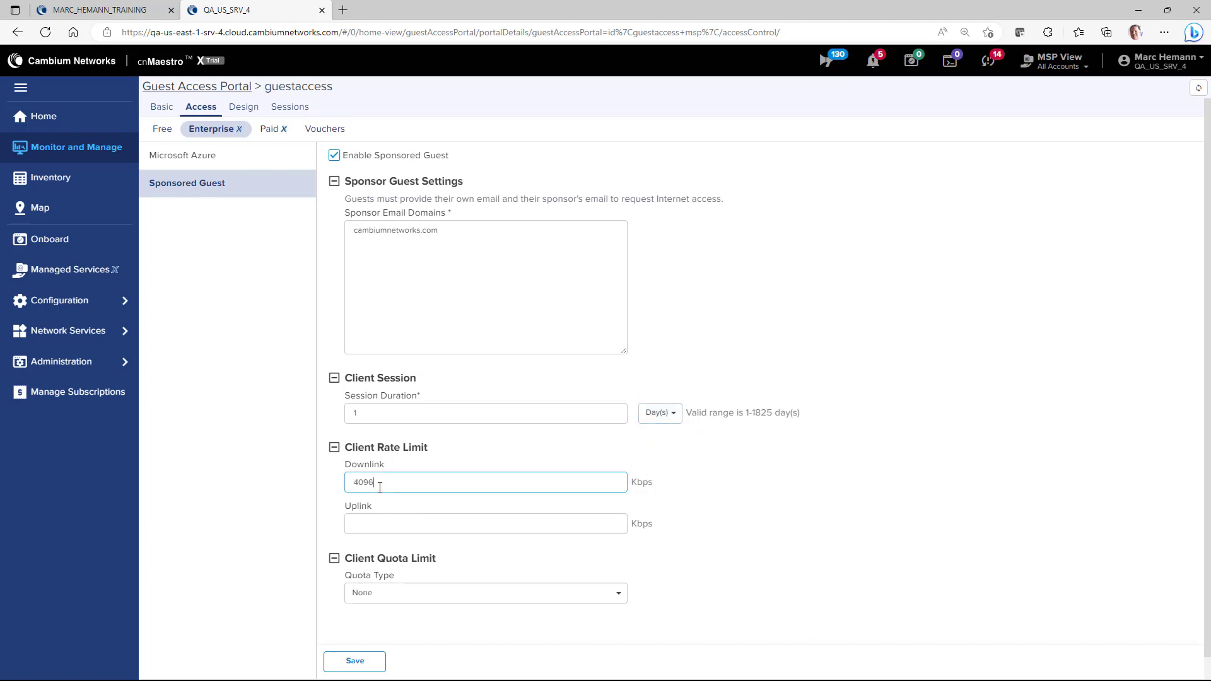
pyautogui.write('102')
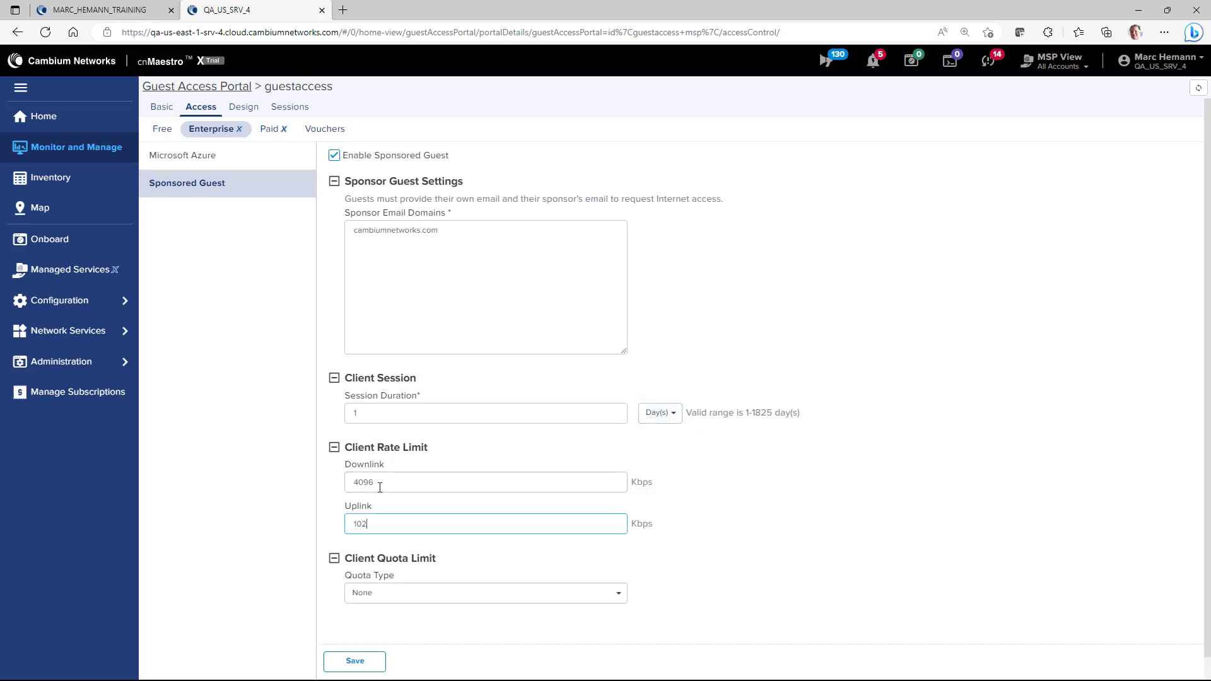
pyautogui.write('4')
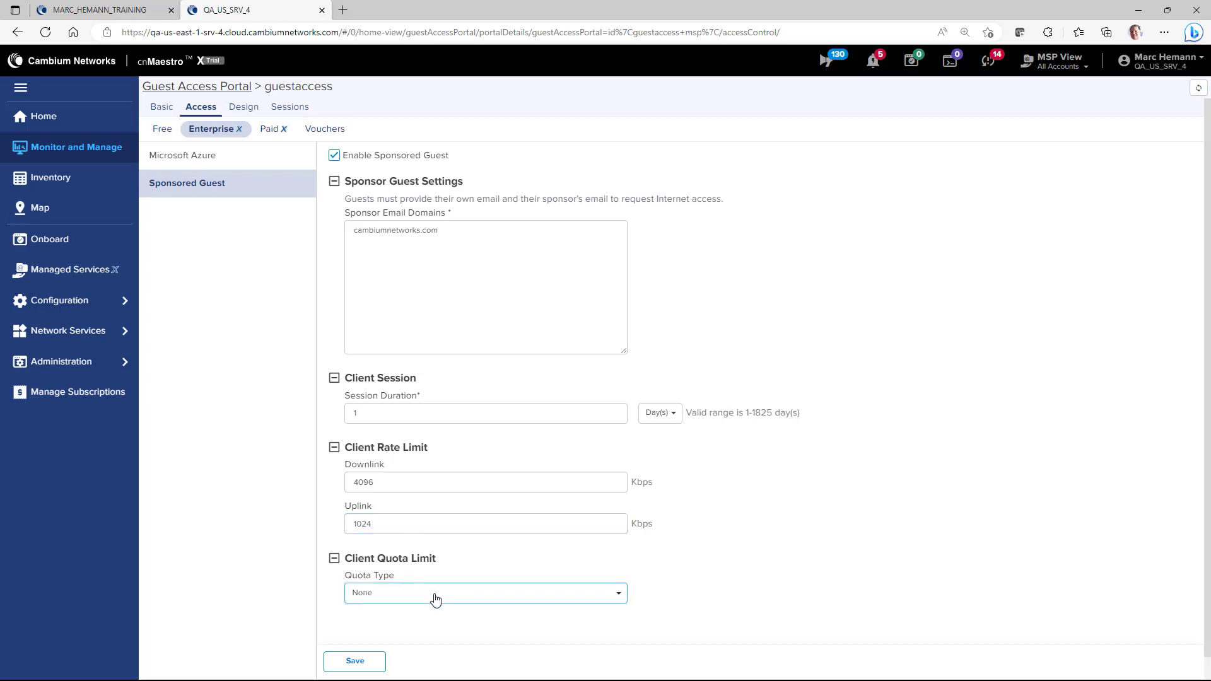
pyautogui.click(485, 593)
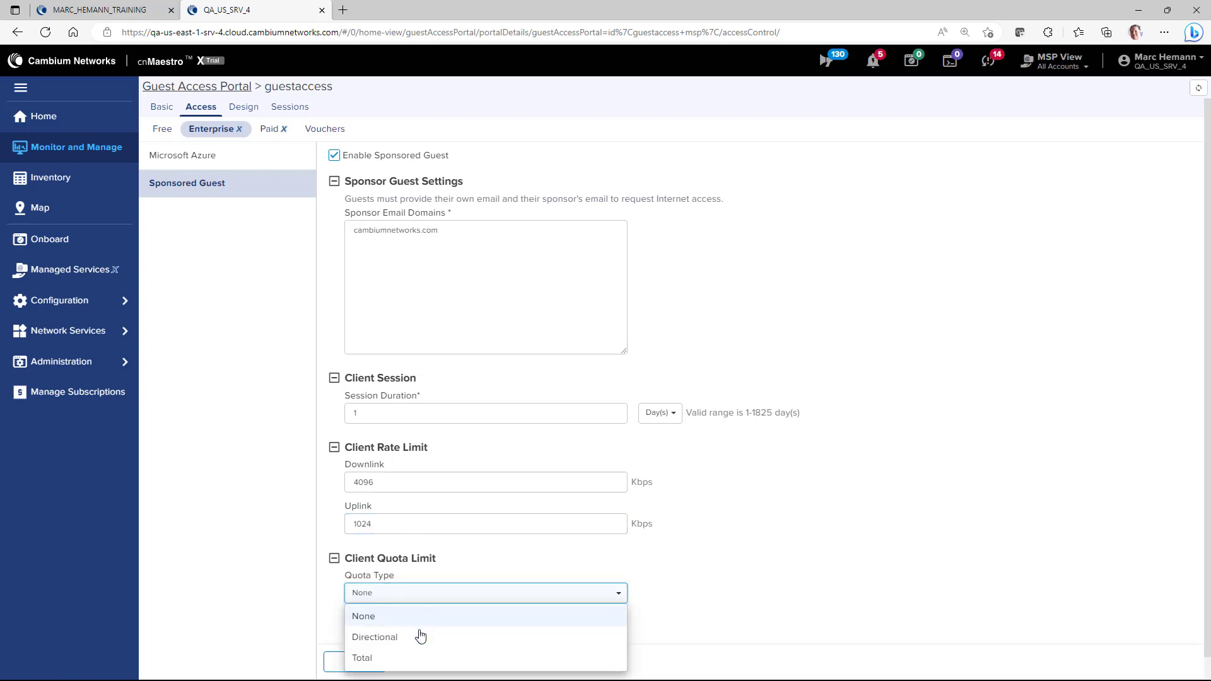
pyautogui.click(362, 657)
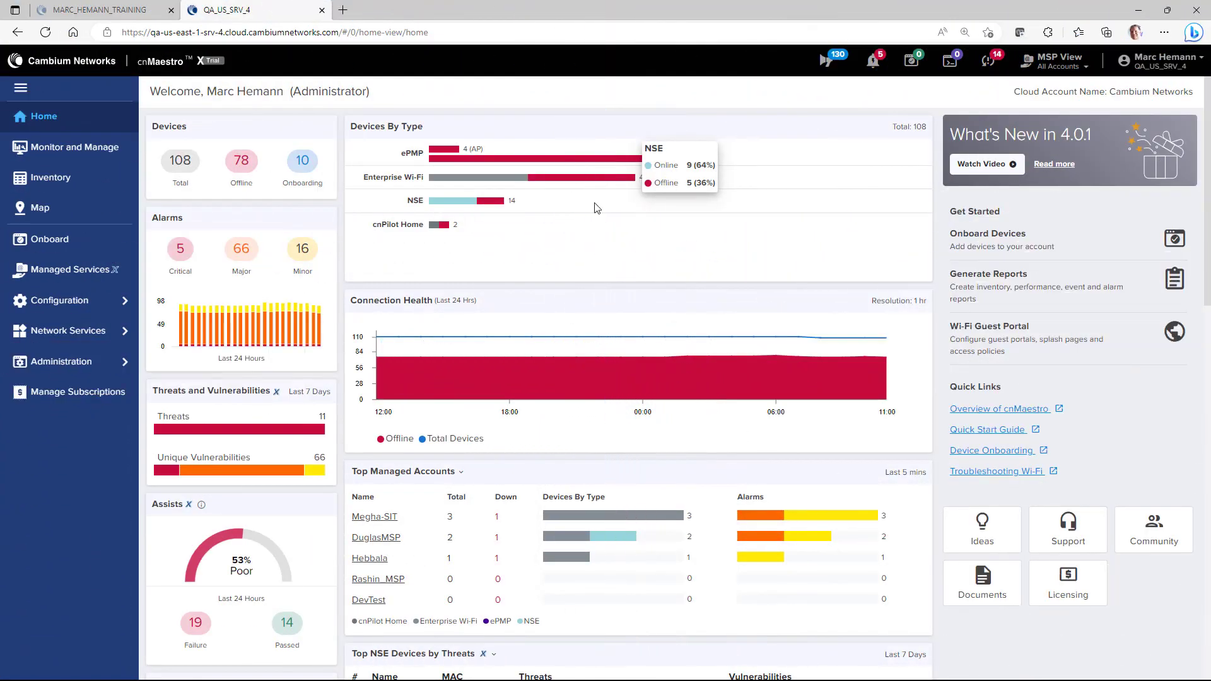
pyautogui.moveTo(50, 178)
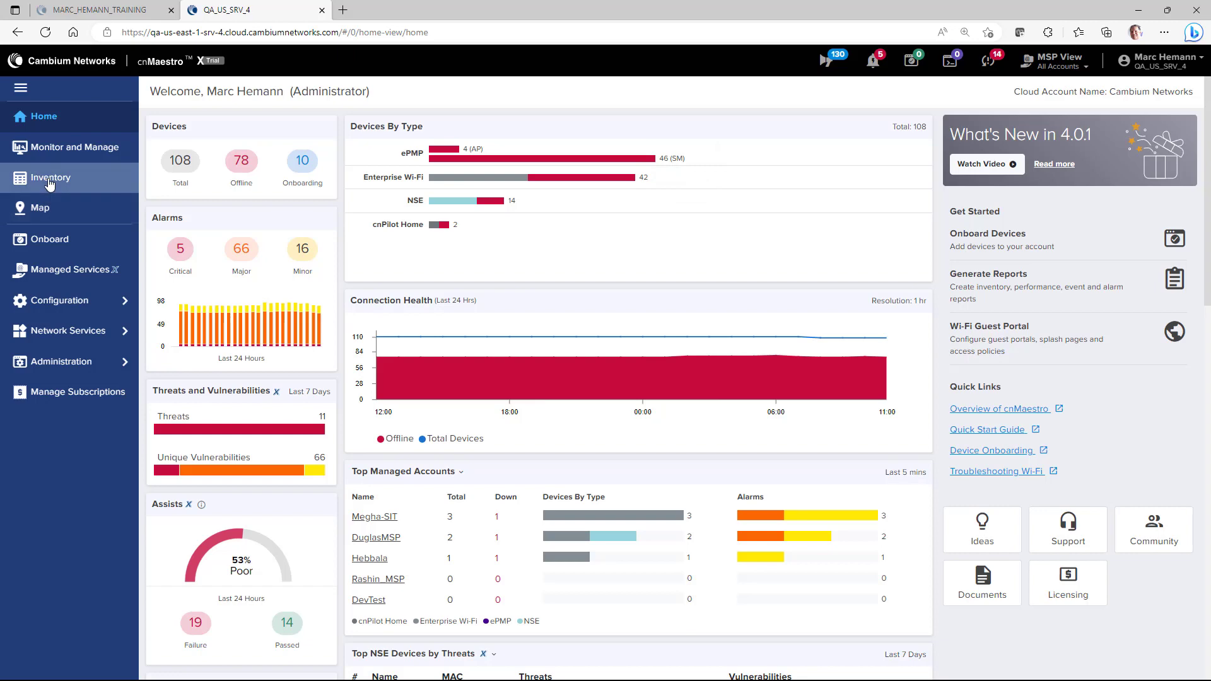
# Find XE5-8-E00207 in Inventory and scroll its Configuration tab to the Radio sections.
pyautogui.click(51, 178)
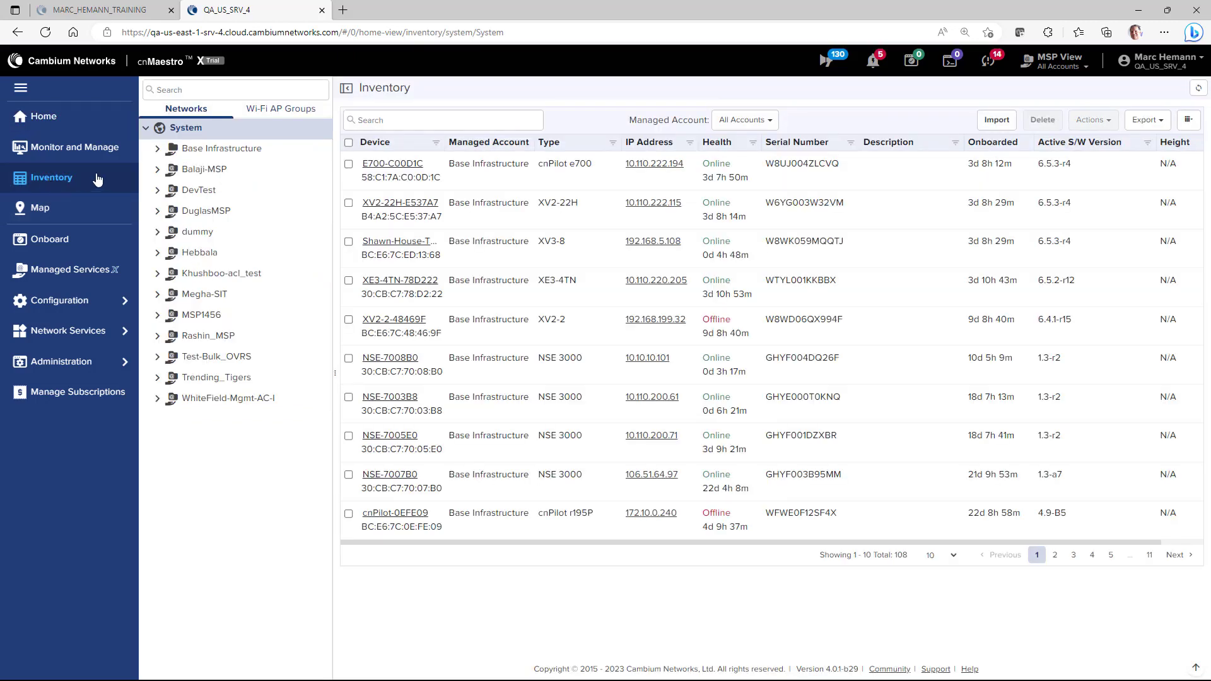
pyautogui.write('xe5')
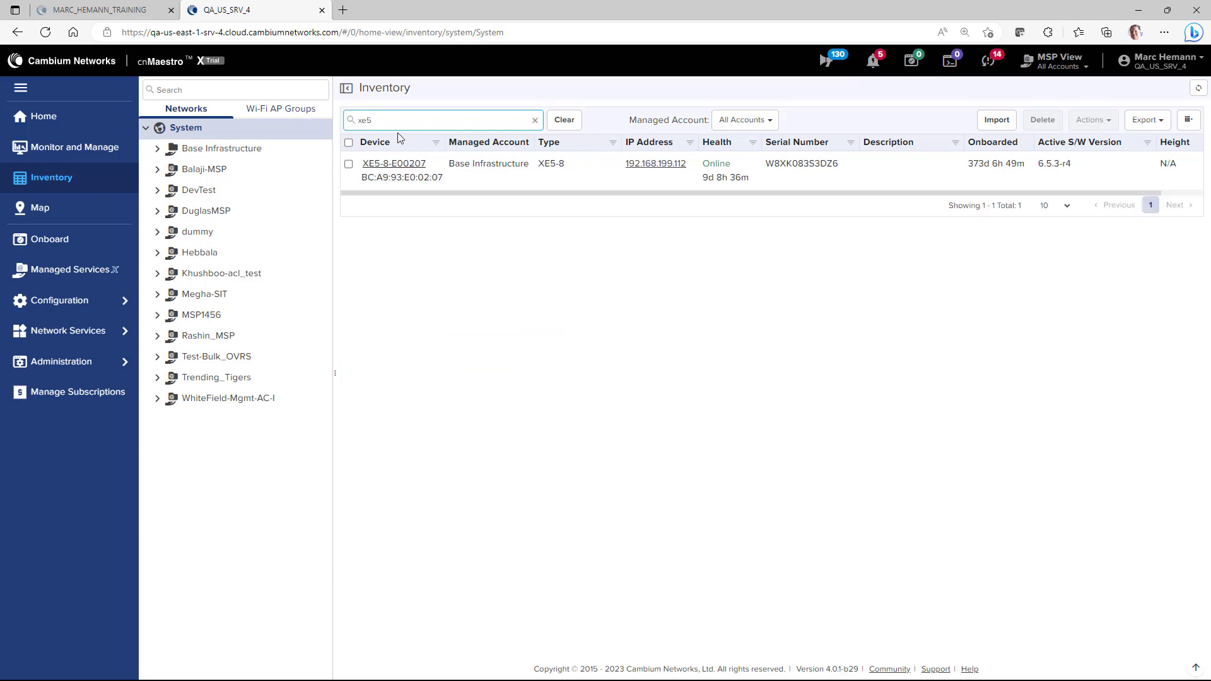
pyautogui.click(394, 163)
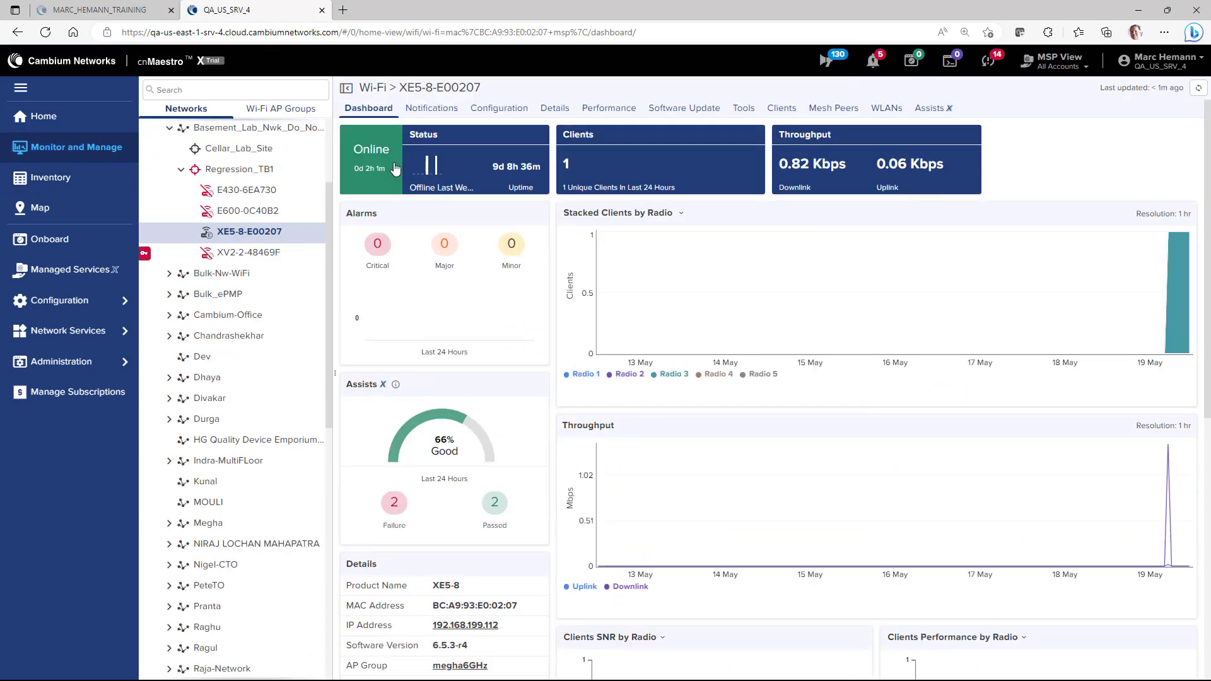
pyautogui.moveTo(499, 108)
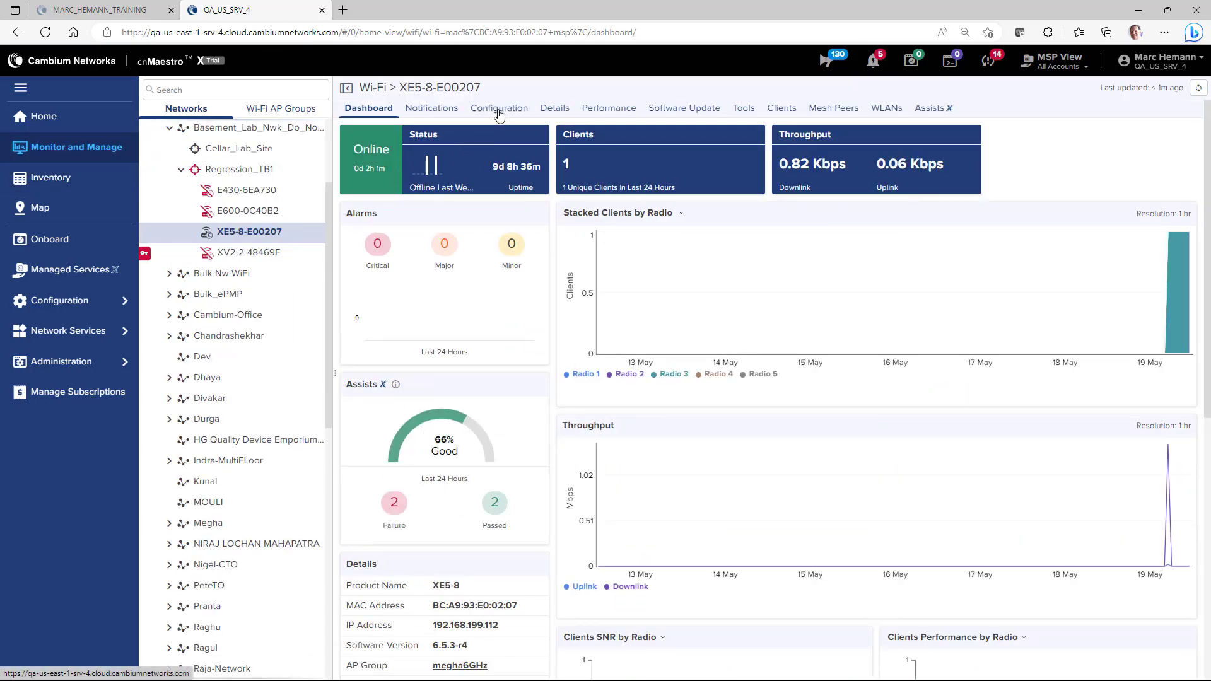
pyautogui.click(499, 108)
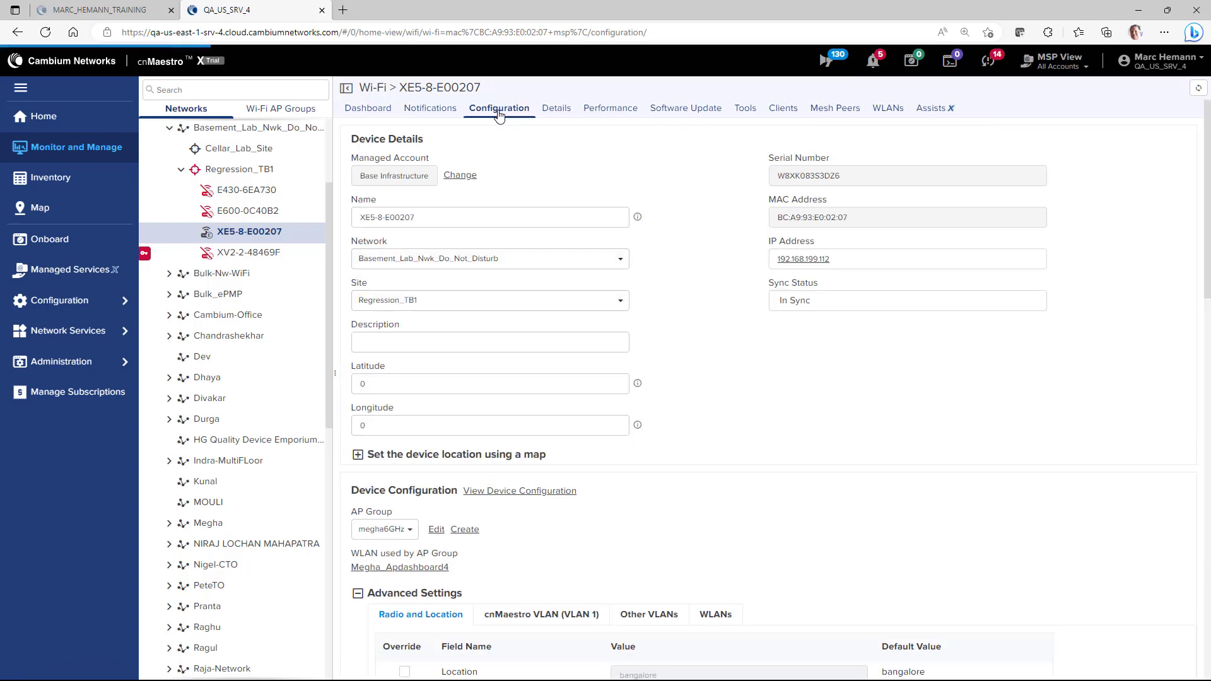
pyautogui.scroll(-3)
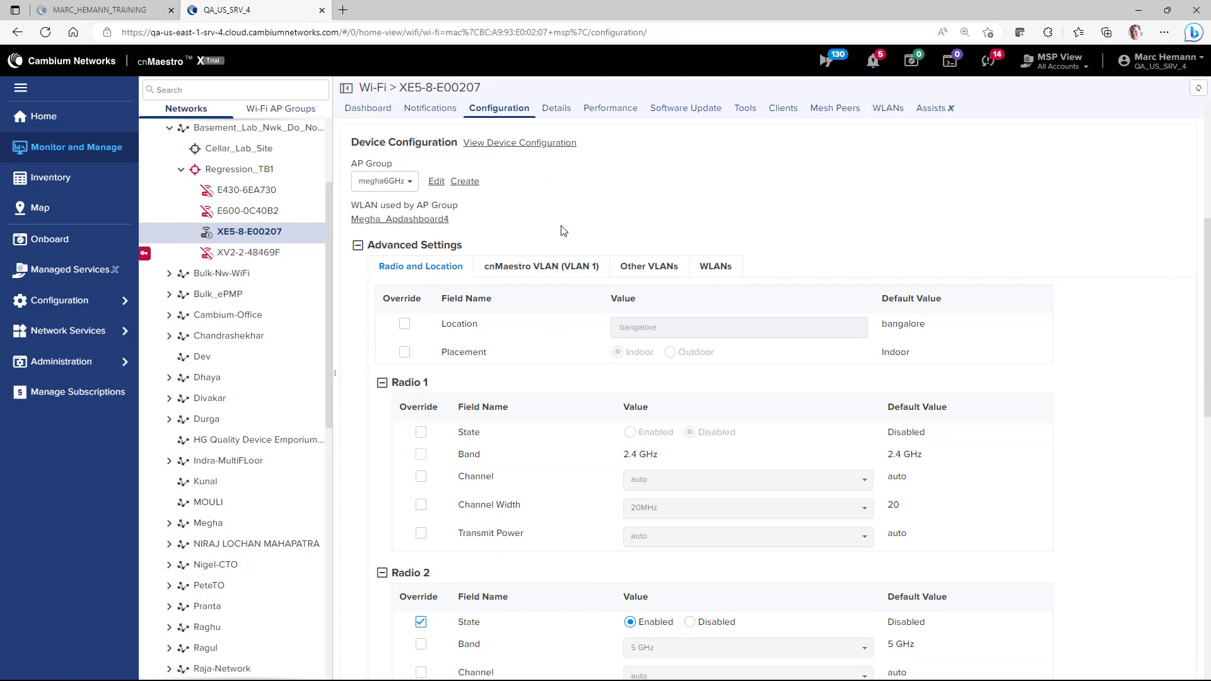
pyautogui.moveTo(402, 252)
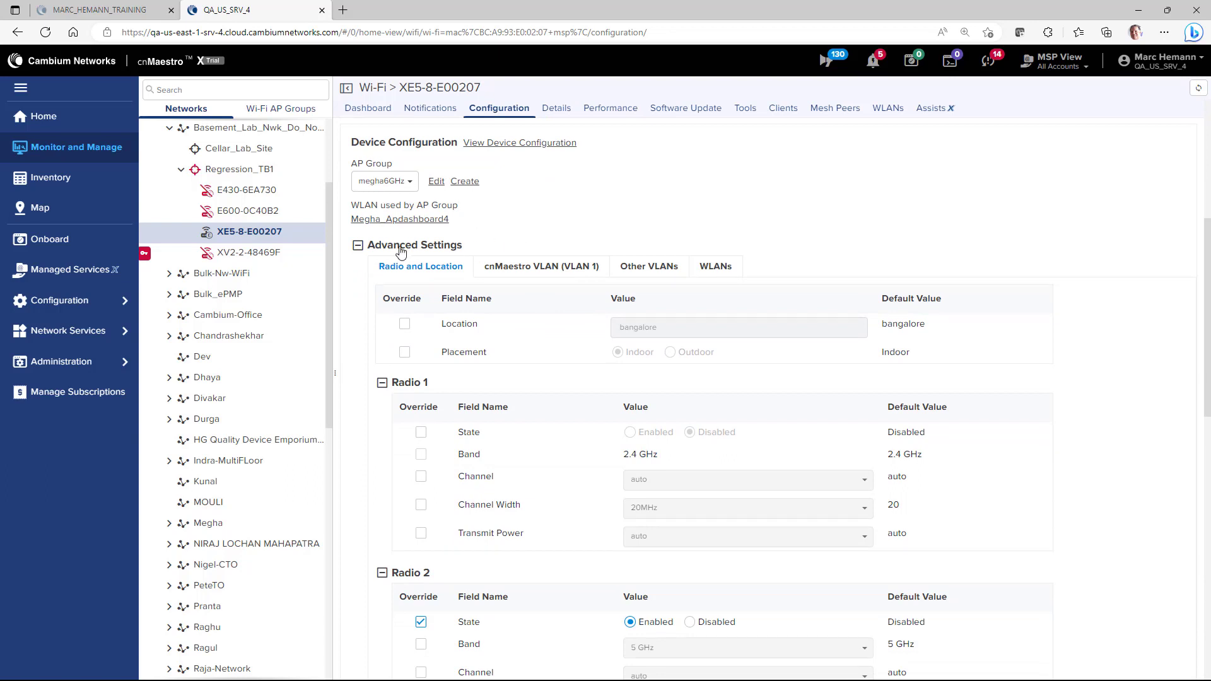
pyautogui.scroll(-3)
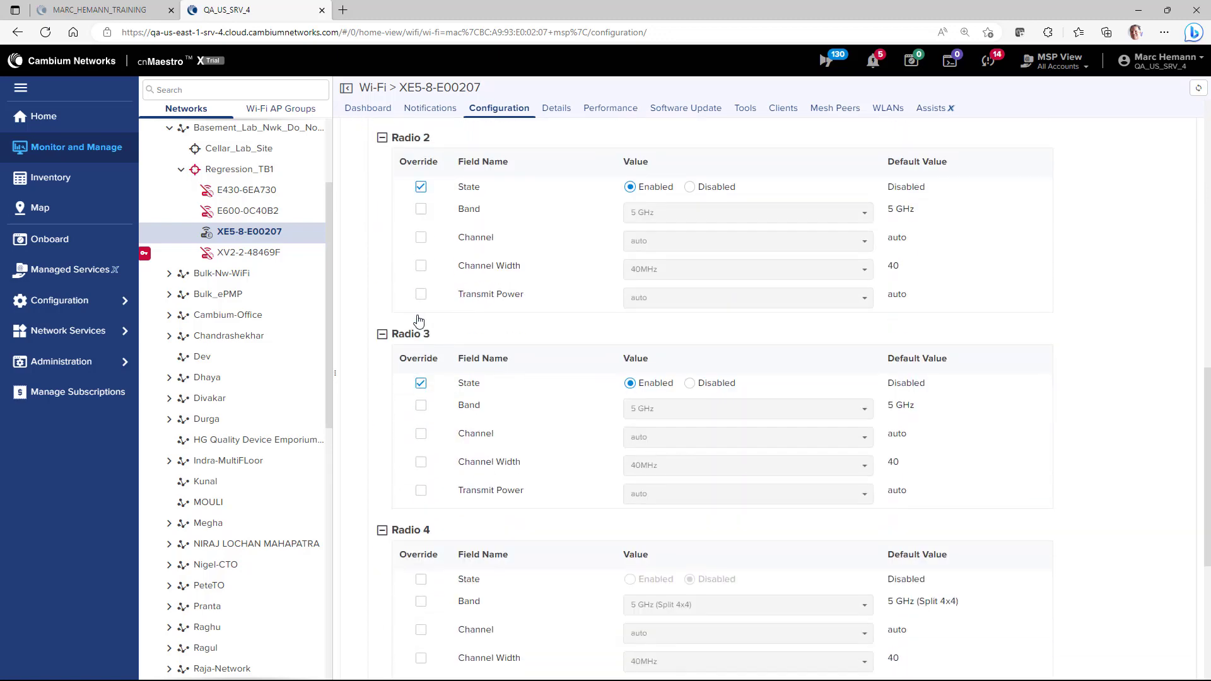
# Override the Radio 2 and Radio 3 bands to 6 GHz.
pyautogui.click(420, 208)
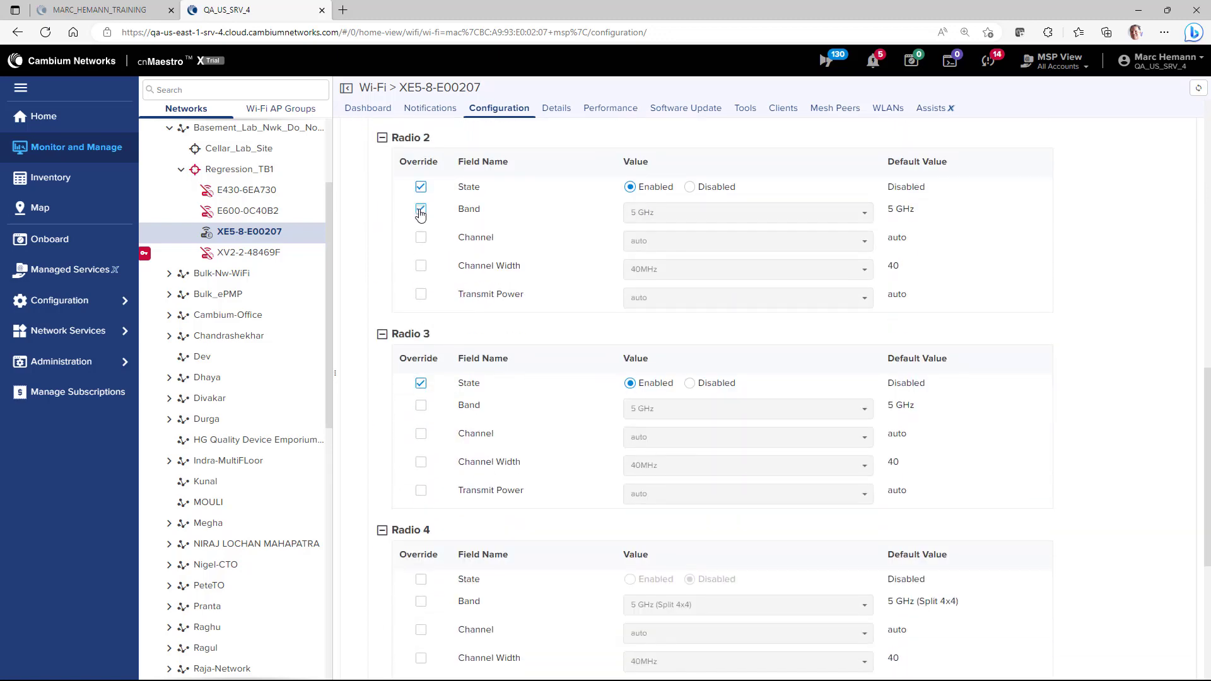
pyautogui.click(421, 212)
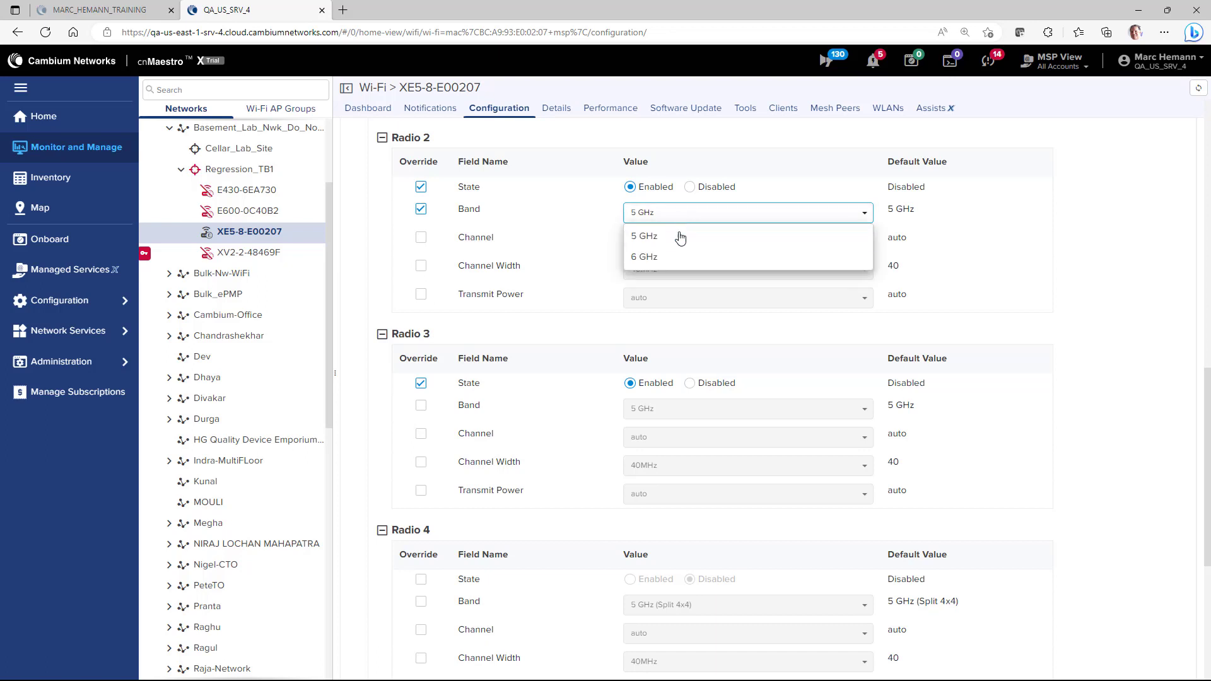
pyautogui.click(643, 257)
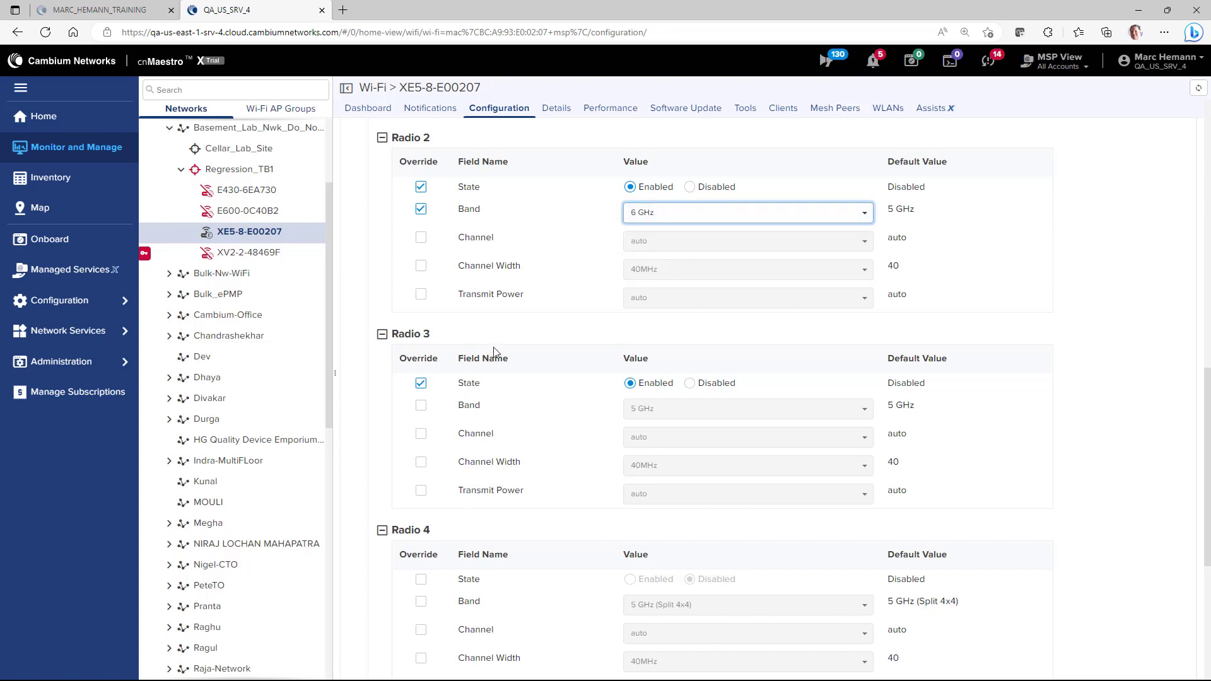
pyautogui.click(421, 405)
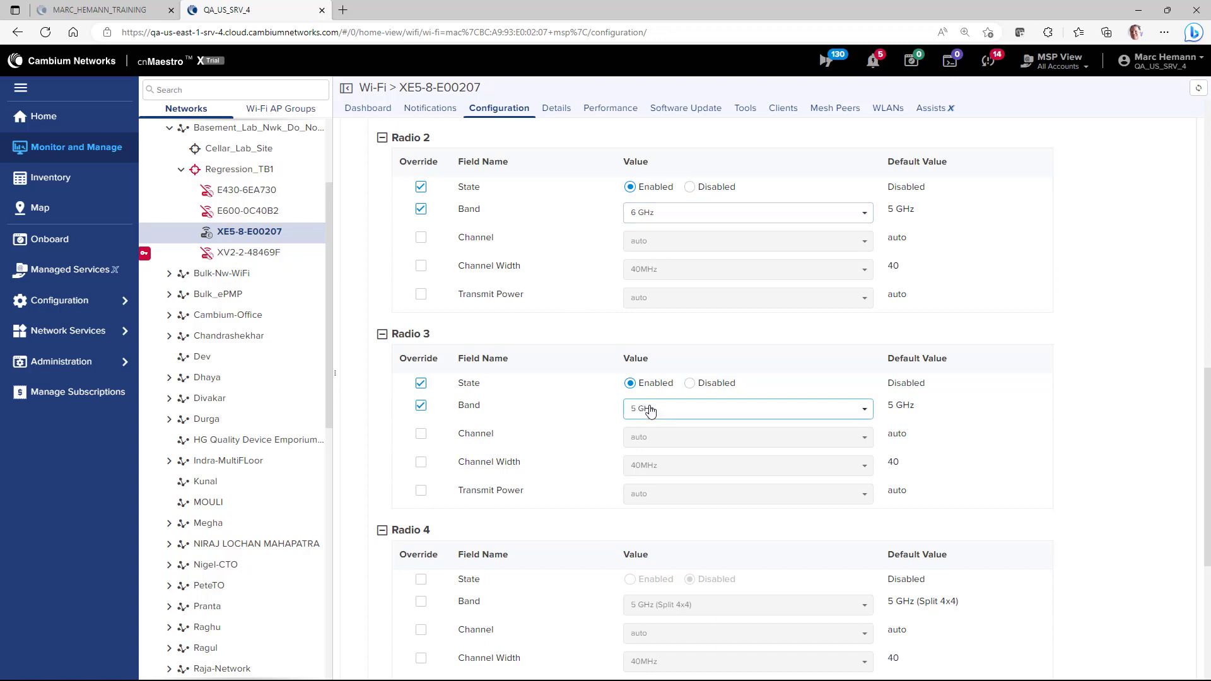
pyautogui.click(746, 408)
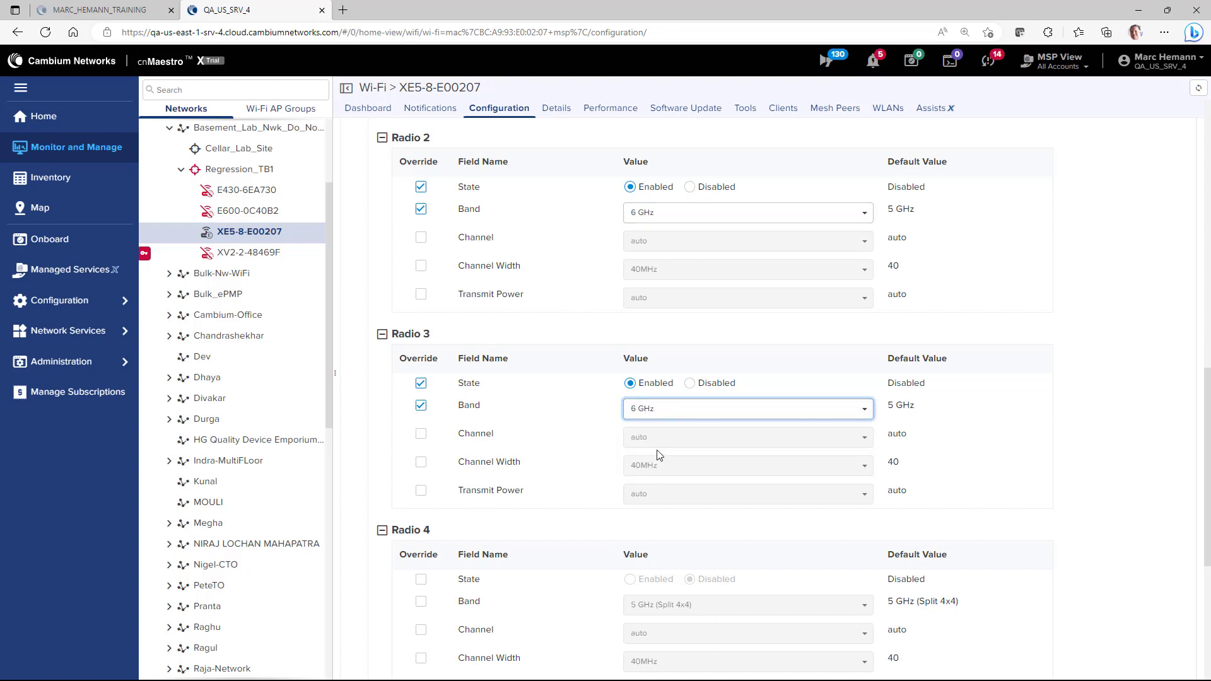
pyautogui.moveTo(426, 260)
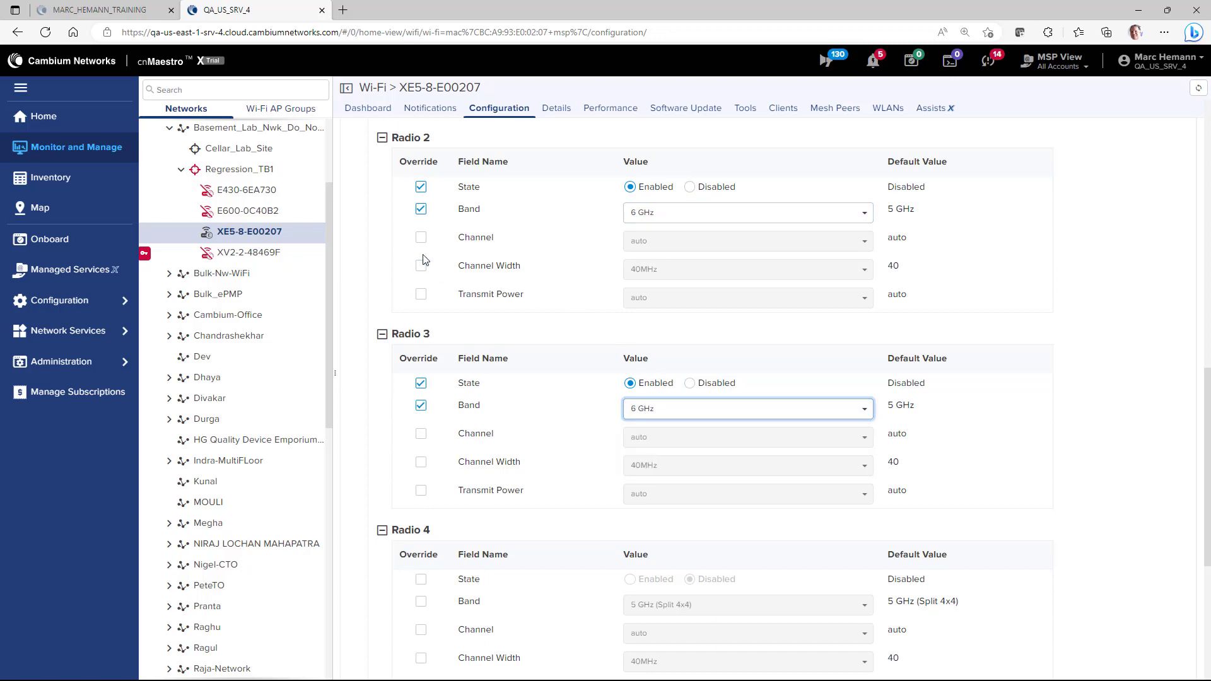
# Enable Radio 2's channel override and browse the channel choices.
pyautogui.click(421, 237)
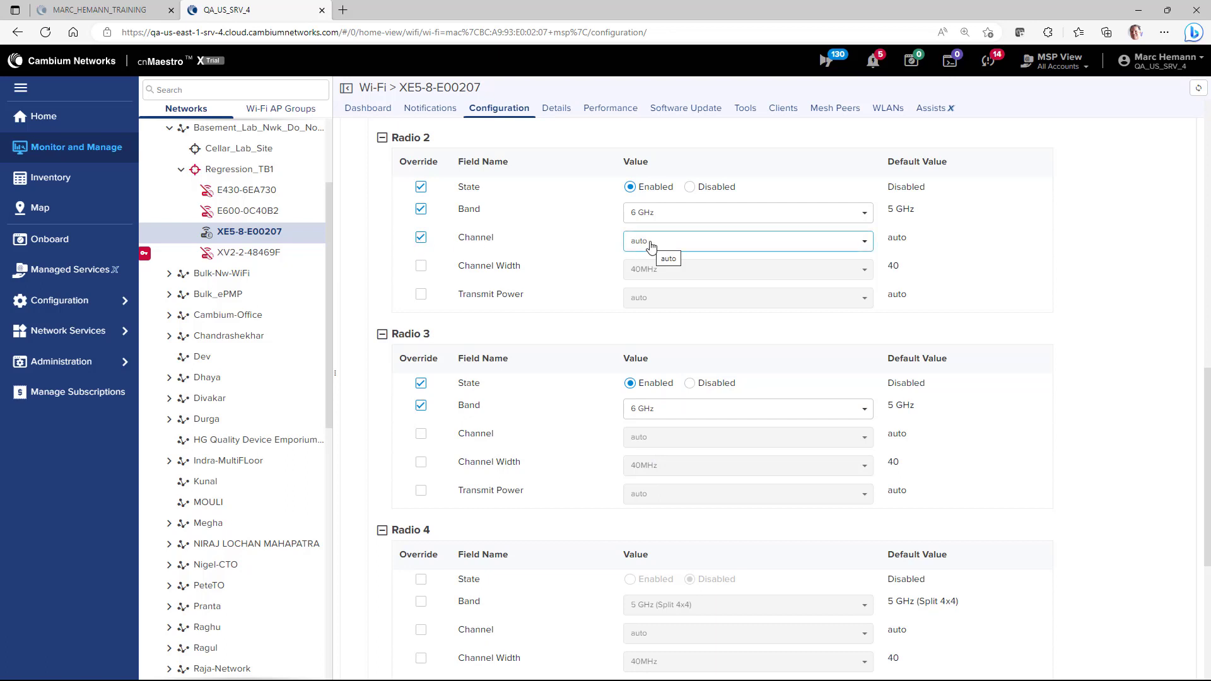
pyautogui.click(747, 241)
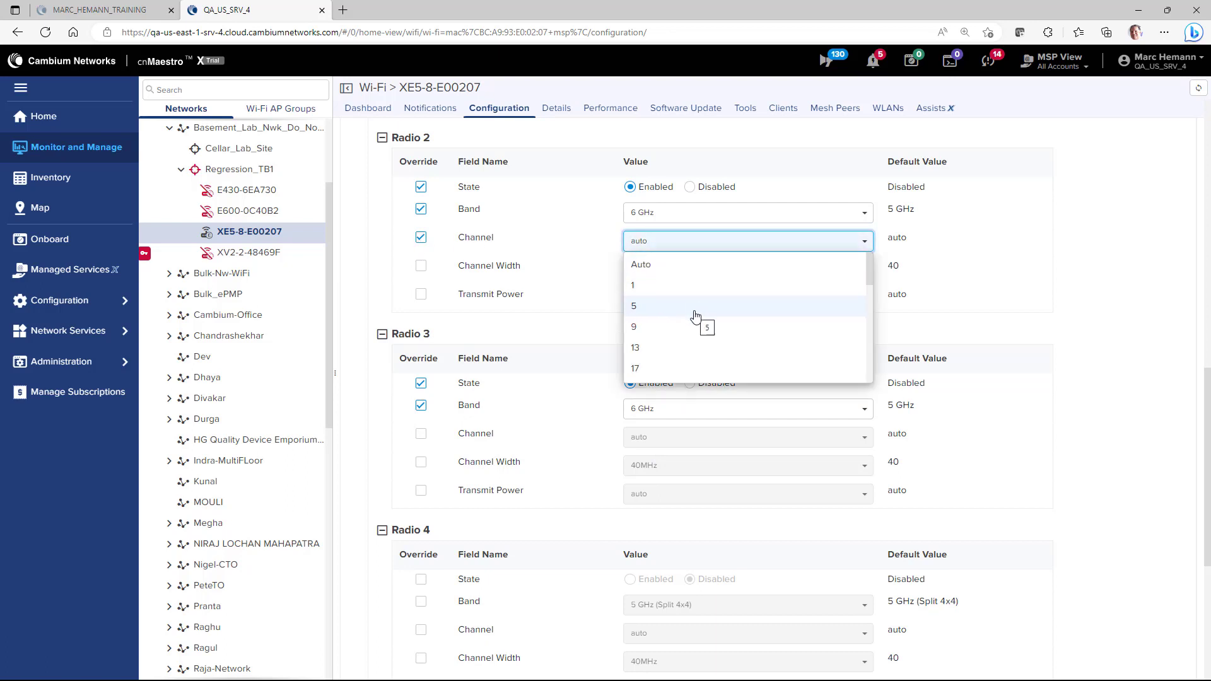
pyautogui.scroll(-3)
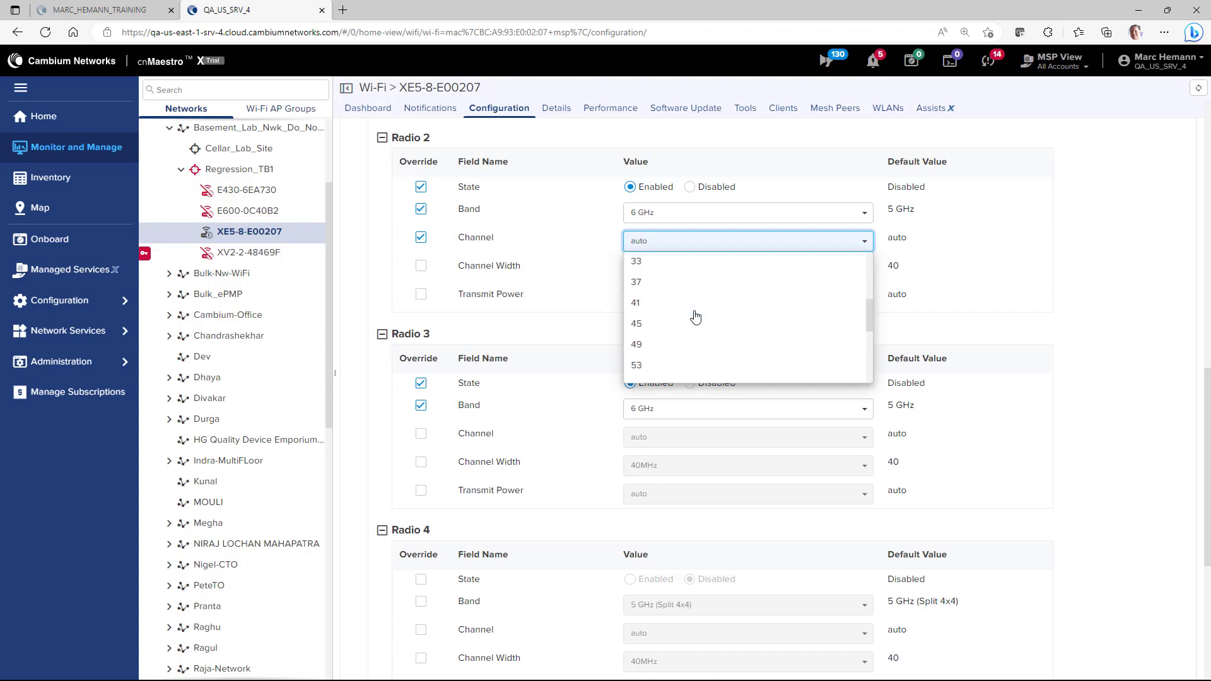
pyautogui.scroll(-3)
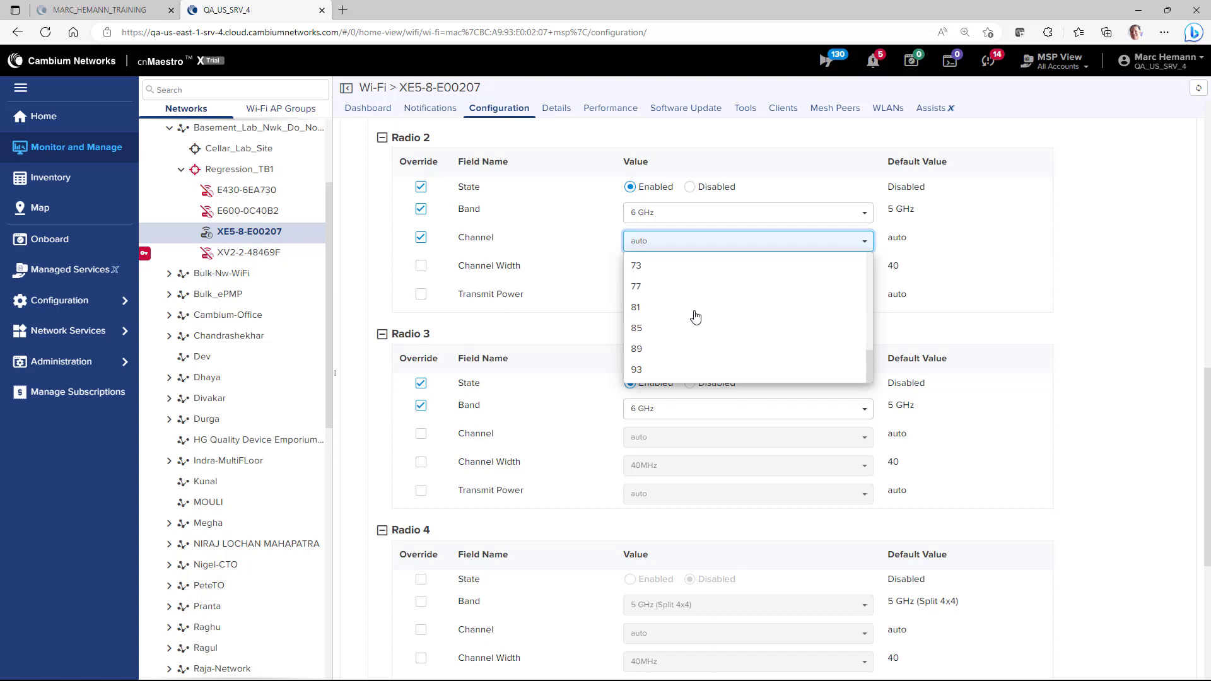
pyautogui.moveTo(571, 367)
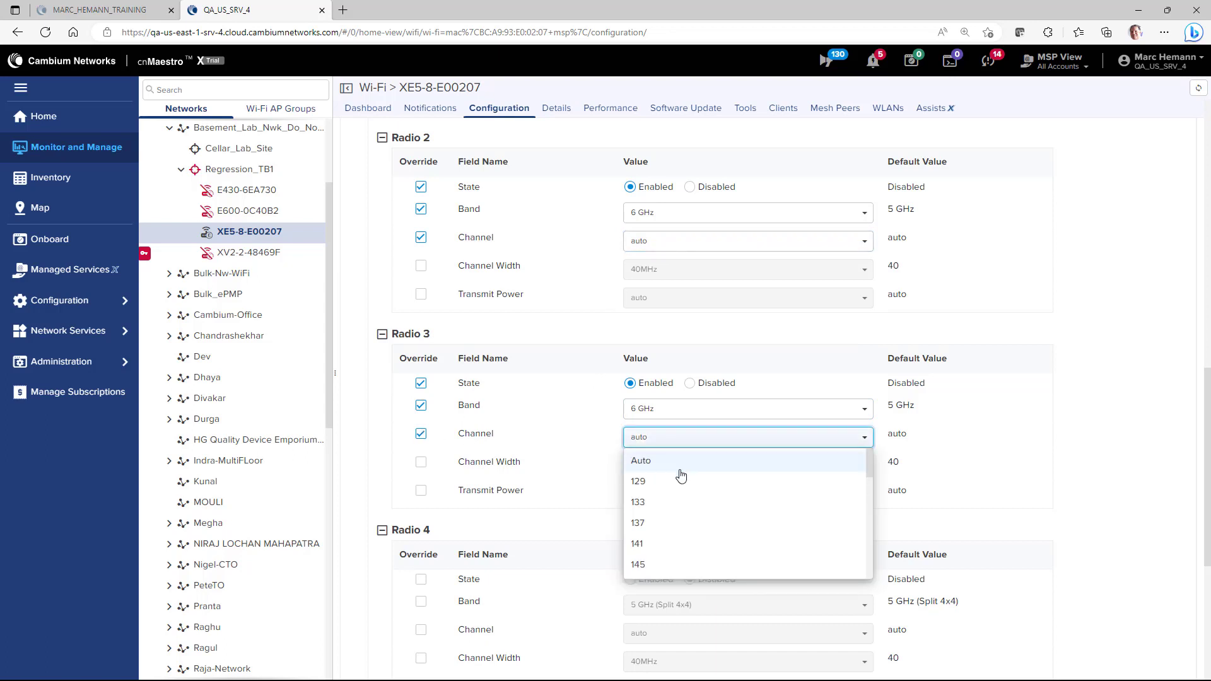
pyautogui.scroll(-3)
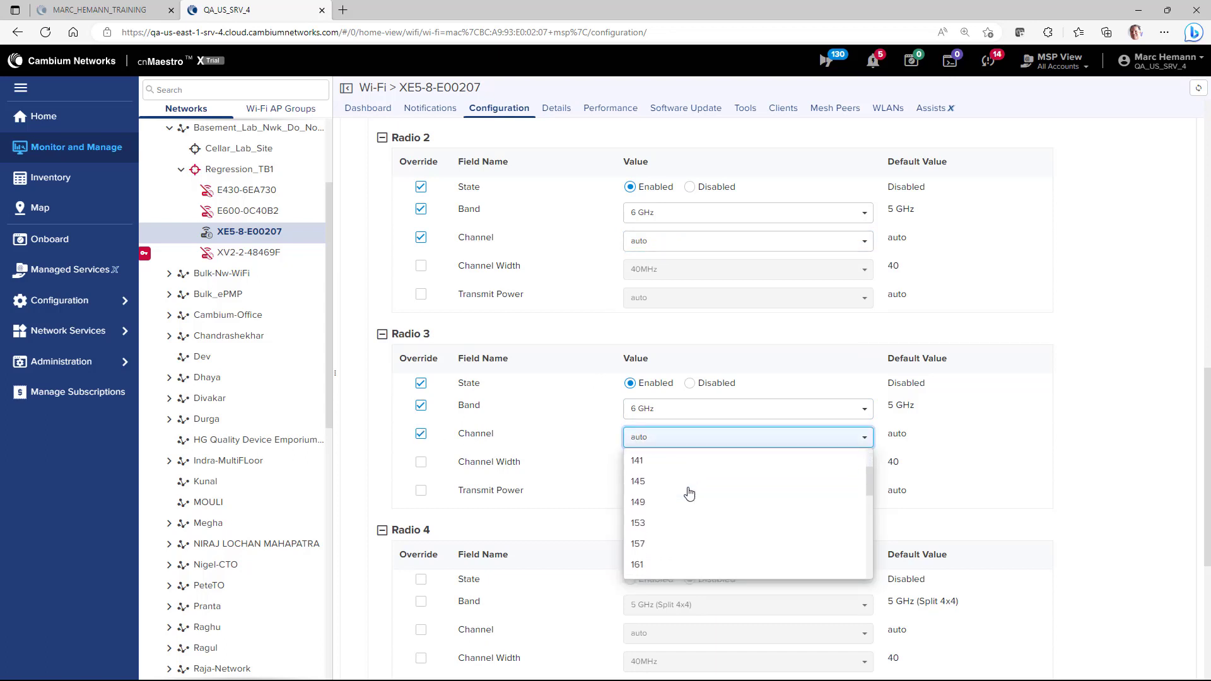
pyautogui.scroll(-3)
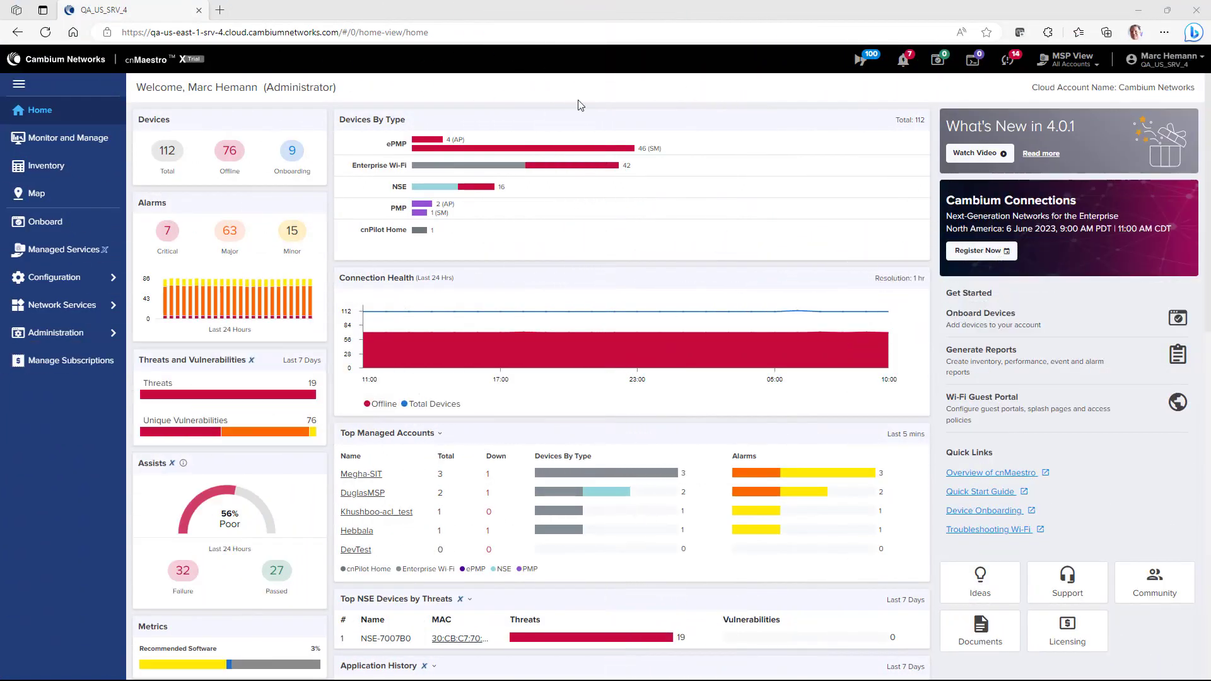
# Open the user groups list of the Demo NSE Group.
pyautogui.click(55, 277)
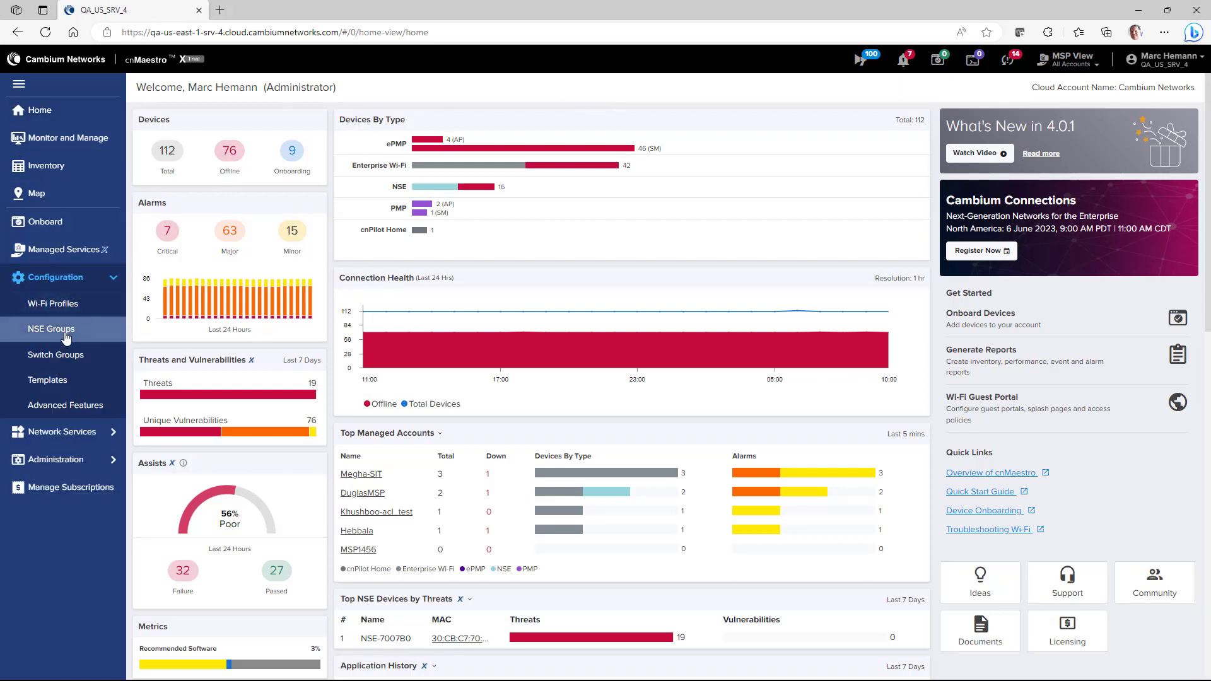
pyautogui.click(52, 328)
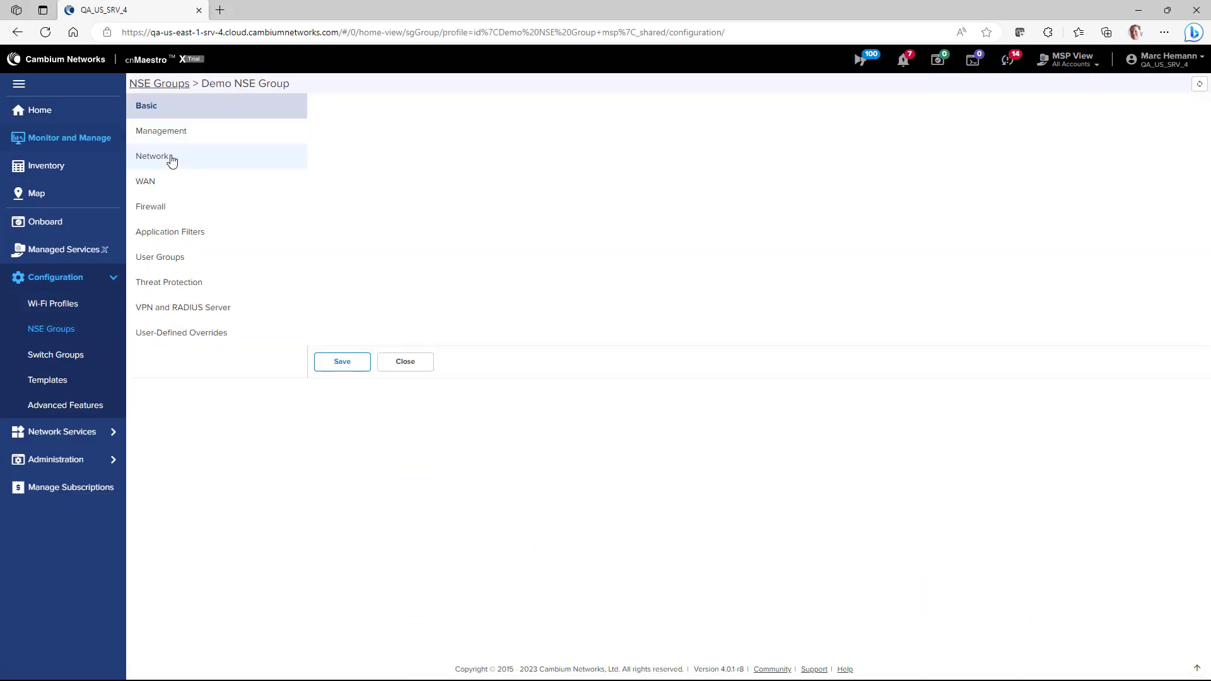
pyautogui.click(160, 256)
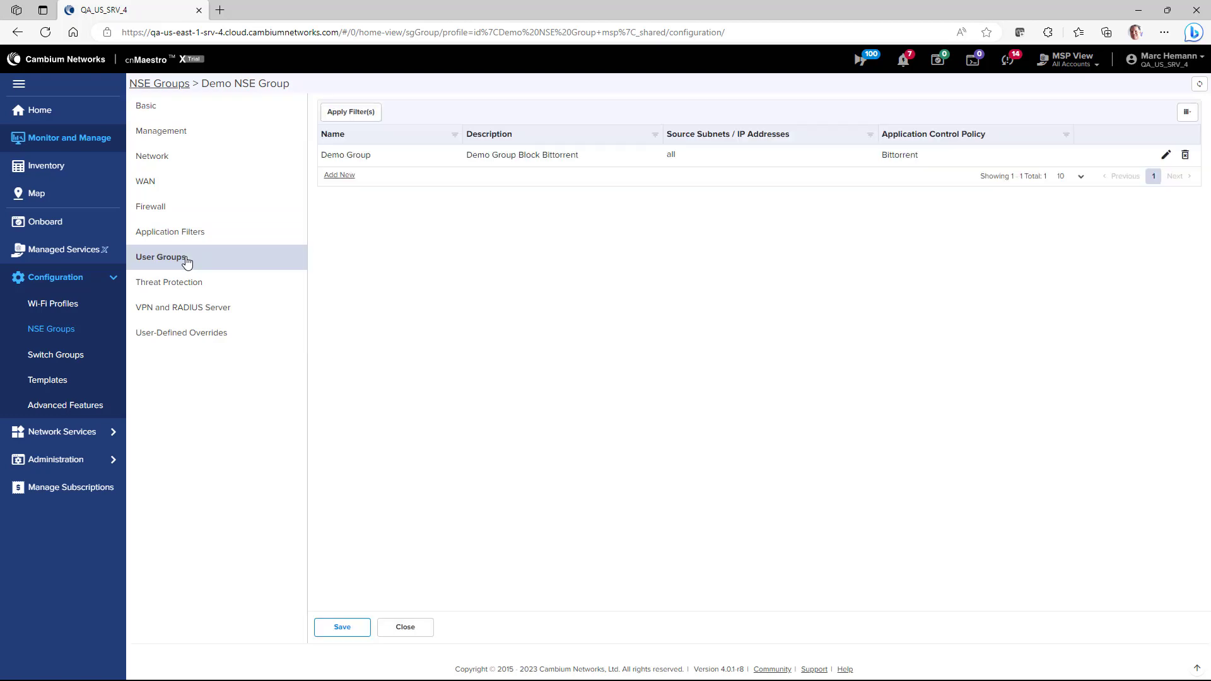
pyautogui.moveTo(349, 188)
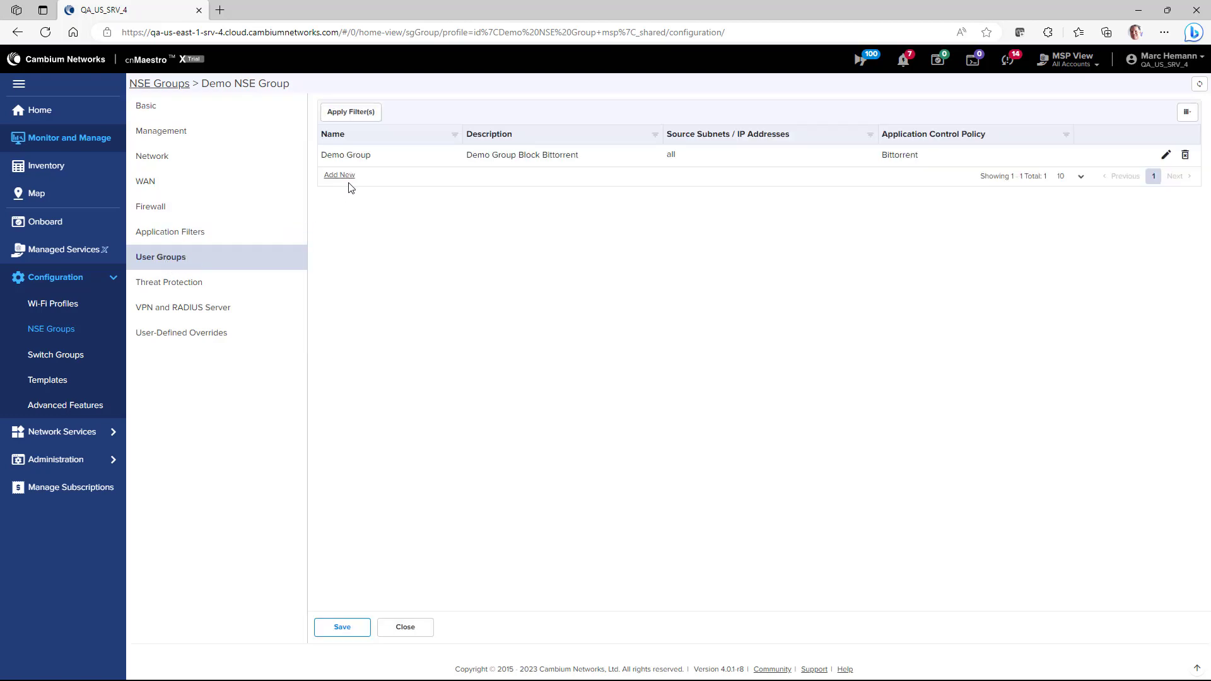
# Draft a Demo user group for subnet 192.168.5.01 with the Demo App Filter policy.
pyautogui.click(339, 175)
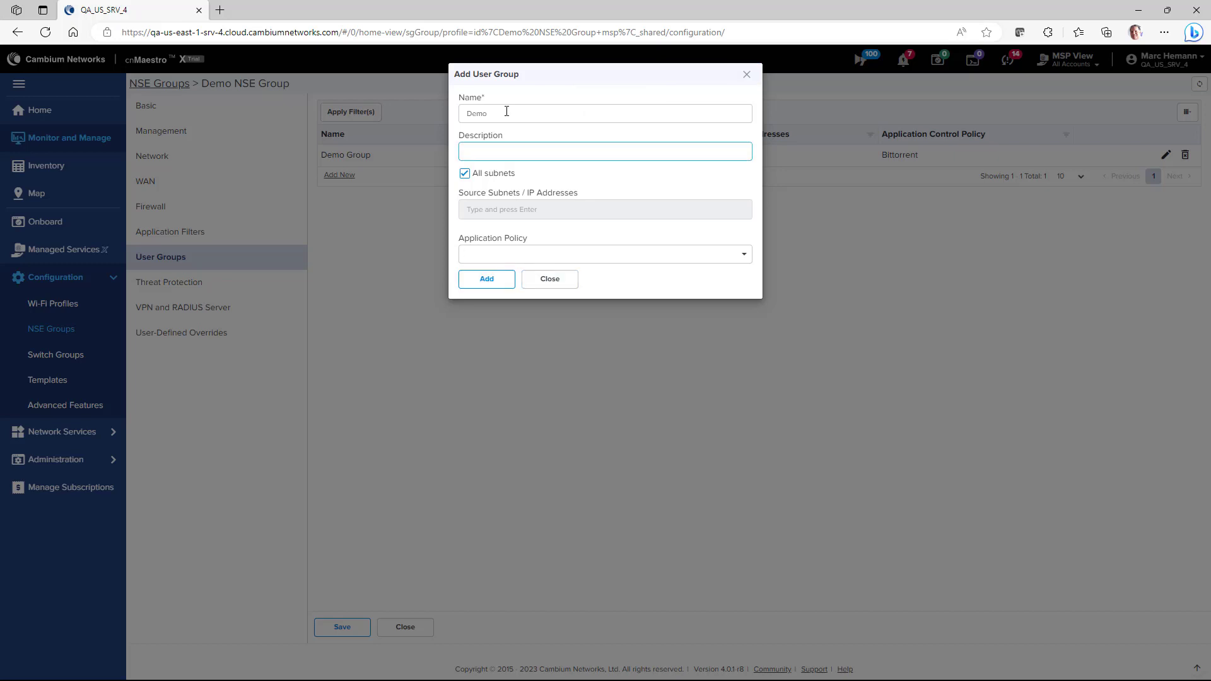
pyautogui.click(464, 173)
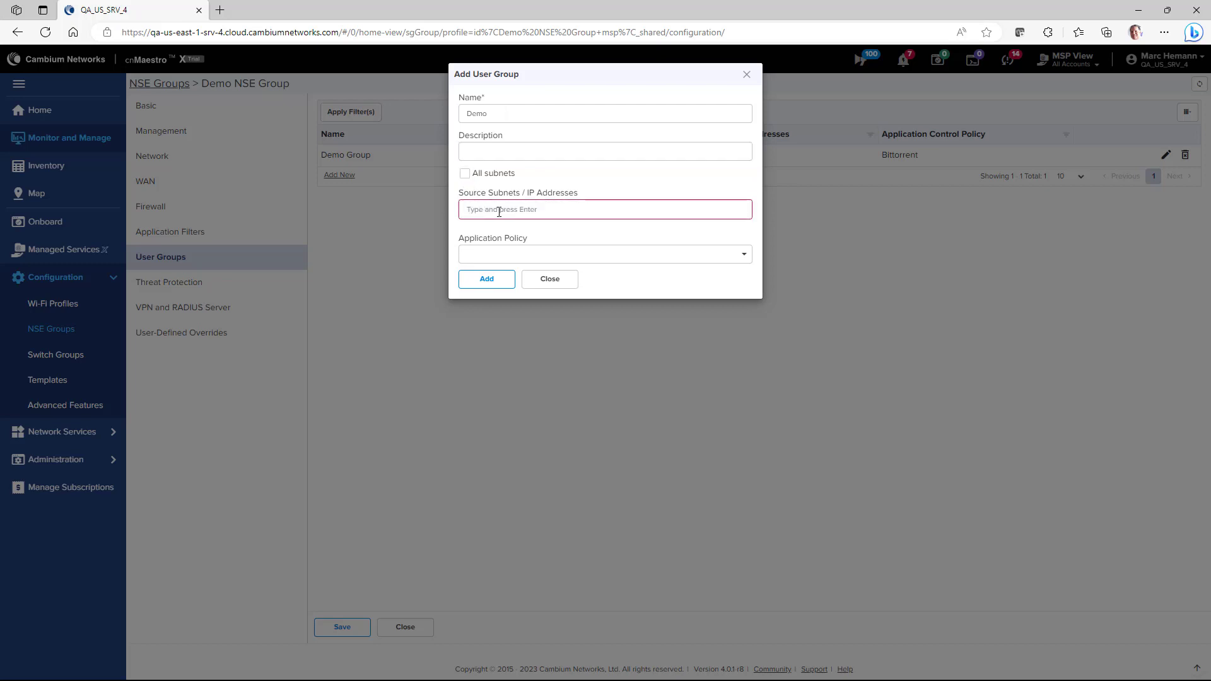
pyautogui.write('192.168.5')
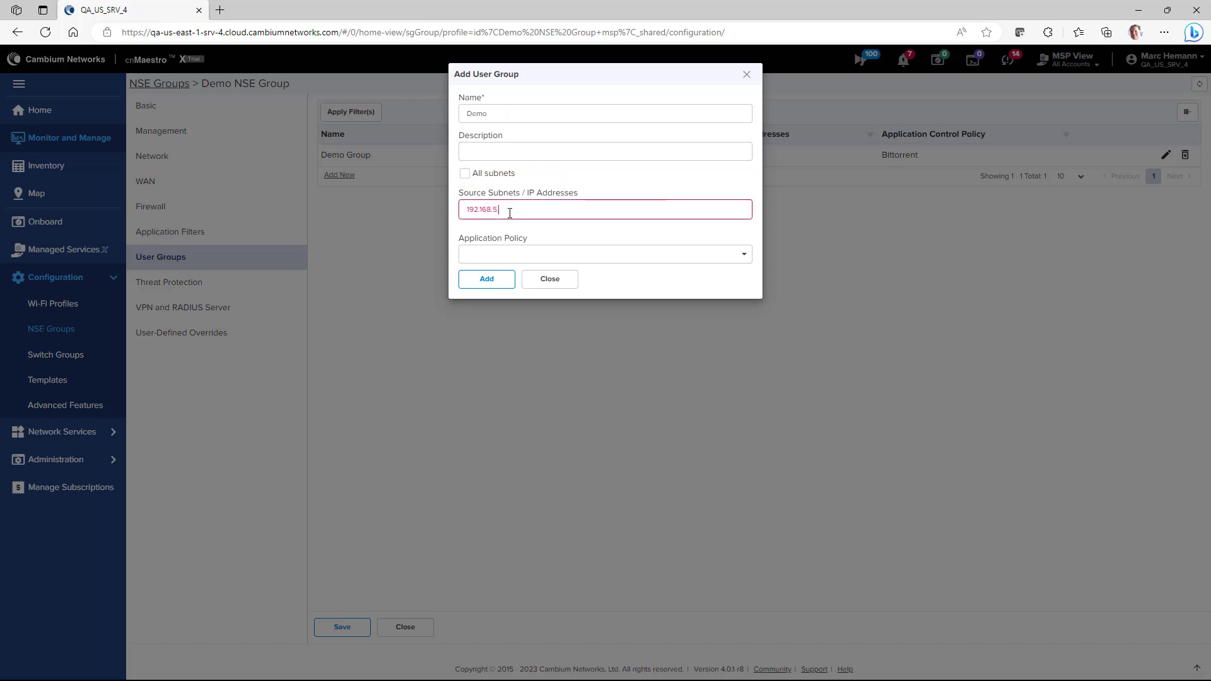
pyautogui.write('.01')
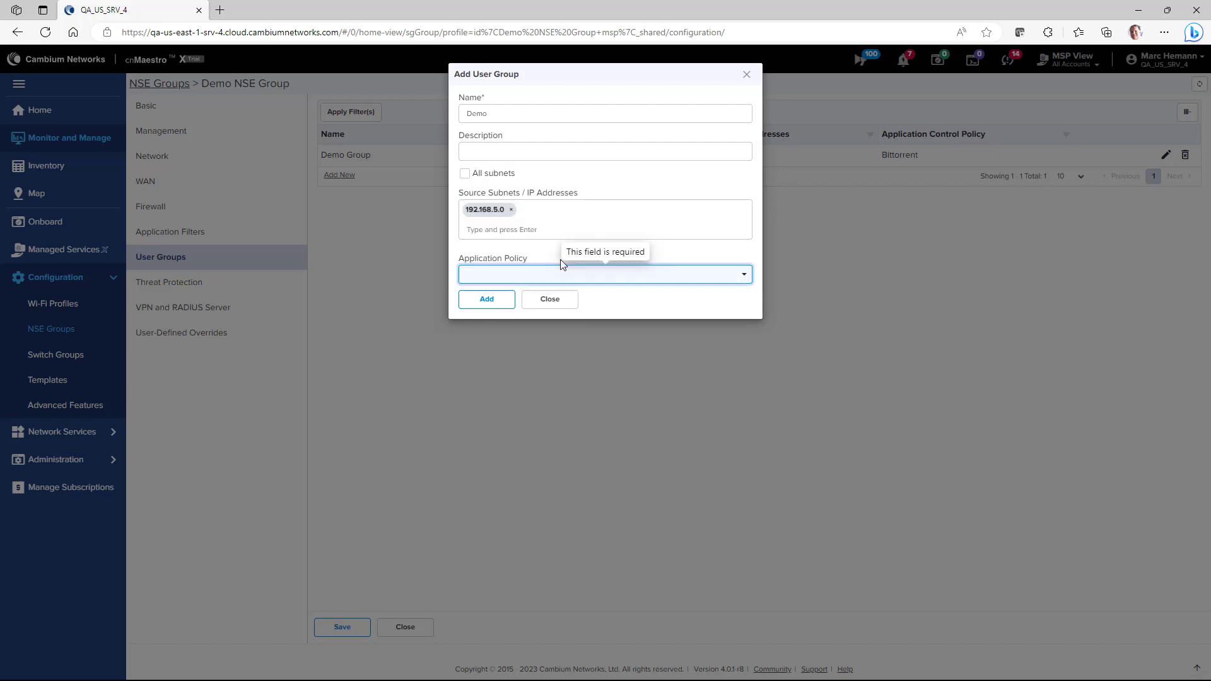
pyautogui.click(604, 274)
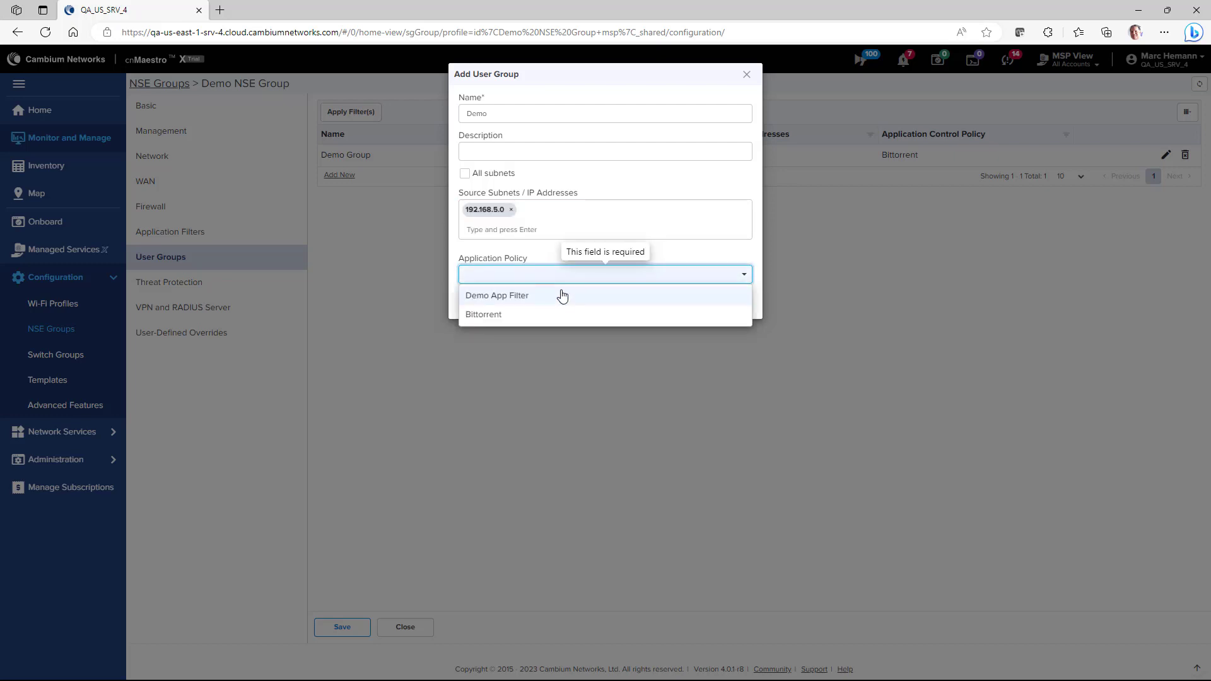
pyautogui.click(497, 295)
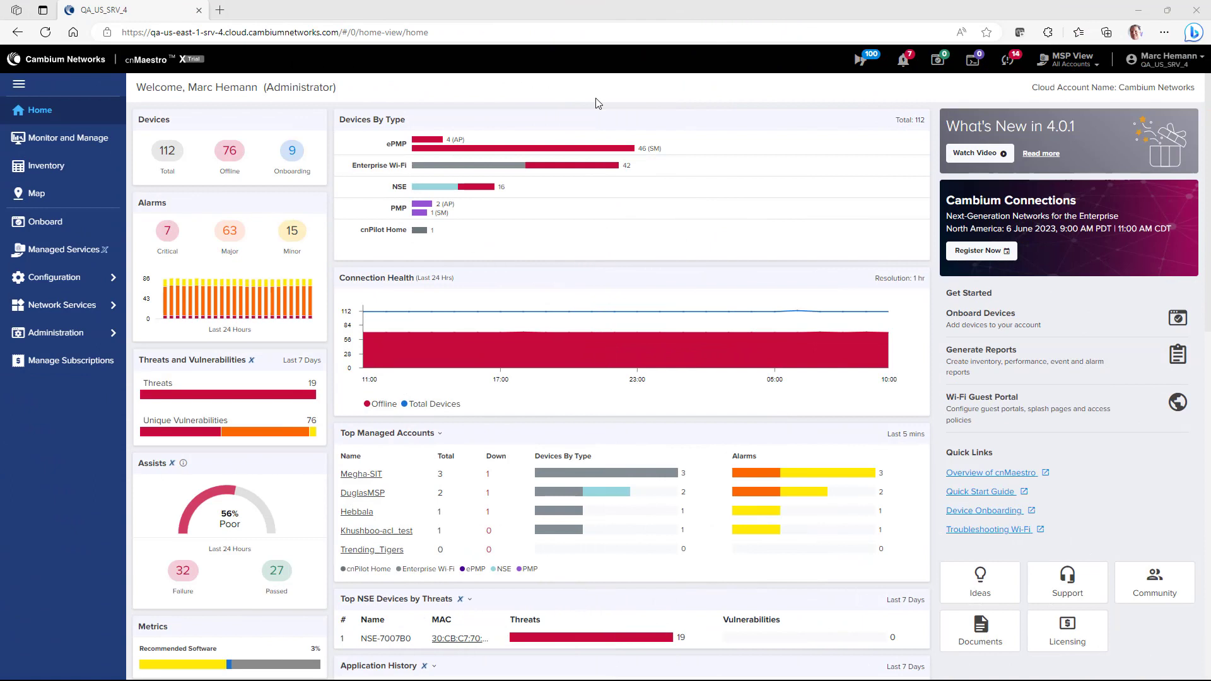
# Go to the Demo NSE Group's firewall settings.
pyautogui.click(54, 277)
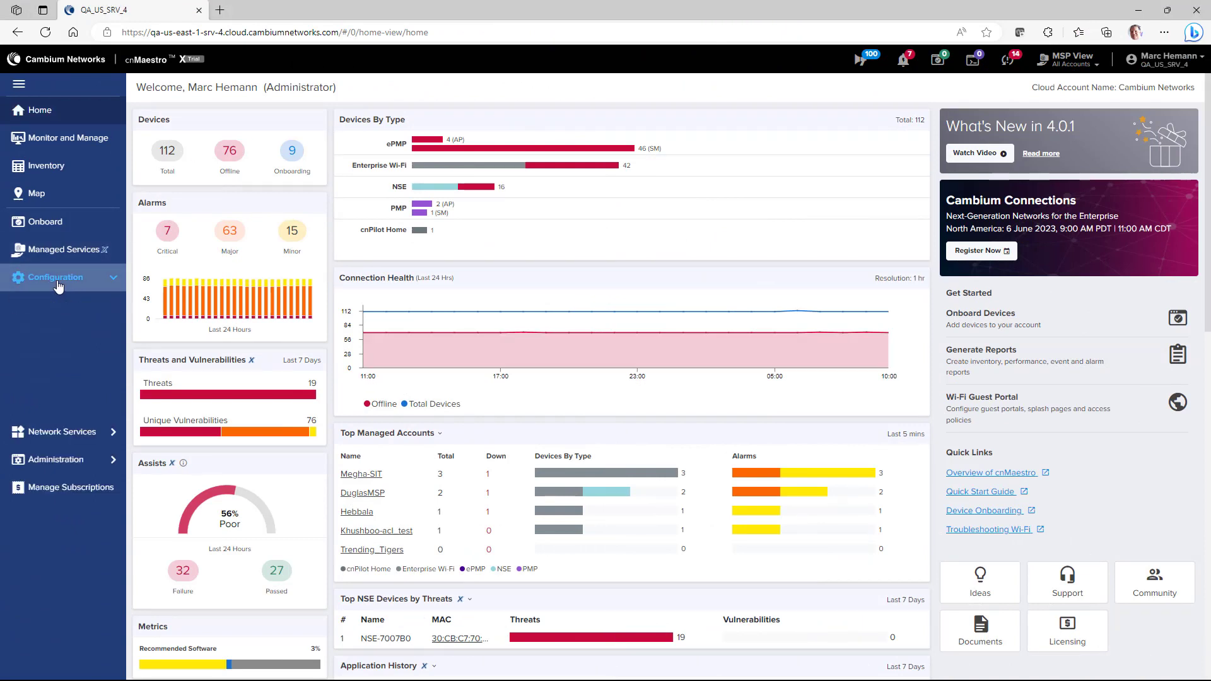
pyautogui.click(51, 328)
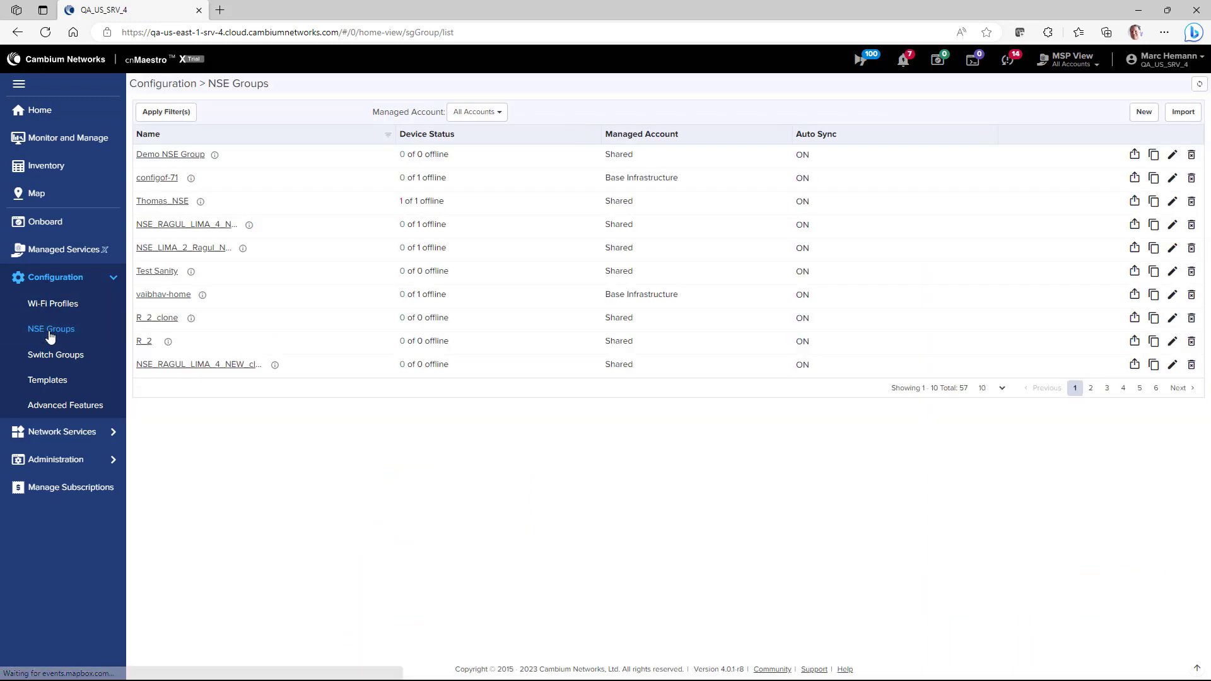
pyautogui.click(169, 153)
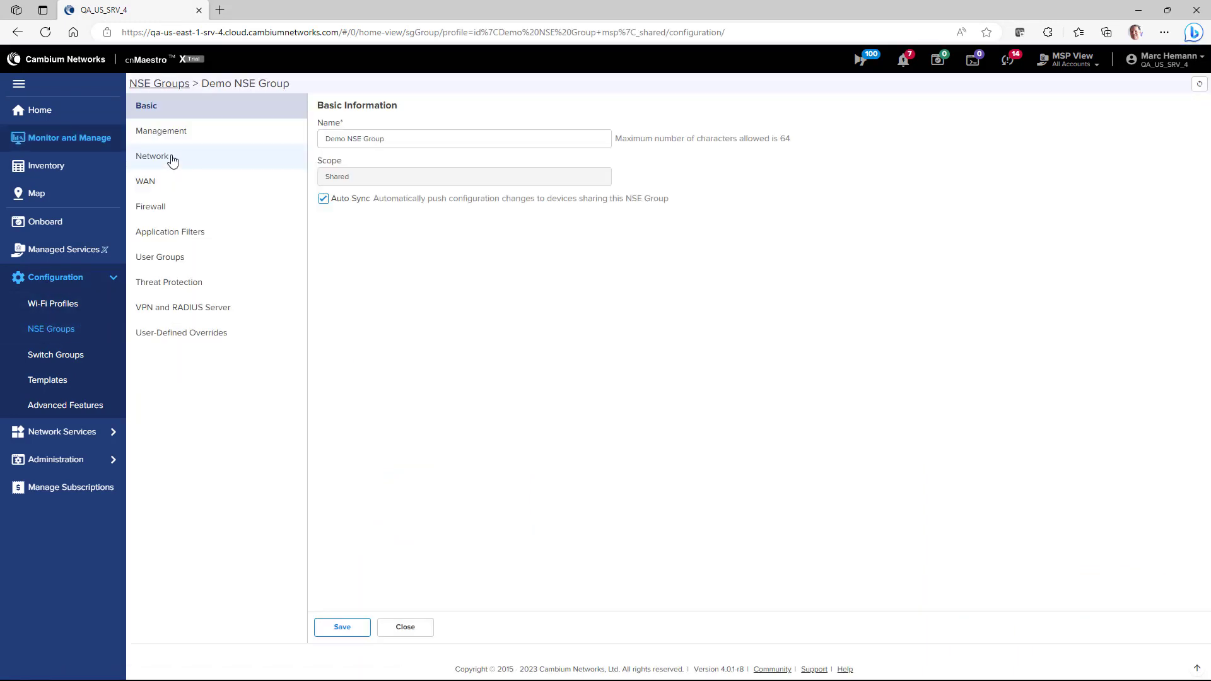
pyautogui.moveTo(162, 210)
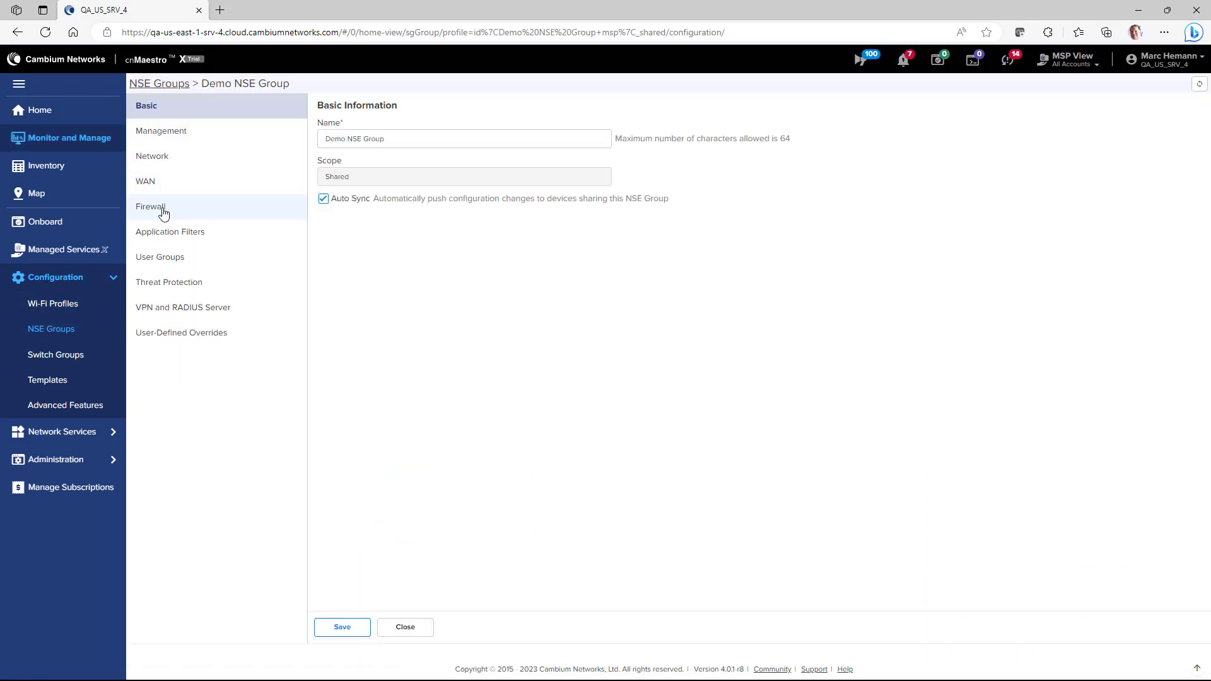
pyautogui.click(150, 206)
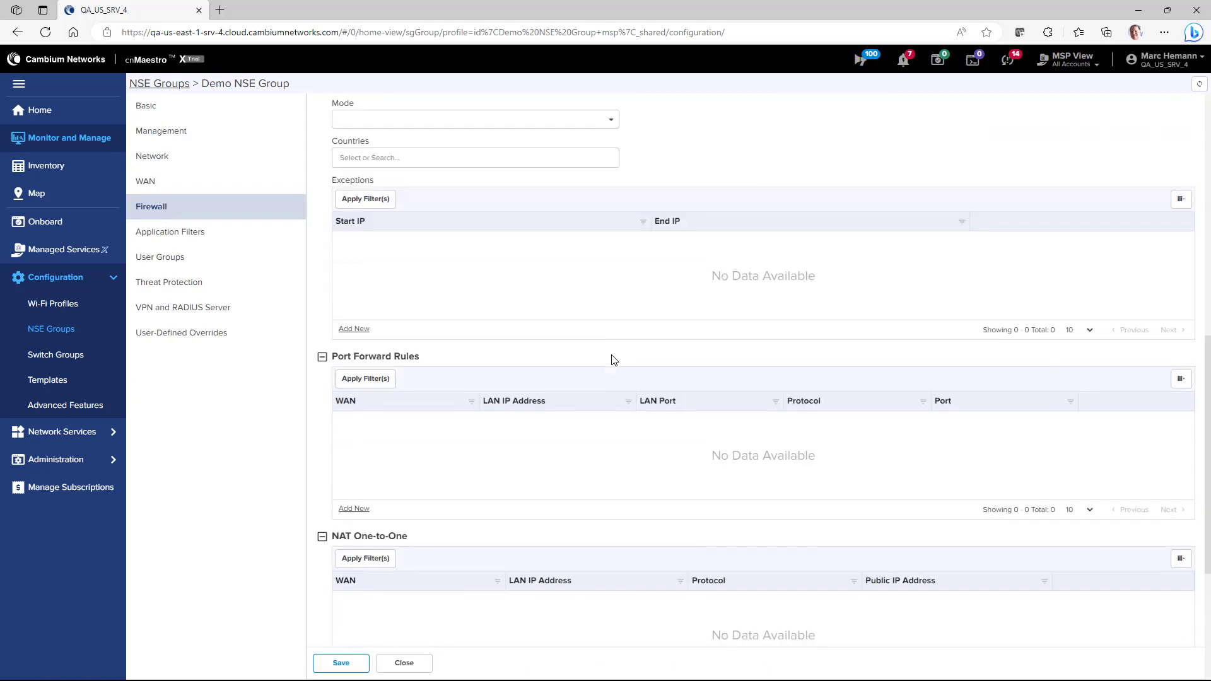
# Draft a port forward rule with LAN IP 192.168.1.1 and LAN ports 100-1500.
pyautogui.scroll(-3)
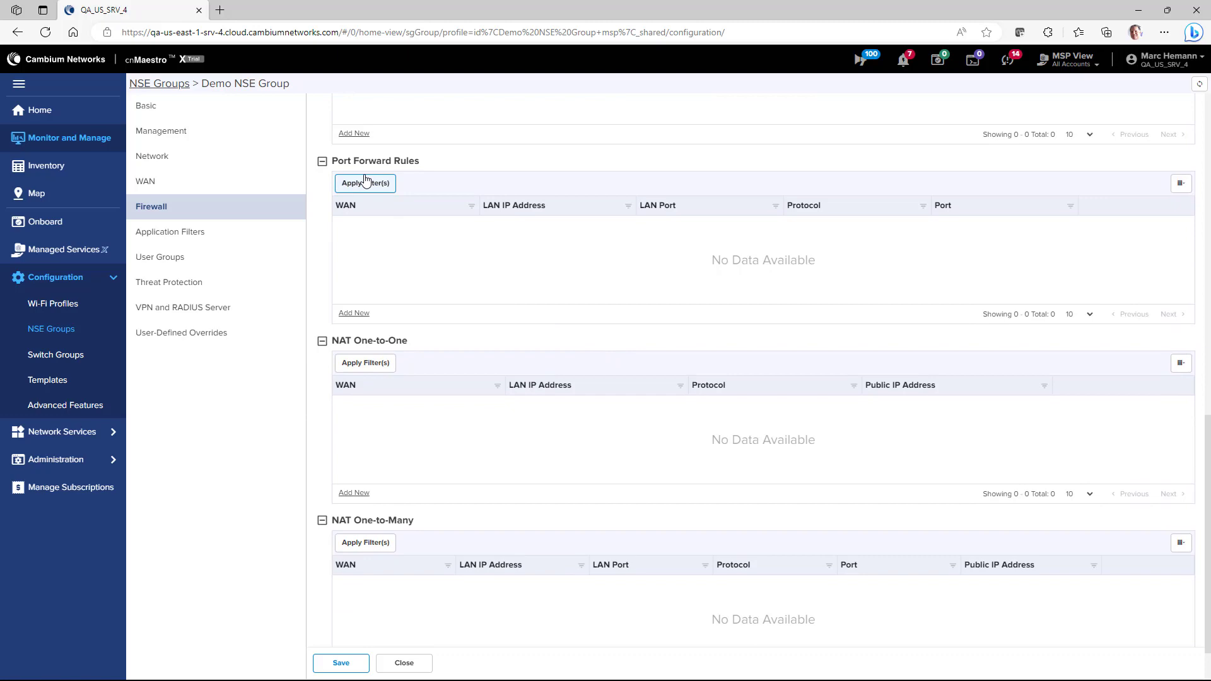
pyautogui.click(354, 313)
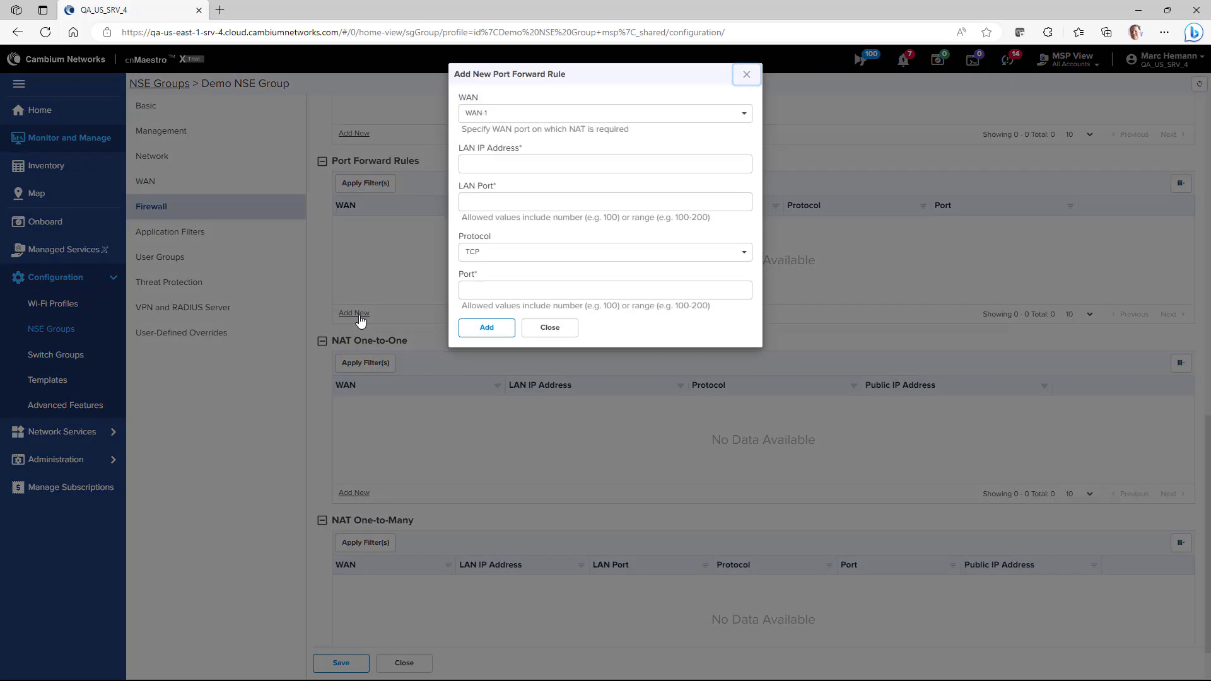
pyautogui.click(606, 164)
pyautogui.write('192.168.1.1')
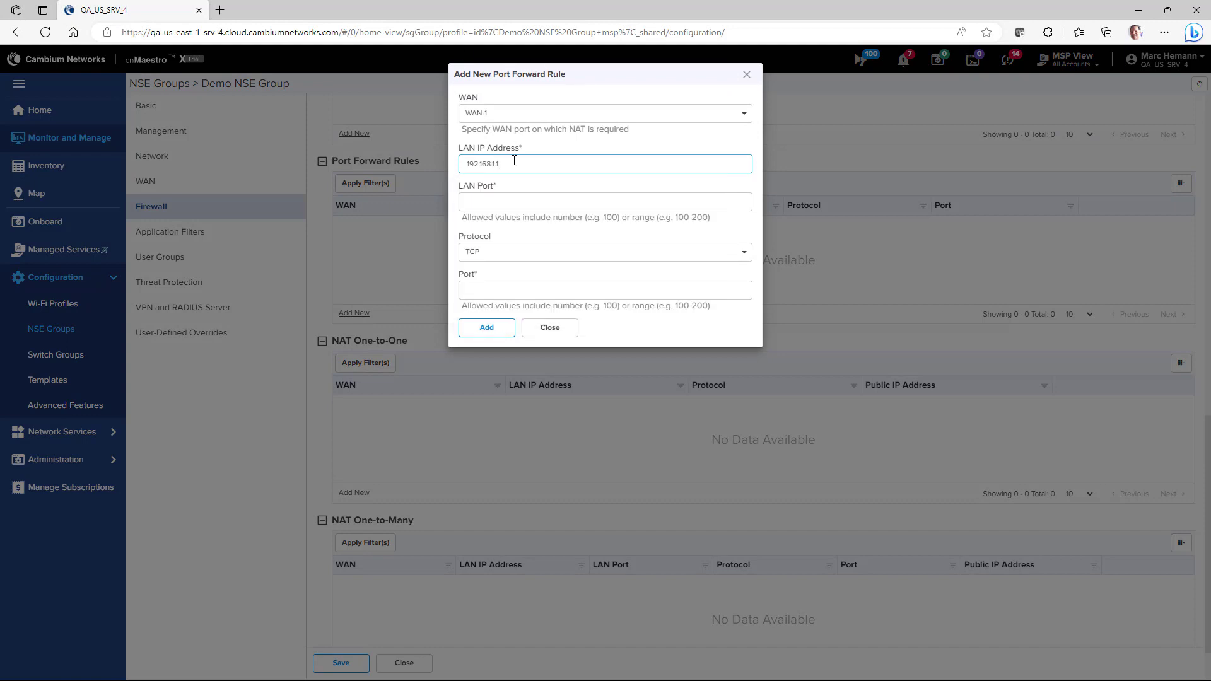
pyautogui.click(605, 202)
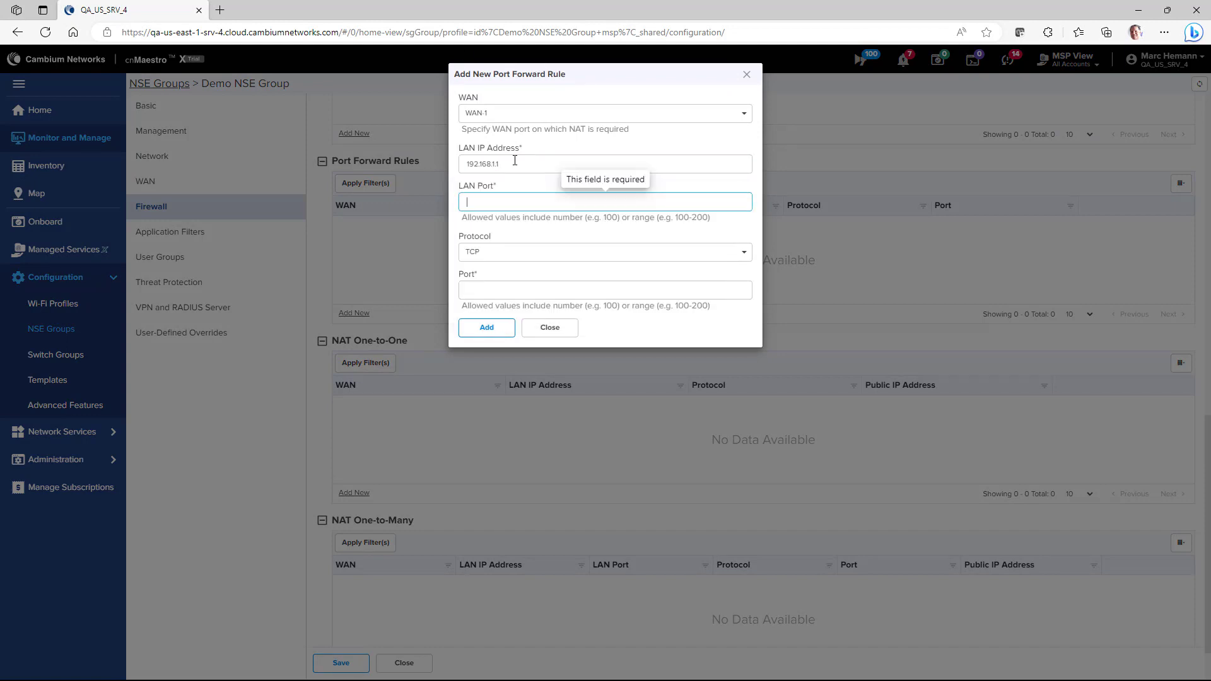
pyautogui.write('100-1500')
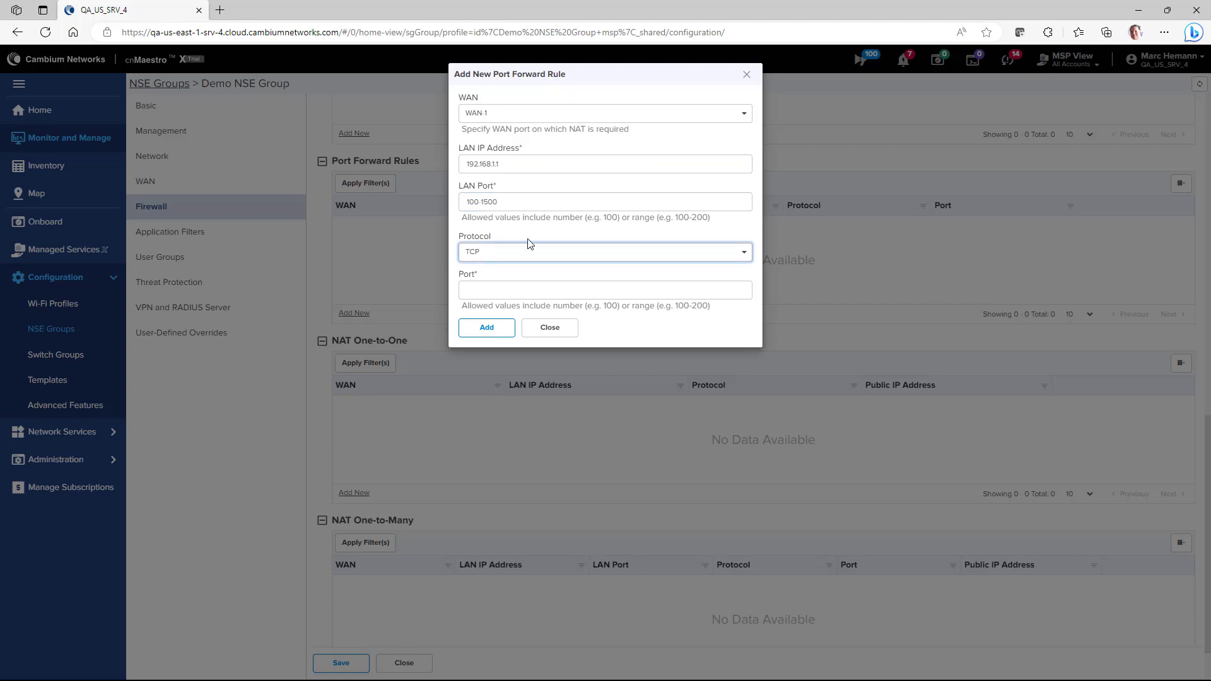
pyautogui.moveTo(535, 262)
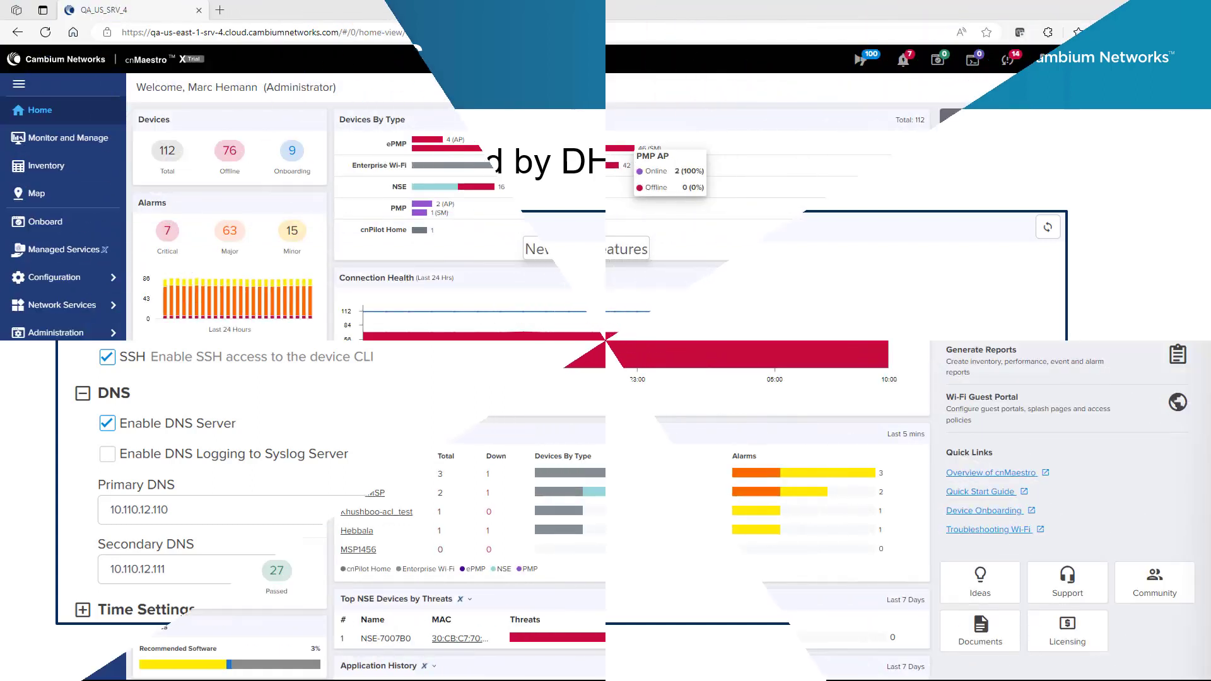
# Show the Demo NSE Group's Management settings, including SSH access and DNS server options.
pyautogui.click(51, 278)
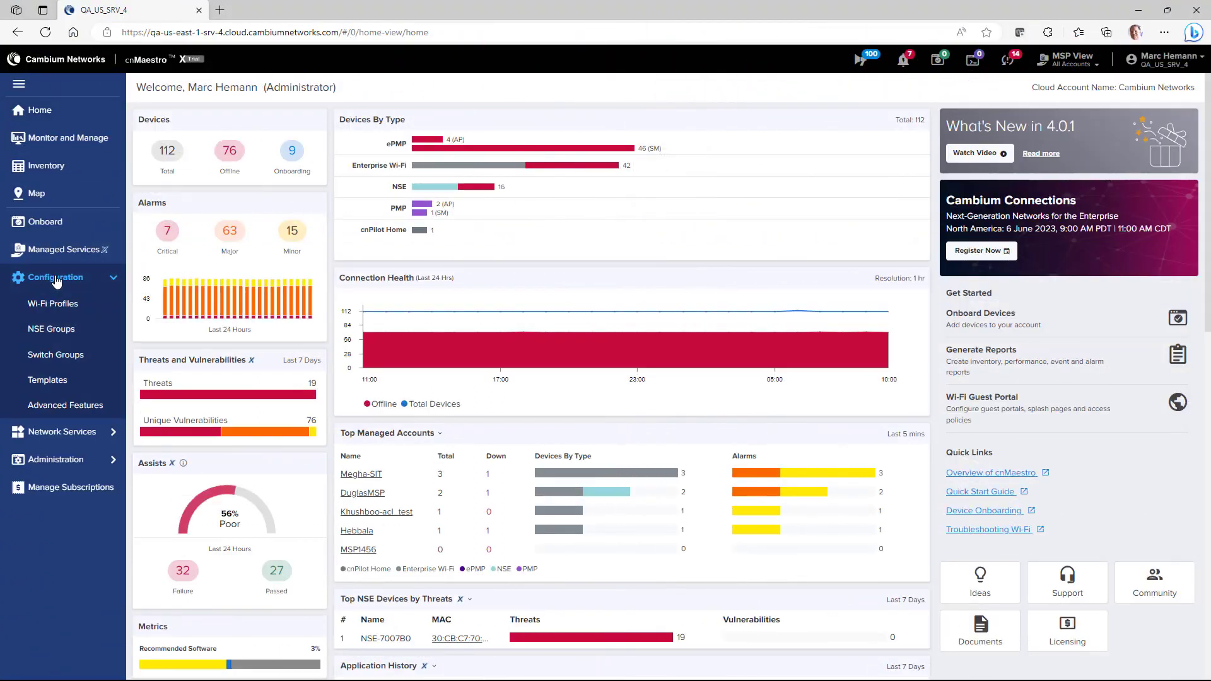
pyautogui.click(51, 328)
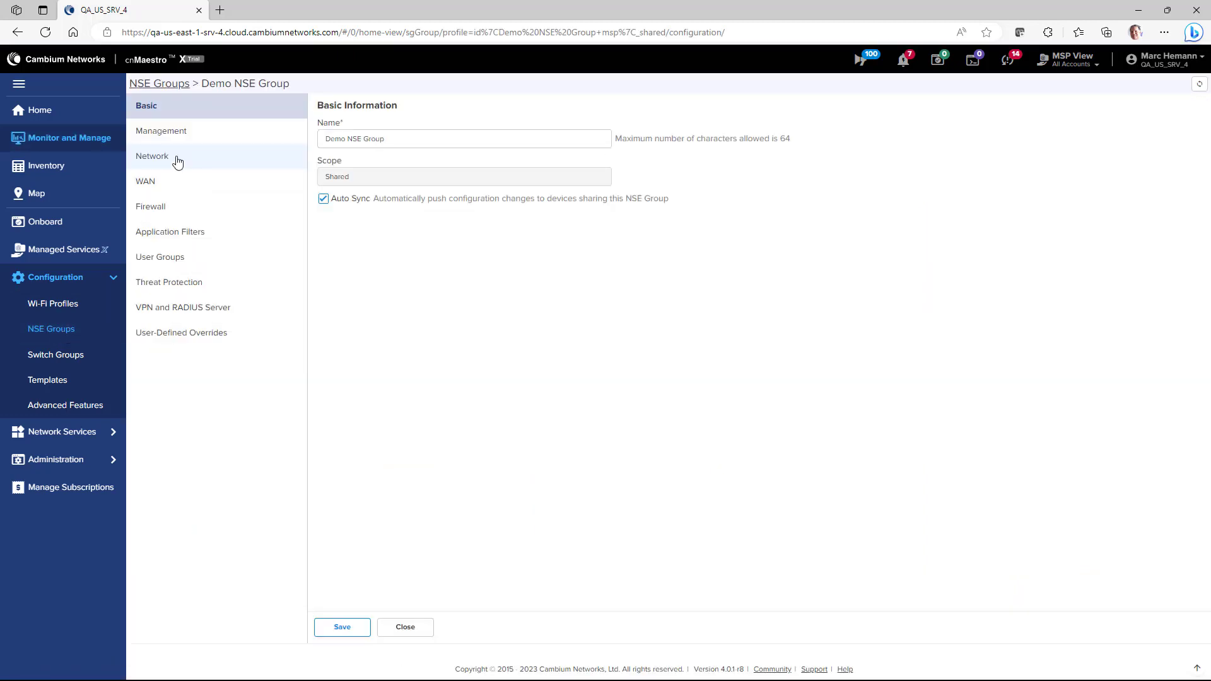
pyautogui.click(162, 131)
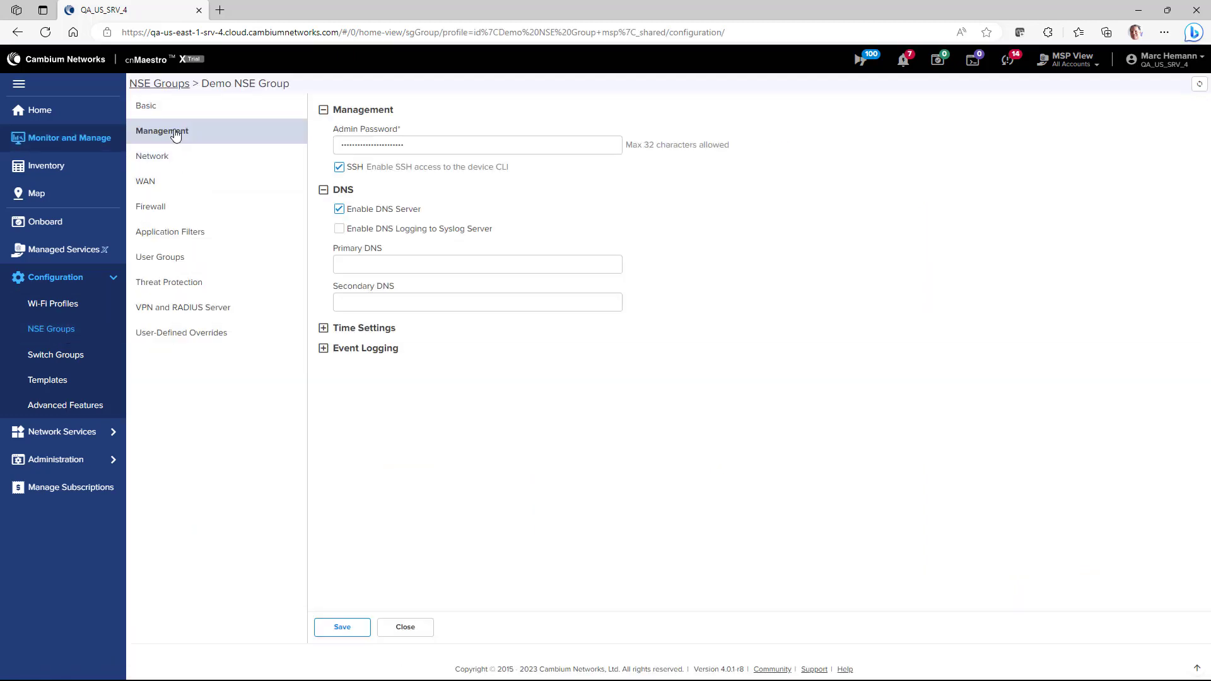
pyautogui.moveTo(513, 211)
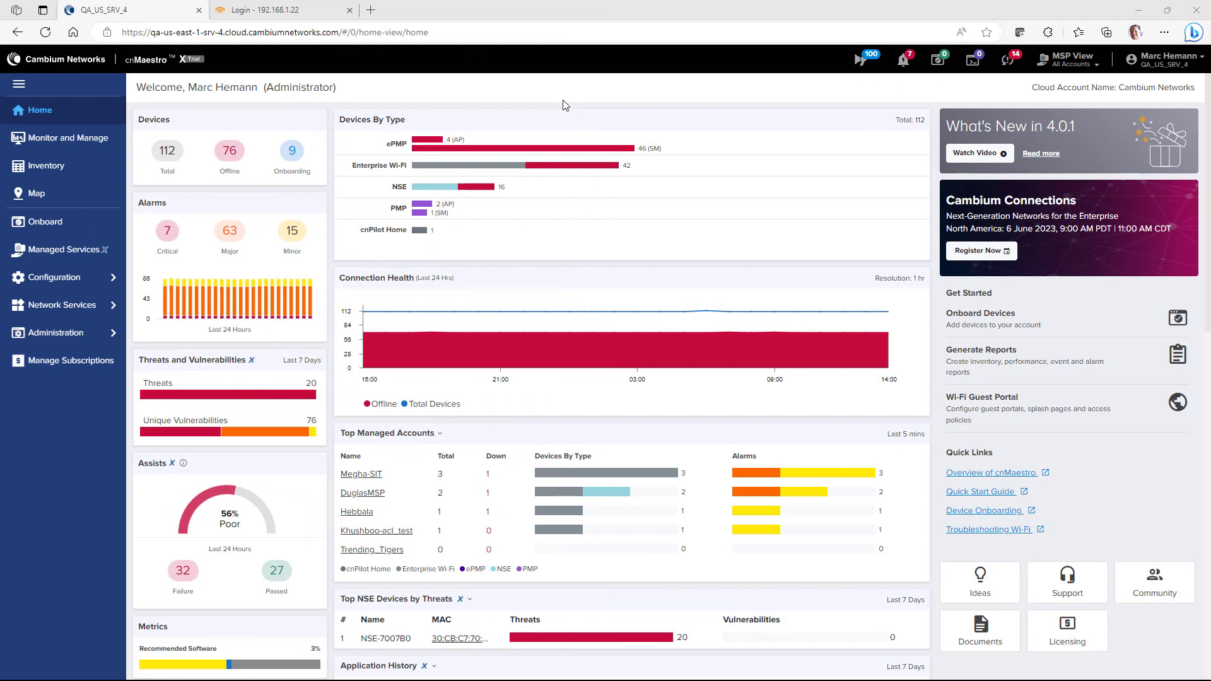
pyautogui.moveTo(439, 187)
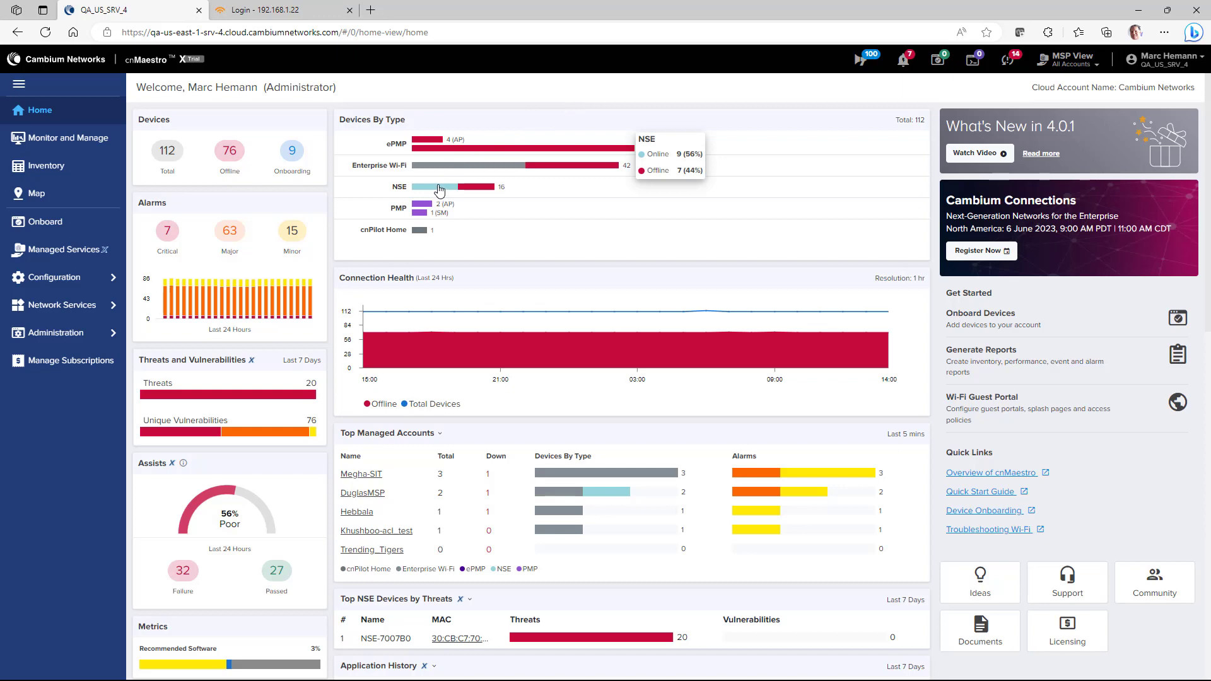
# Open the NSE-7011E0 device dashboard from the NSE inventory and view its Certificate page.
pyautogui.click(48, 165)
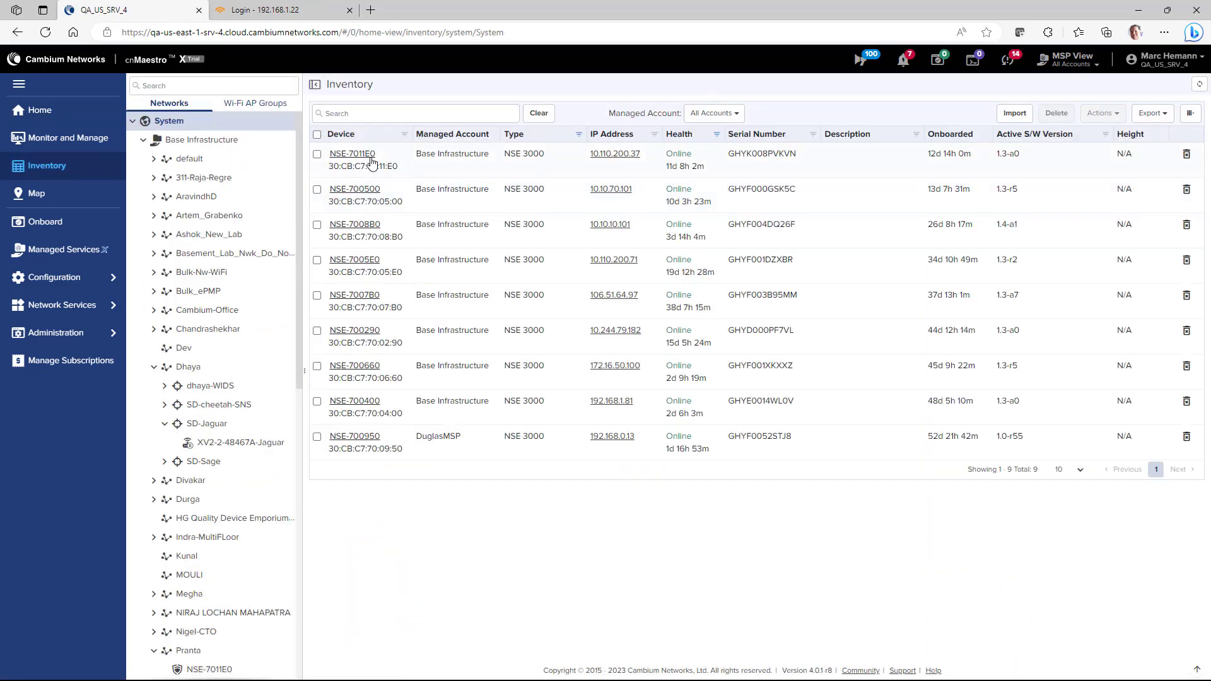
pyautogui.click(352, 154)
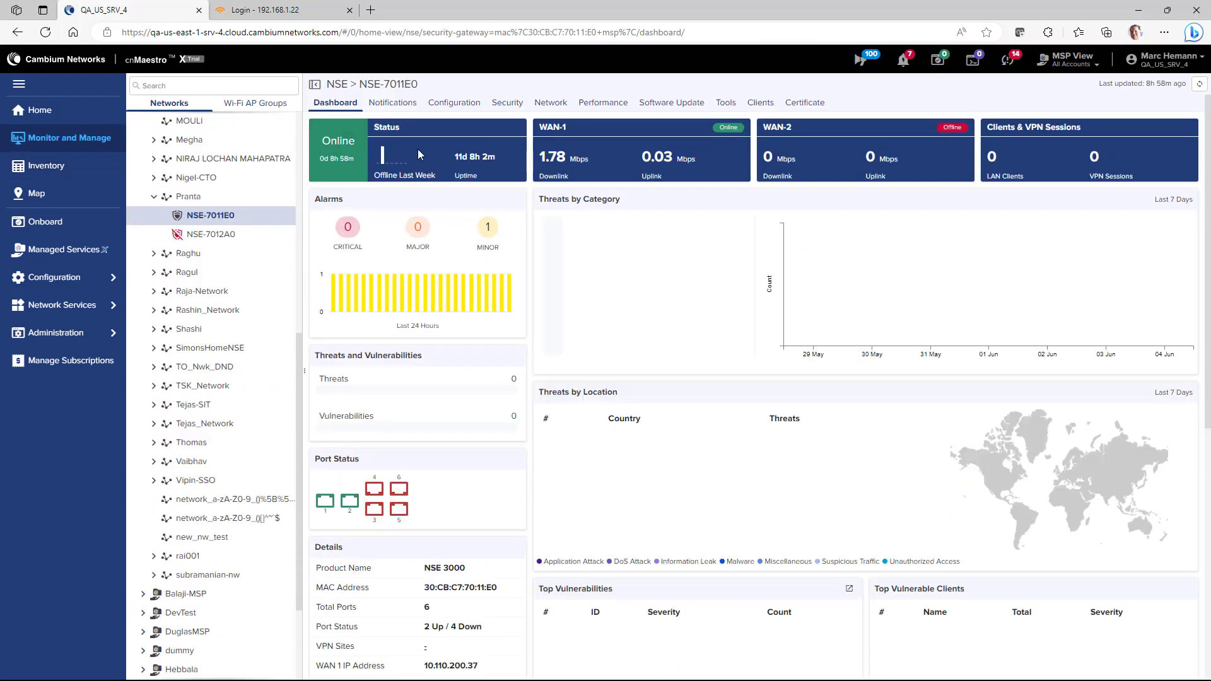
pyautogui.click(804, 102)
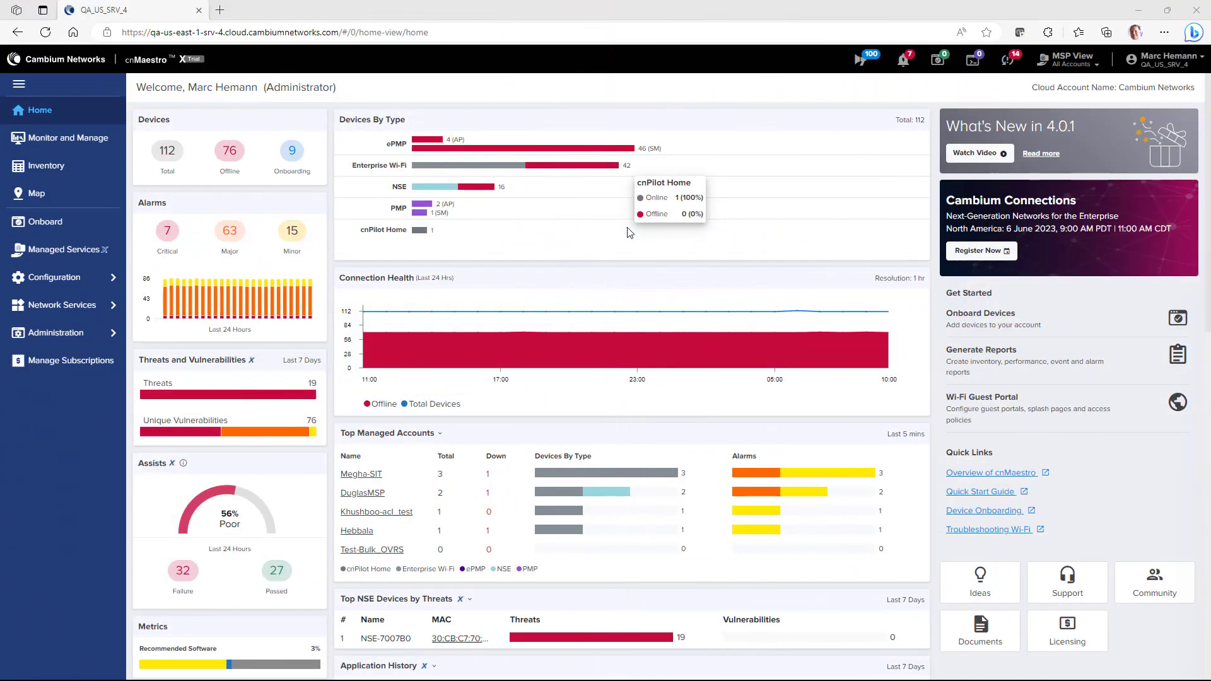
pyautogui.moveTo(663, 111)
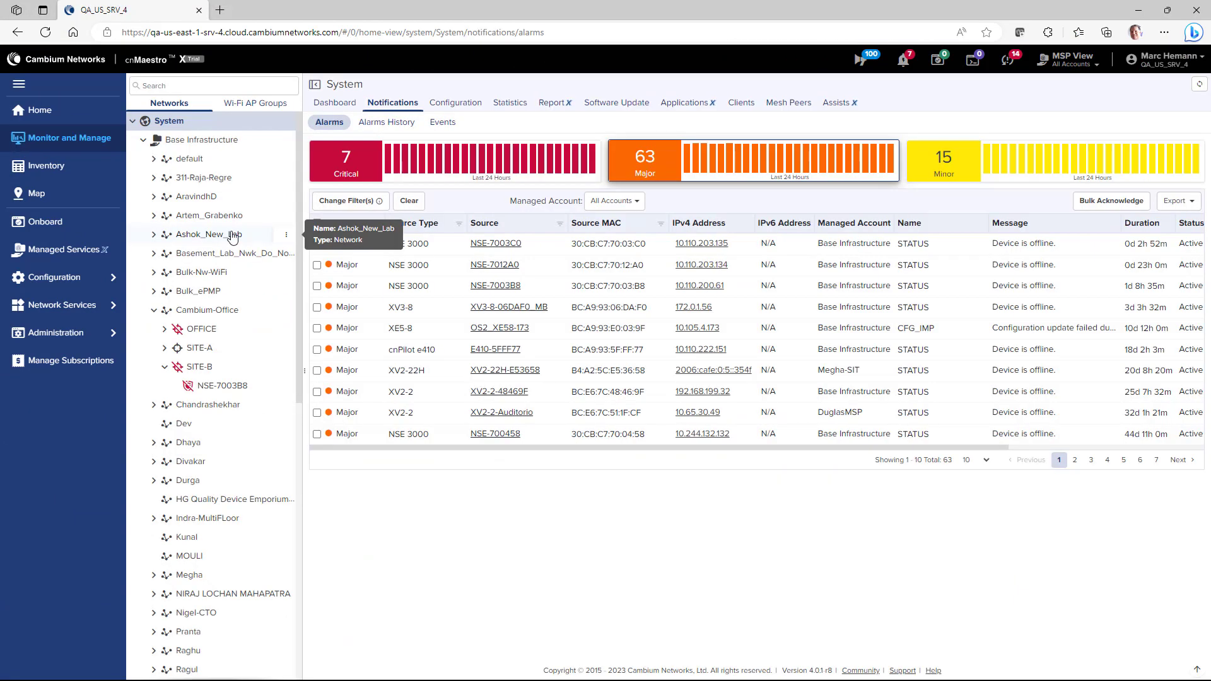
# Select all ten alarms for bulk acknowledgement with Clear Alarms enabled.
pyautogui.click(317, 224)
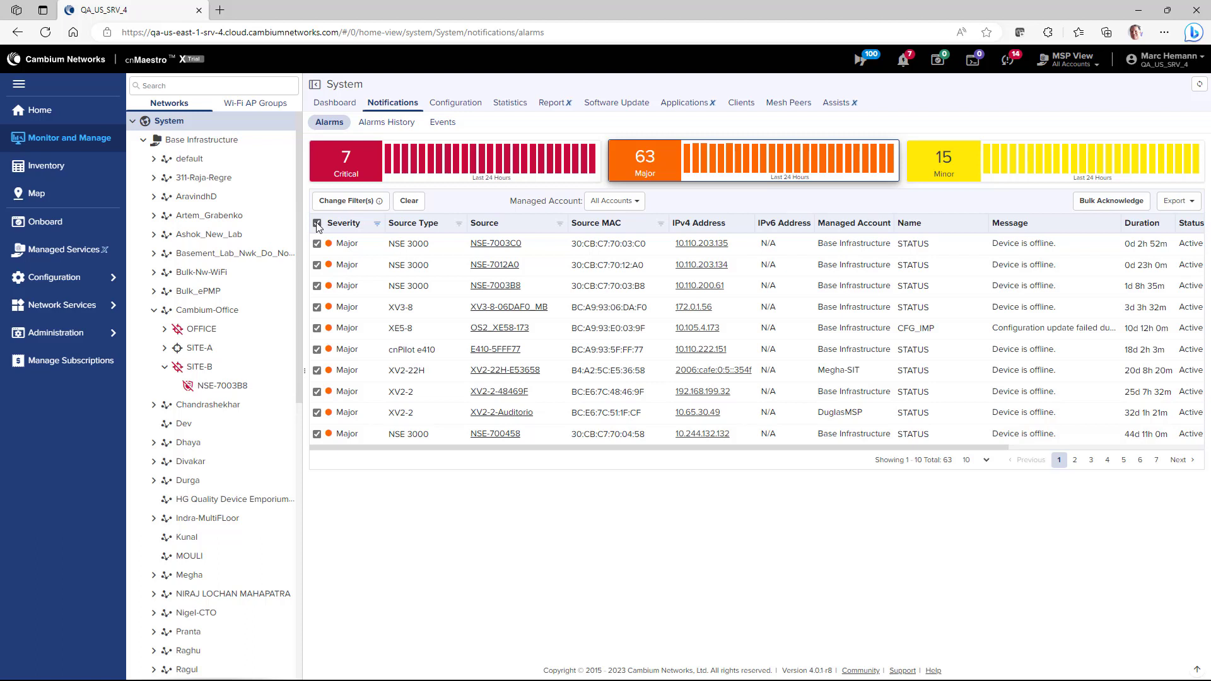
pyautogui.moveTo(1112, 201)
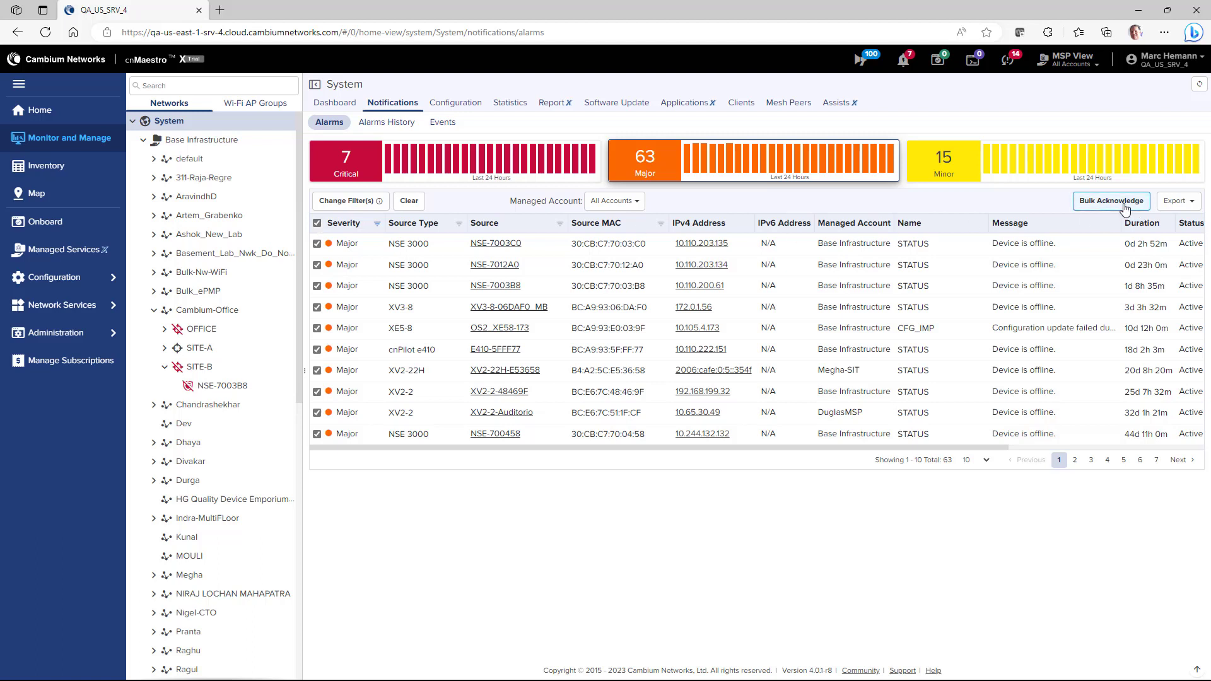
pyautogui.click(1111, 201)
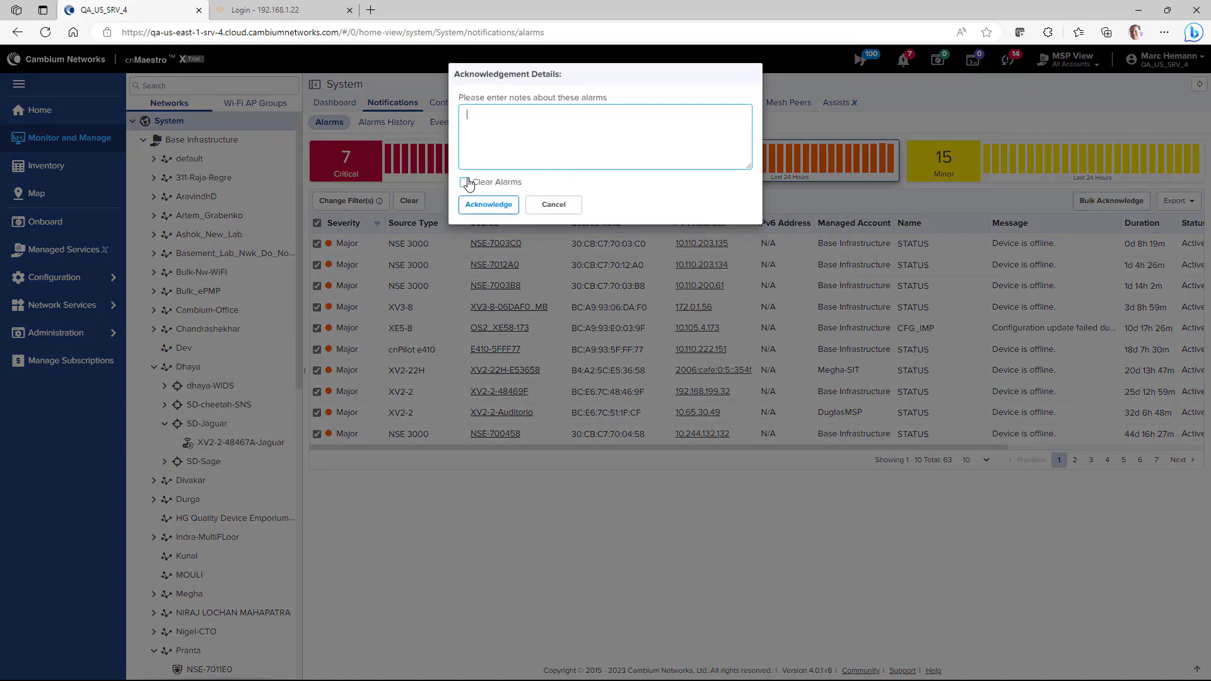
pyautogui.click(464, 182)
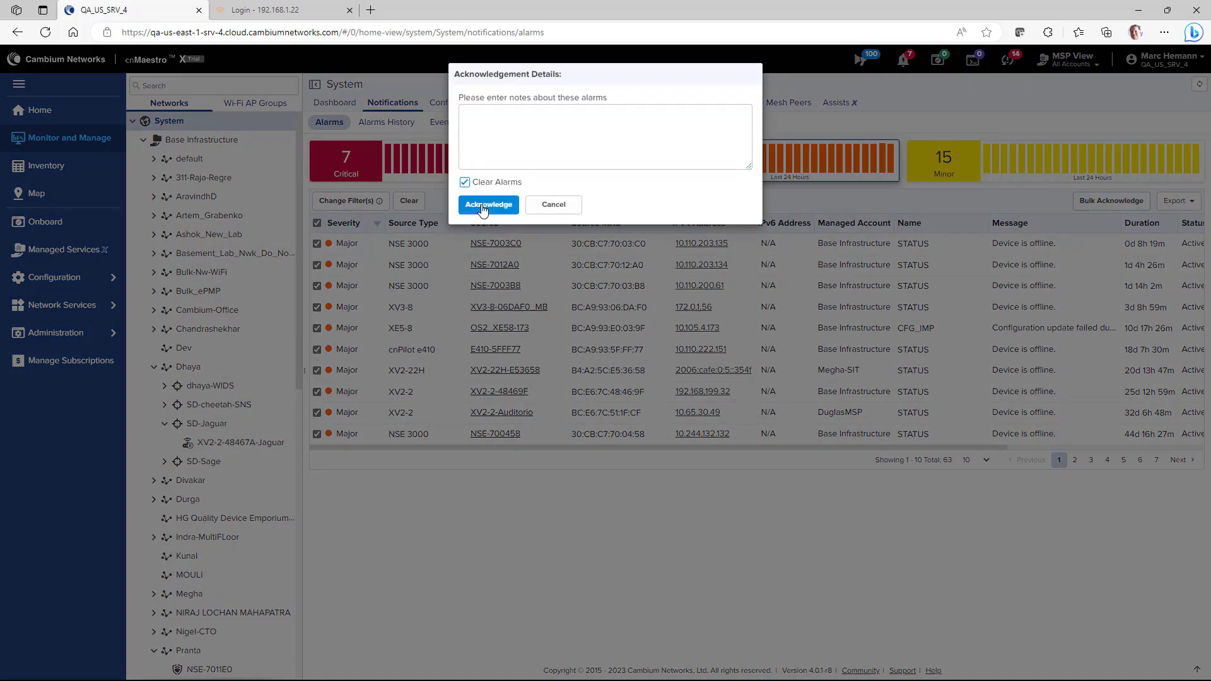